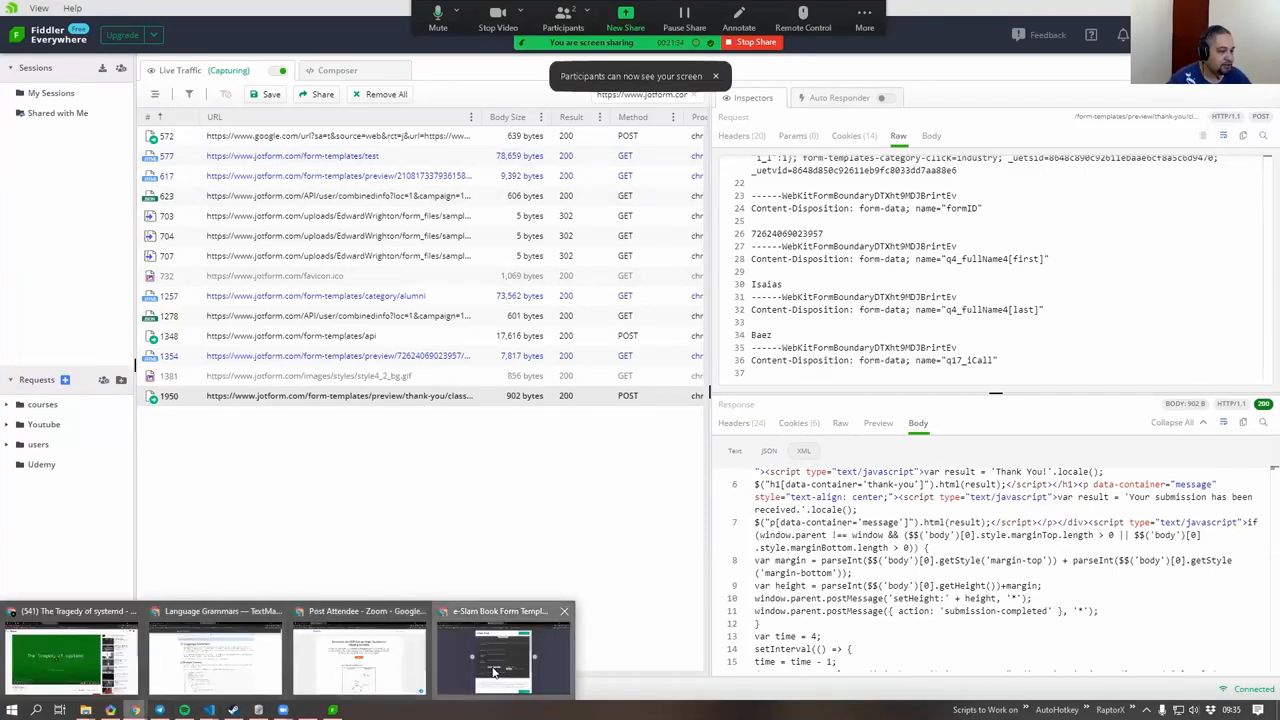
Step: Bring up the e-Slam Book form preview in the browser and scroll through its filled-in answers
click(504, 656)
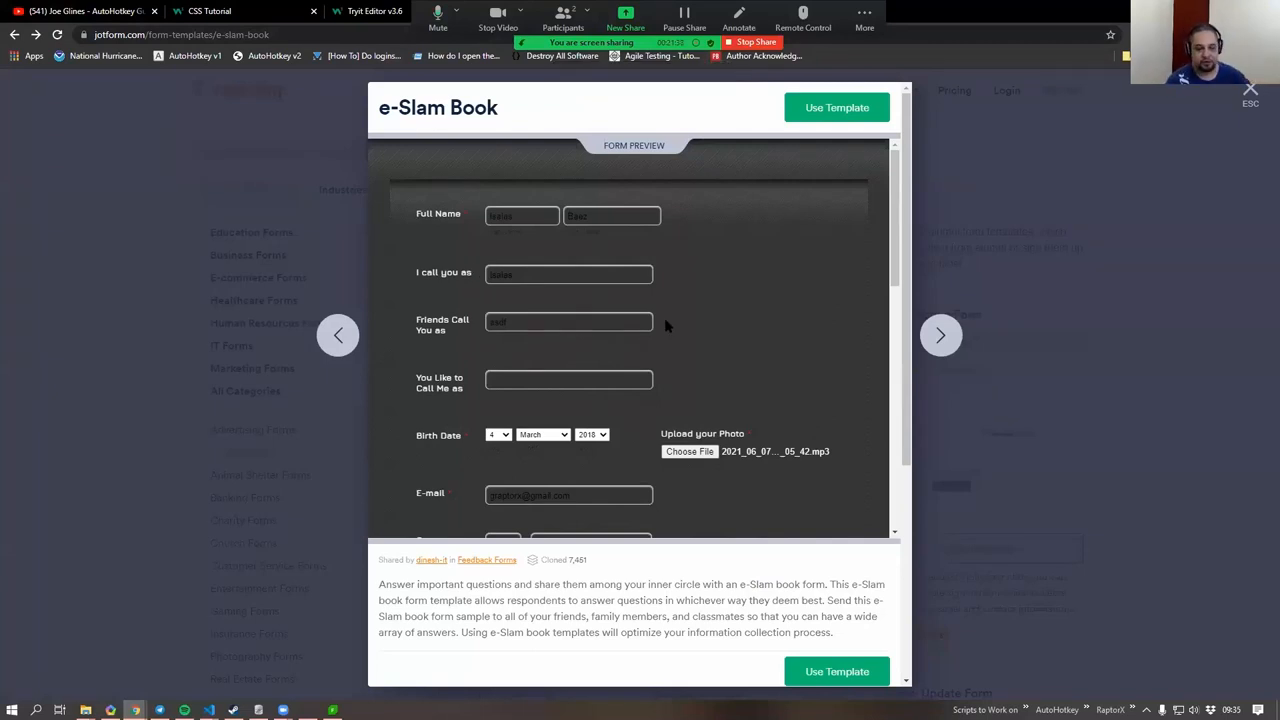
mouse_move(560, 284)
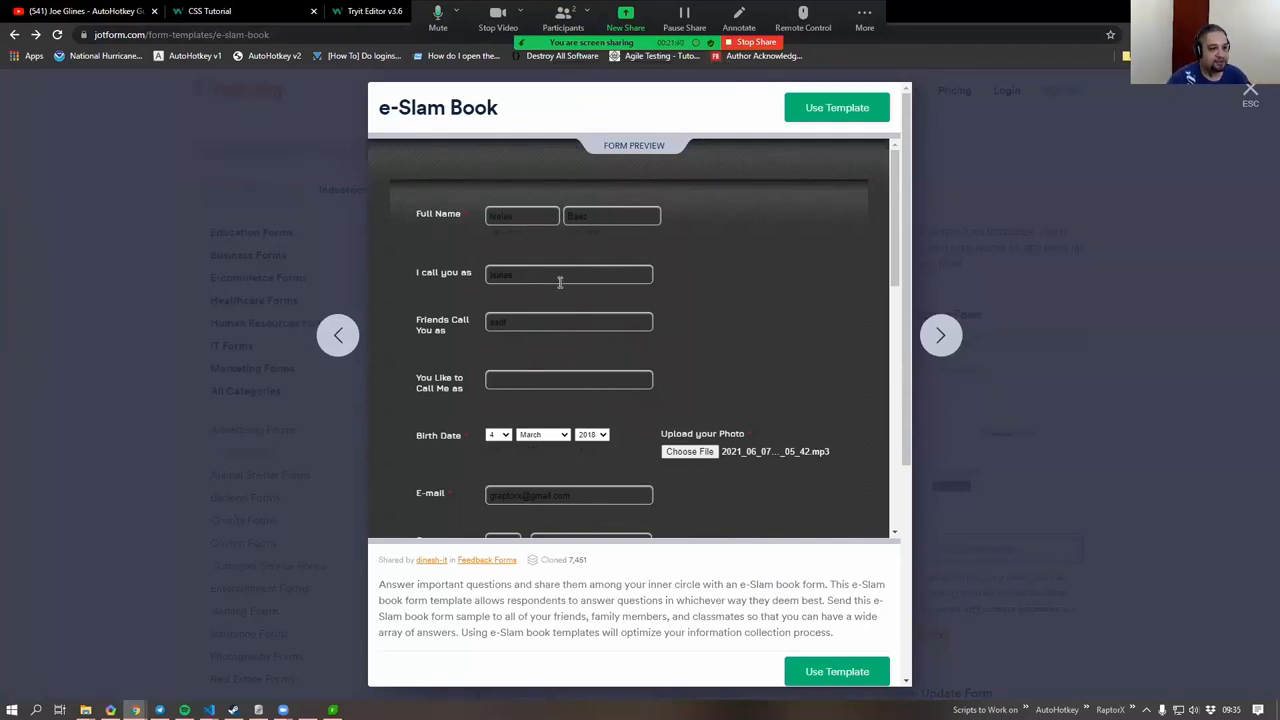
scroll(down, 3)
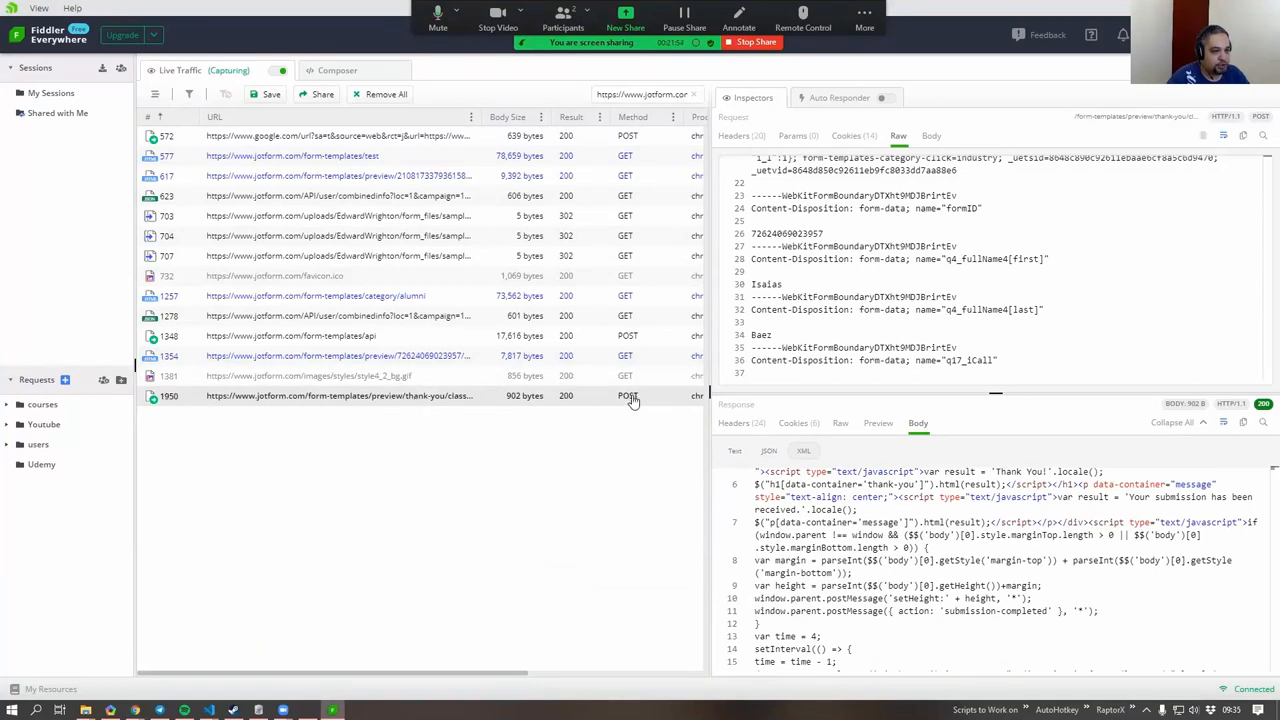
mouse_move(420, 400)
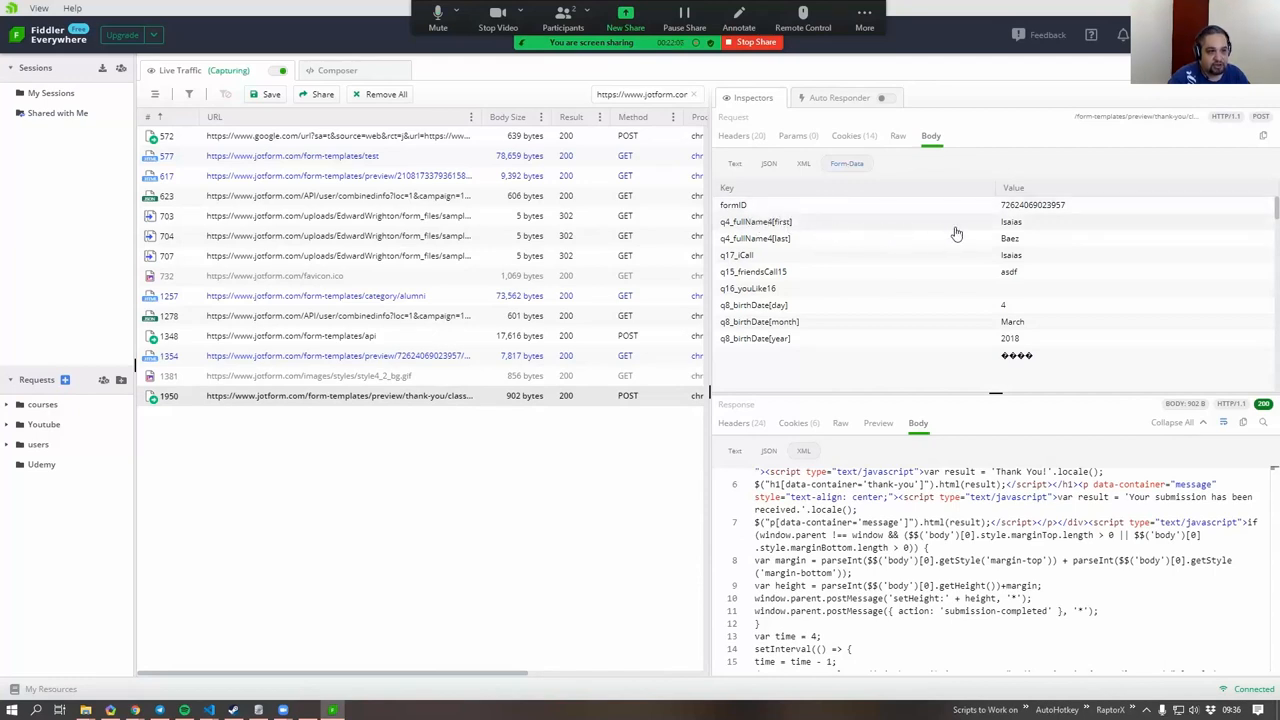
mouse_move(792, 236)
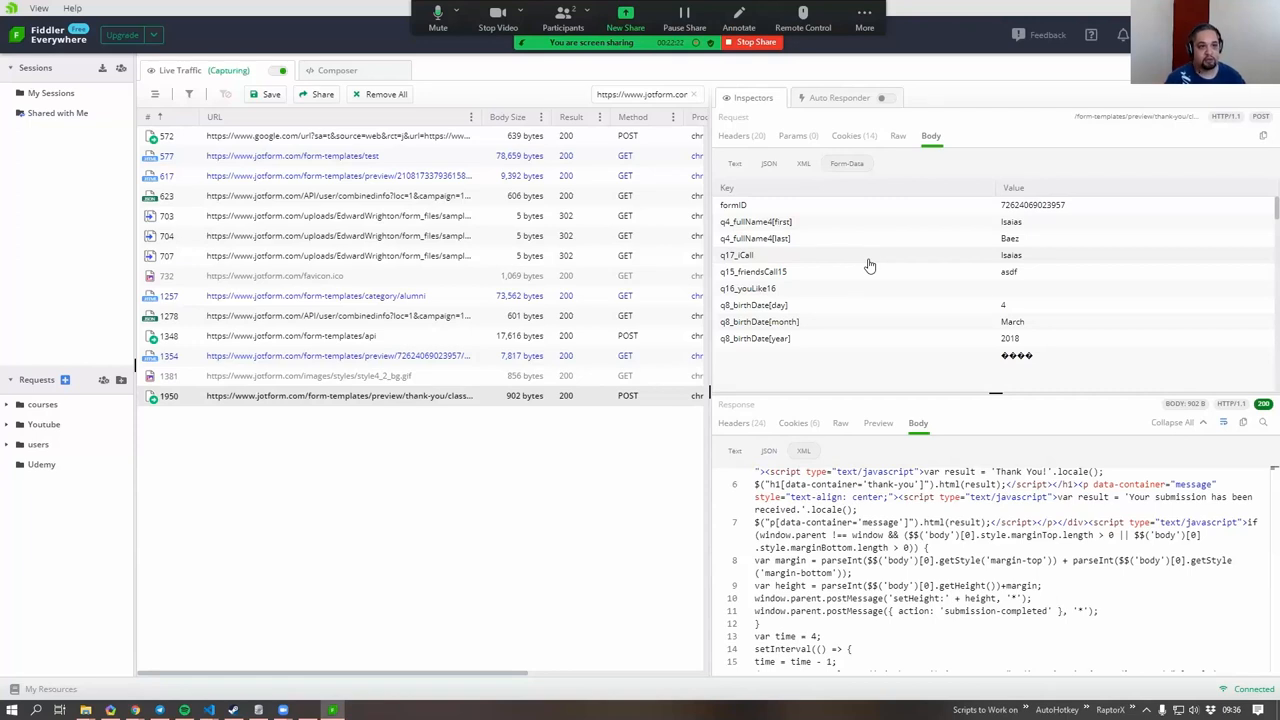
Step: View the POST request body as raw text and highlight the formID and following field names
click(896, 136)
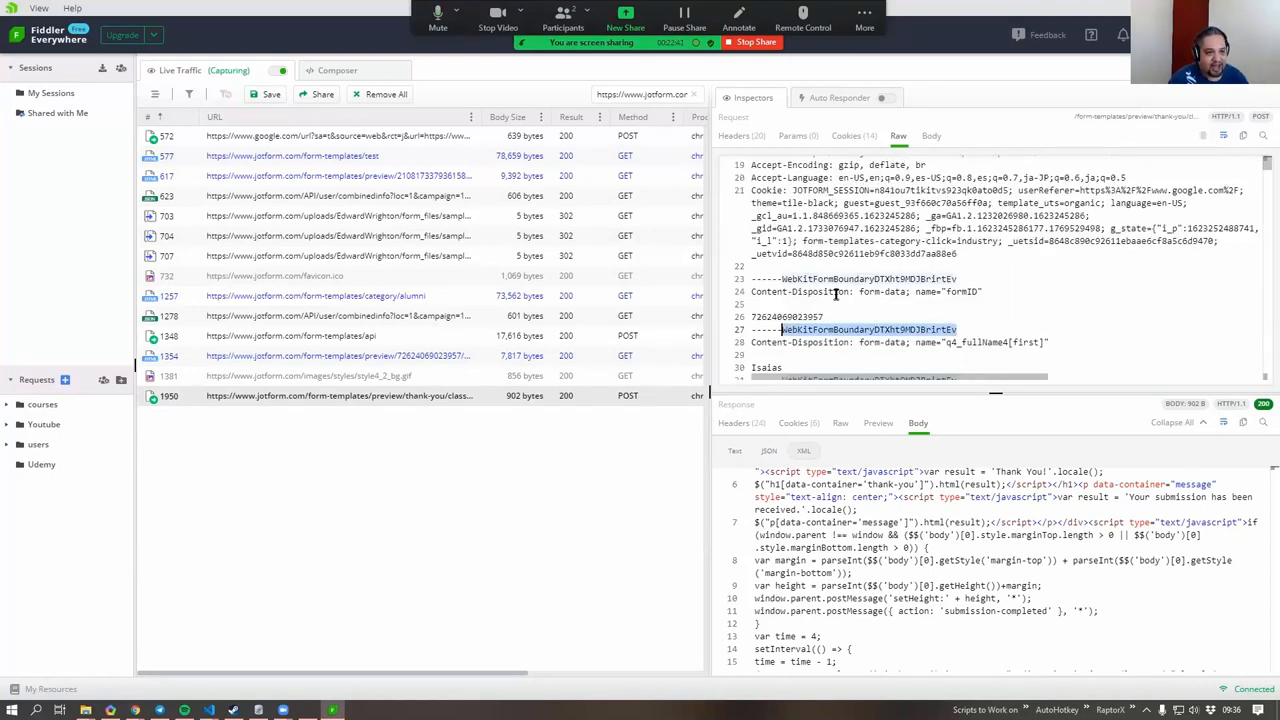
mouse_move(956, 296)
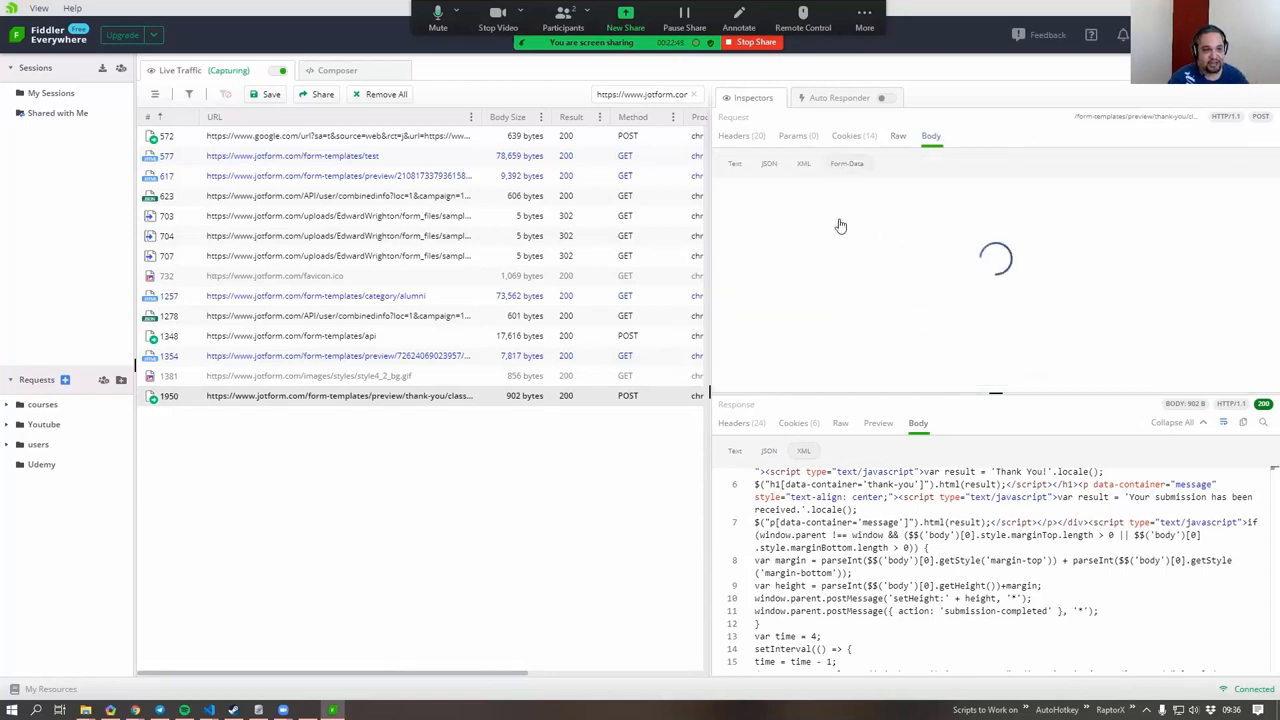
click(896, 136)
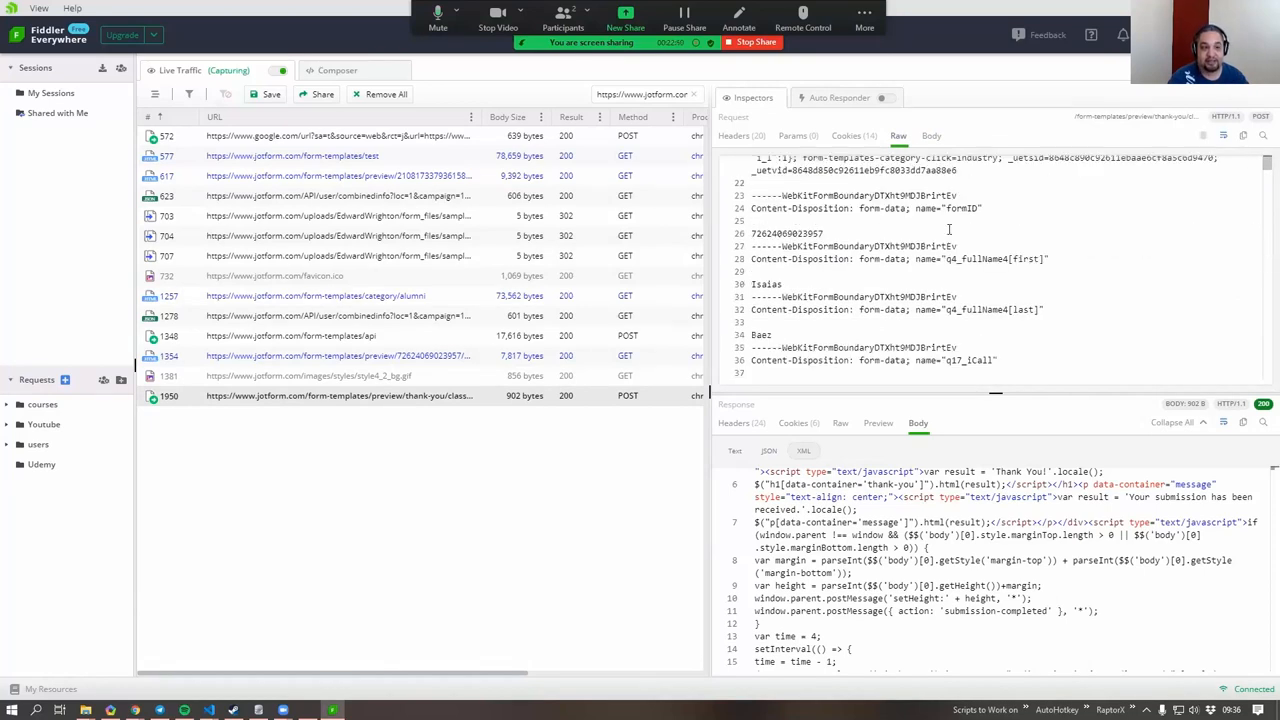
double_click(760, 208)
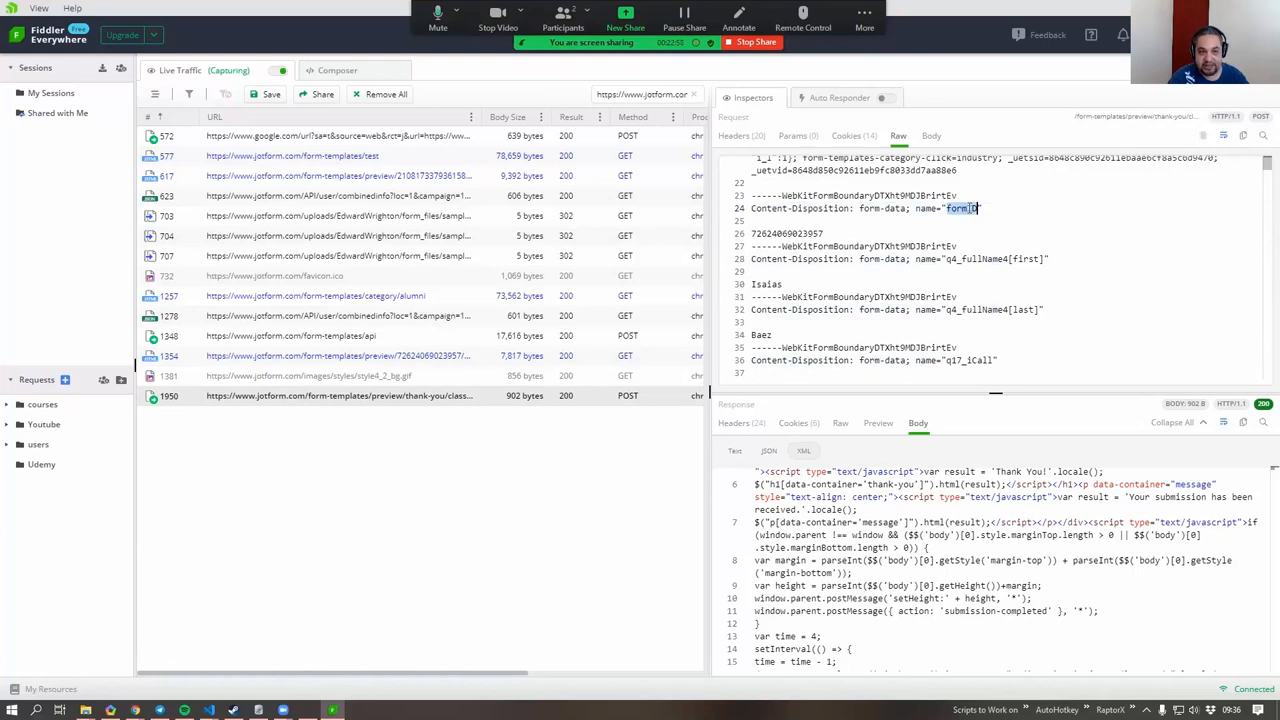
double_click(786, 232)
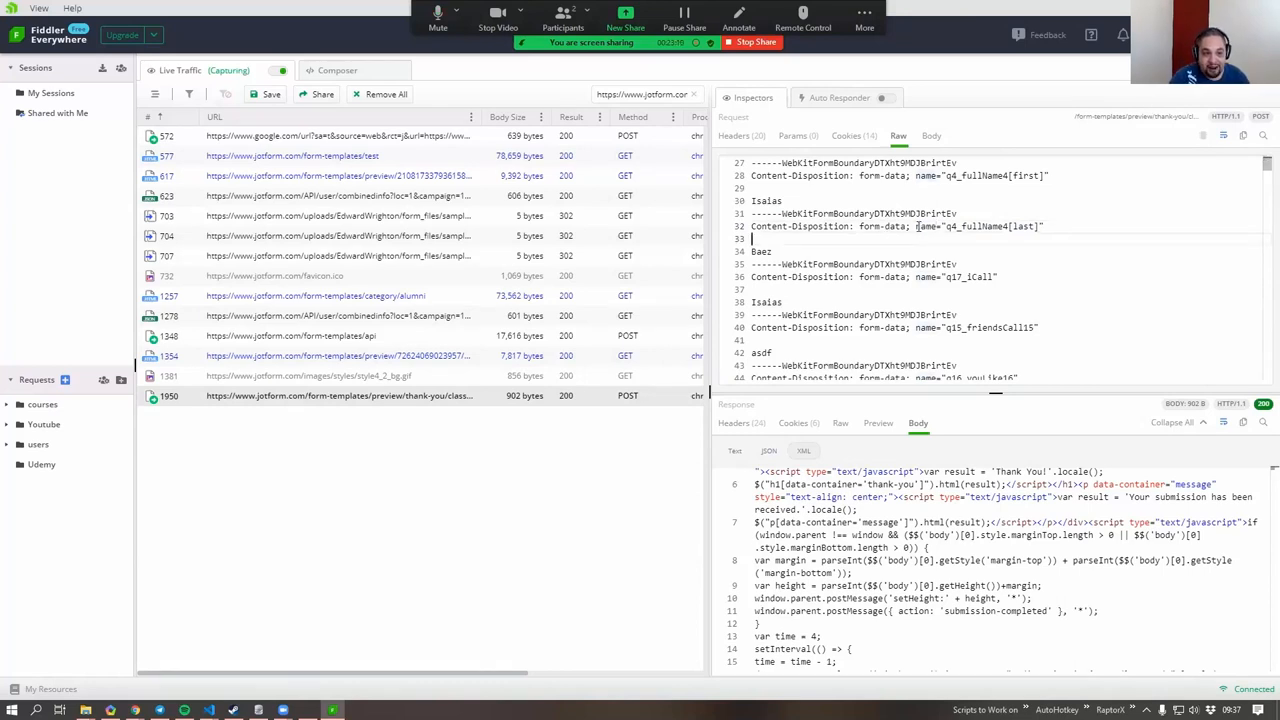
double_click(982, 226)
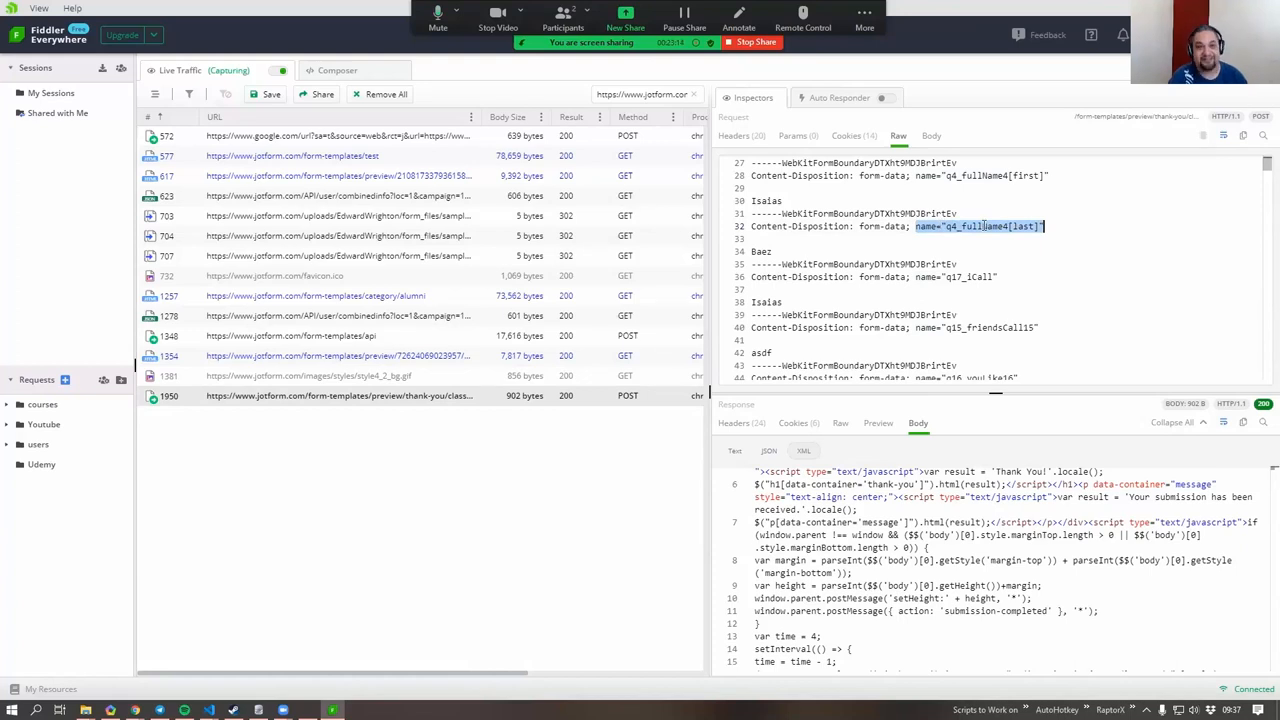
mouse_move(768, 254)
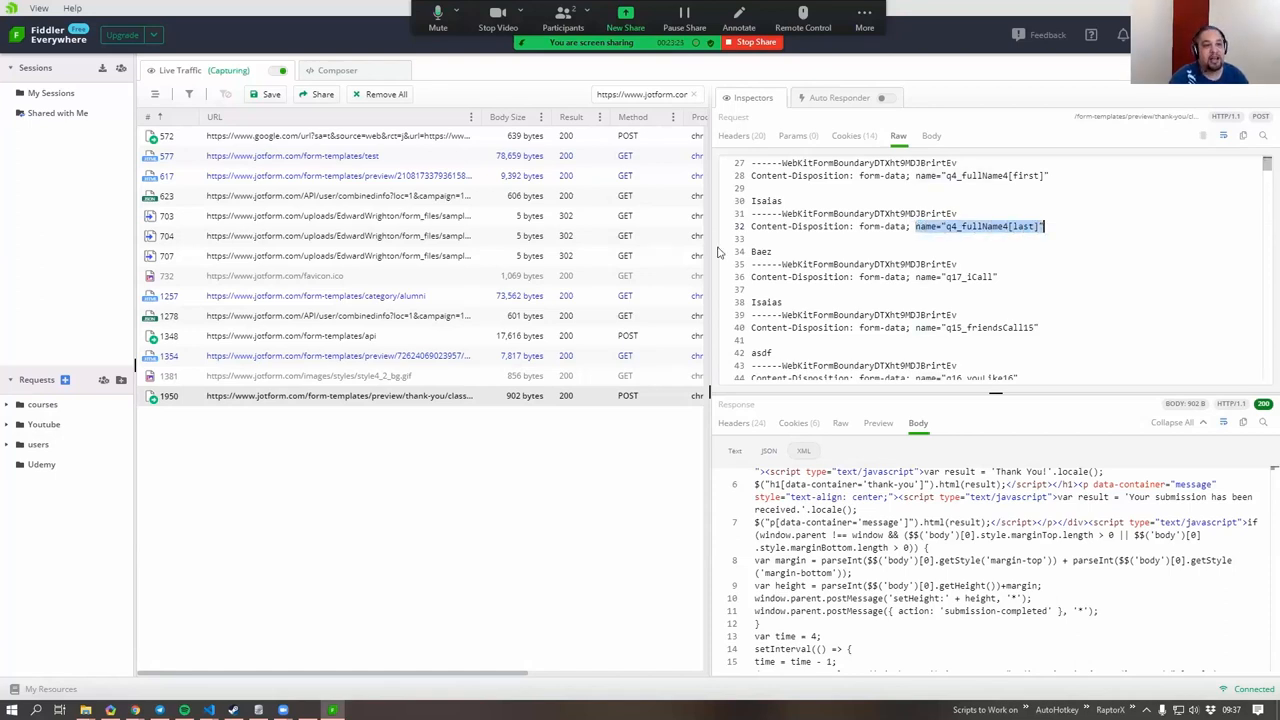
double_click(760, 252)
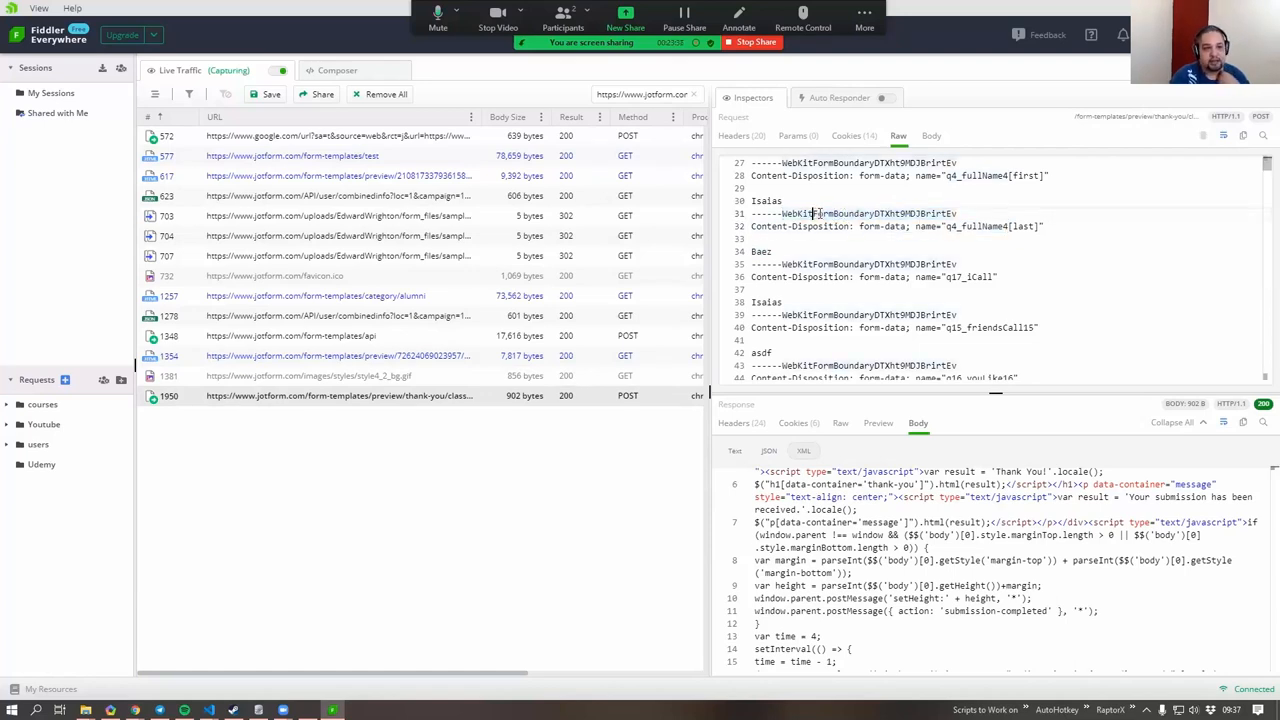
double_click(830, 212)
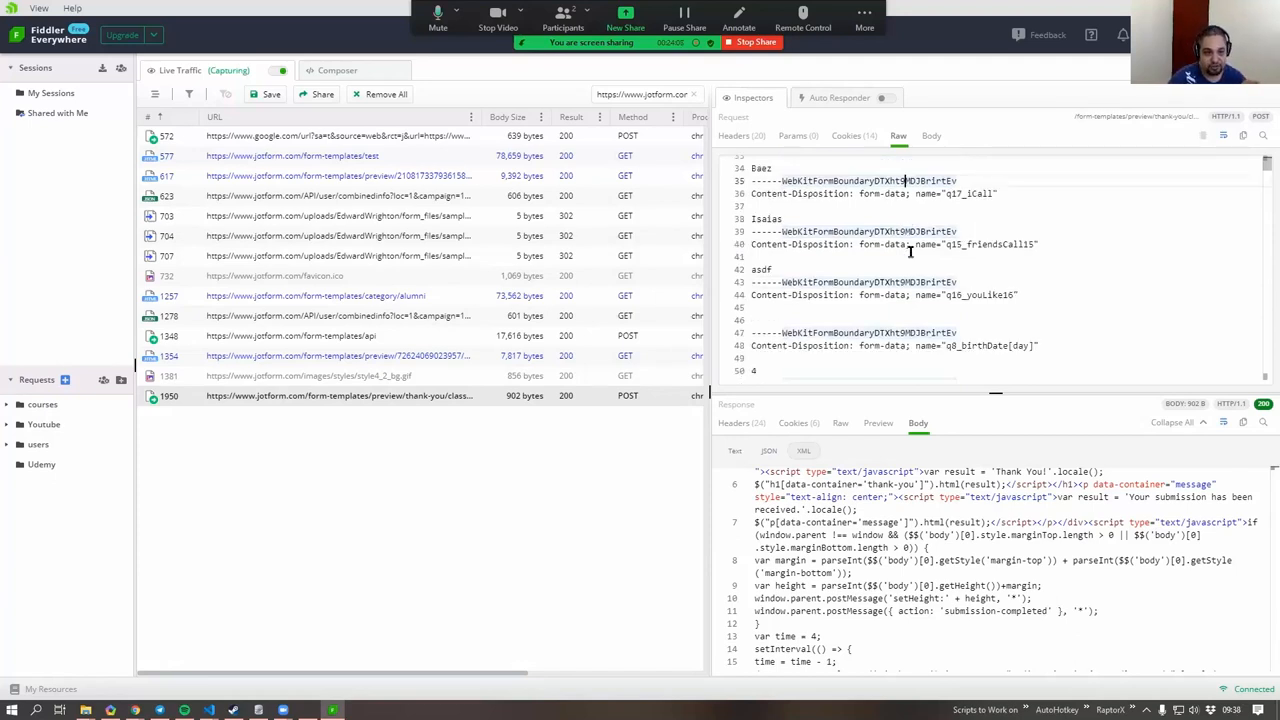
scroll(down, 3)
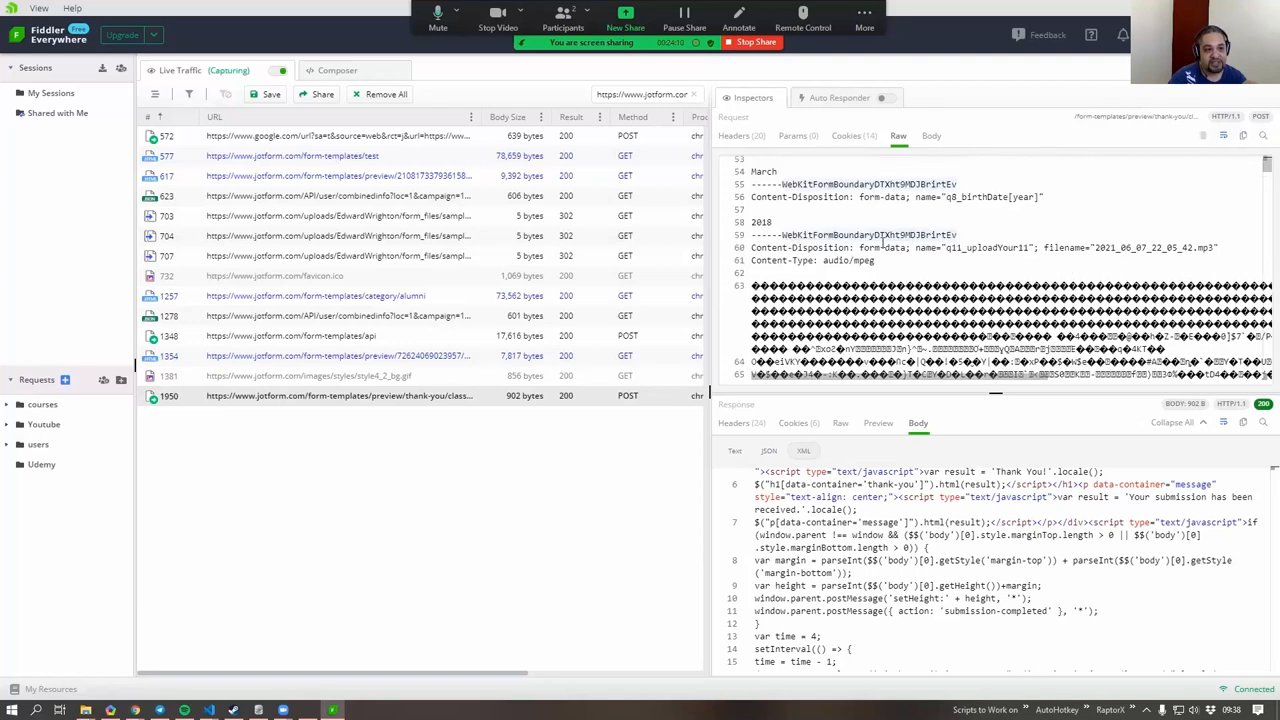
double_click(800, 248)
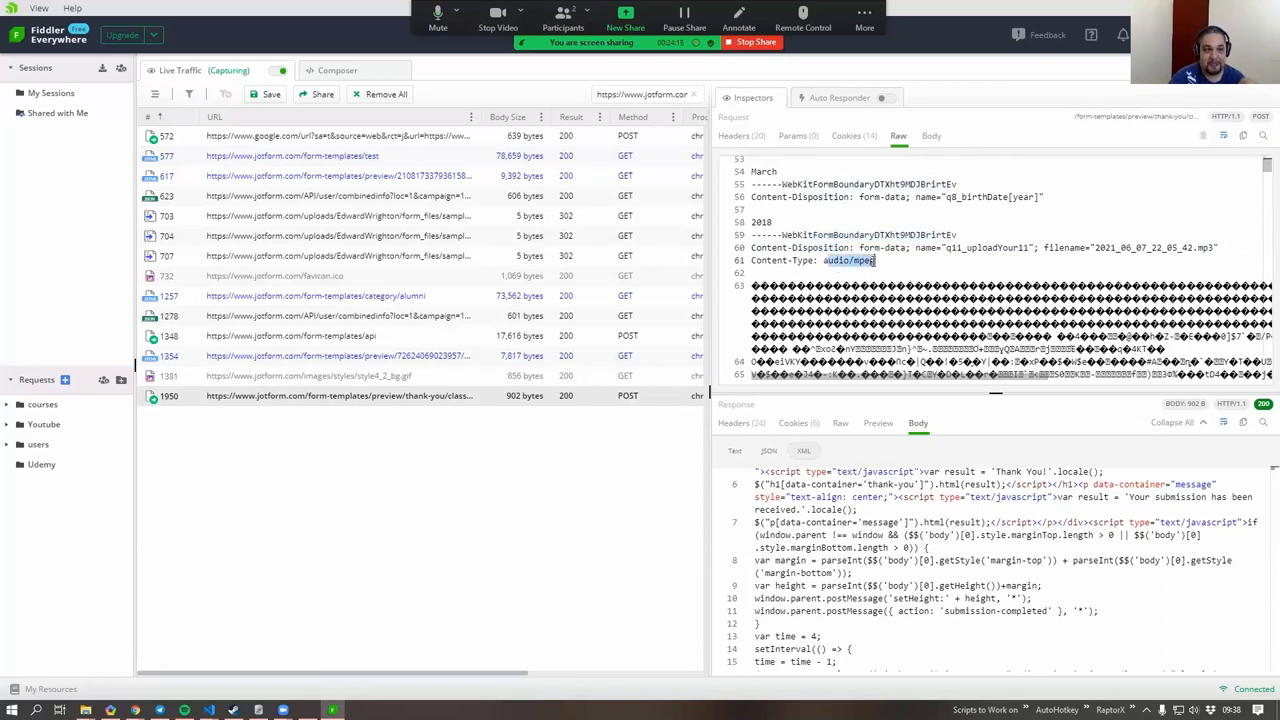
double_click(844, 236)
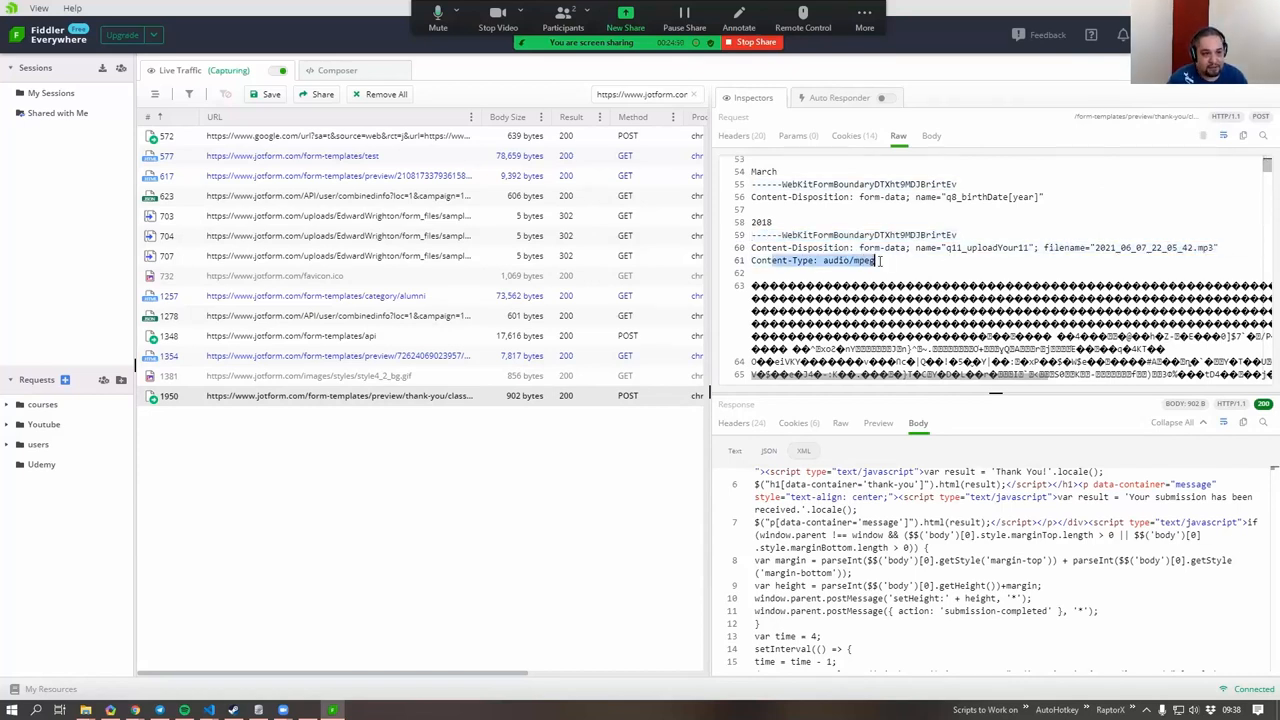
Step: Scroll the raw body past the binary upload data to the q5_email and phone-number parts
scroll(down, 3)
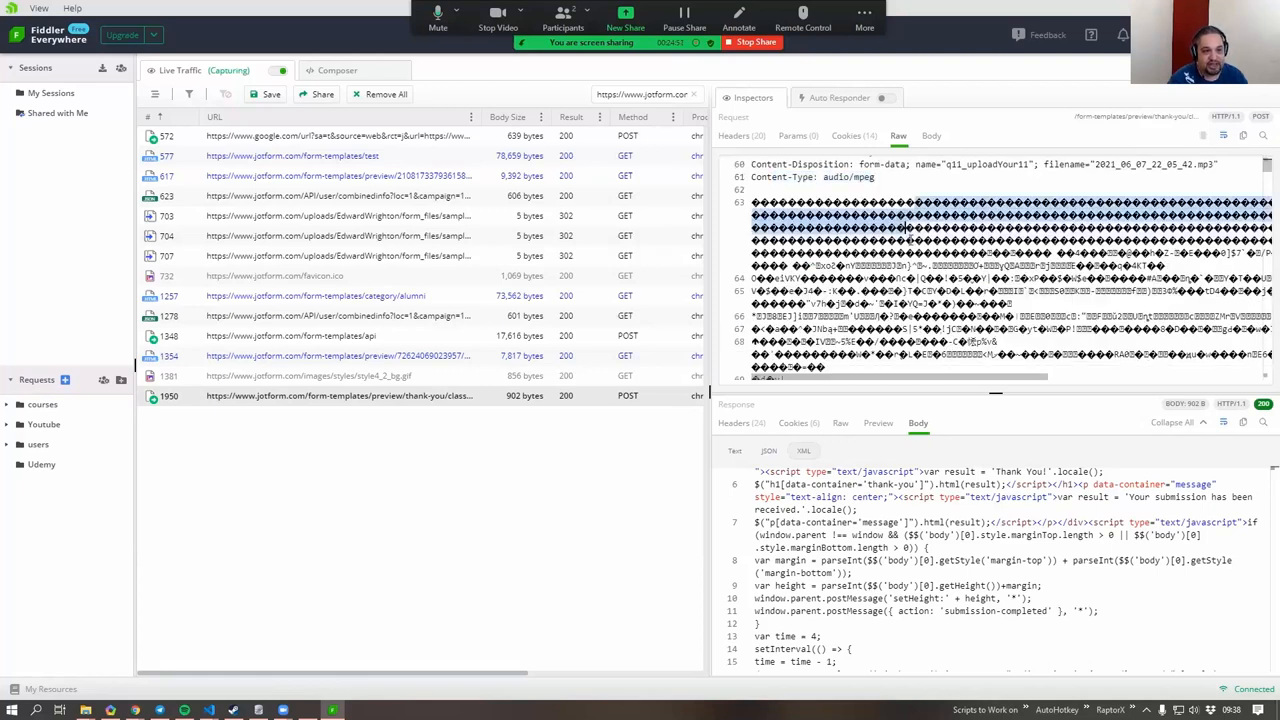
scroll(down, 3)
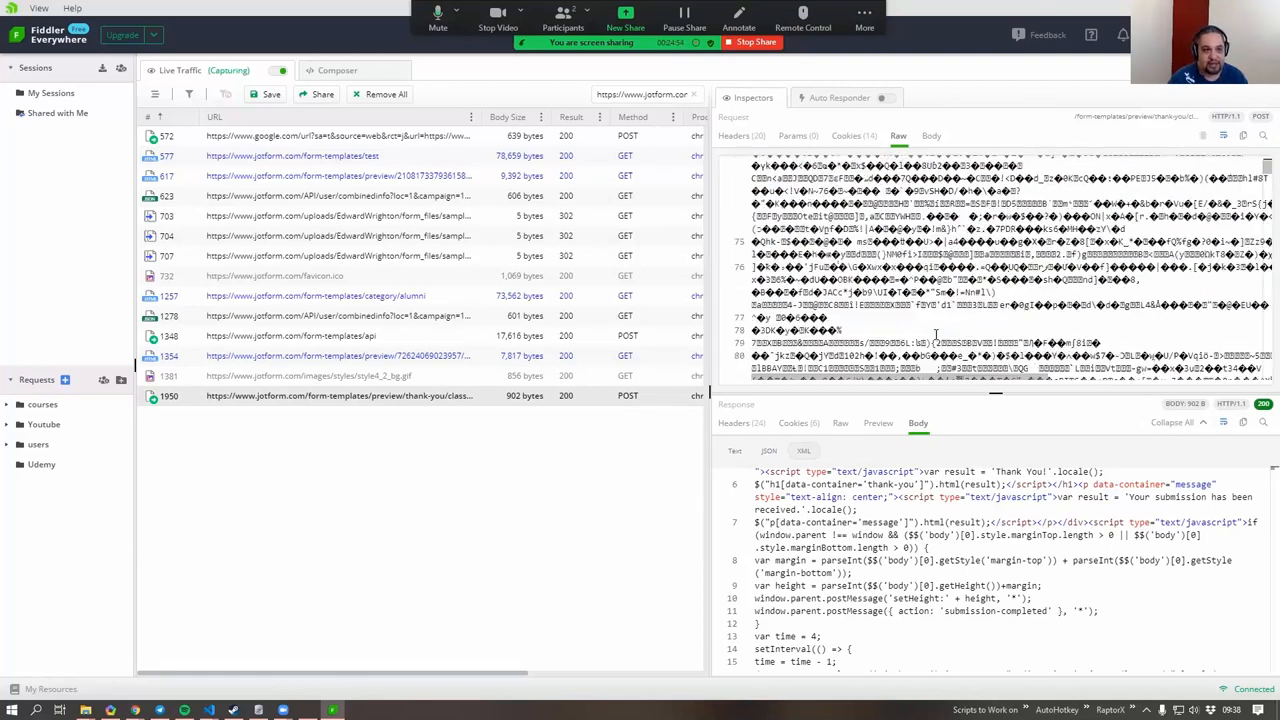
scroll(down, 3)
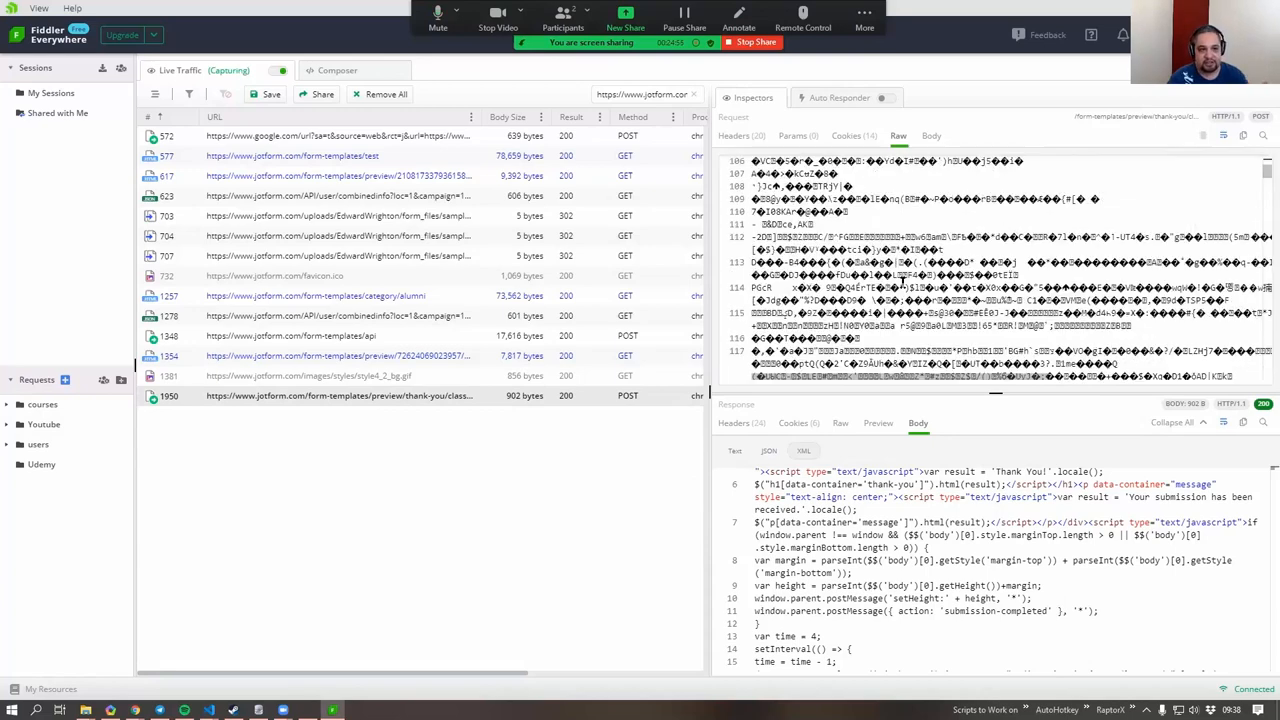
scroll(down, 3)
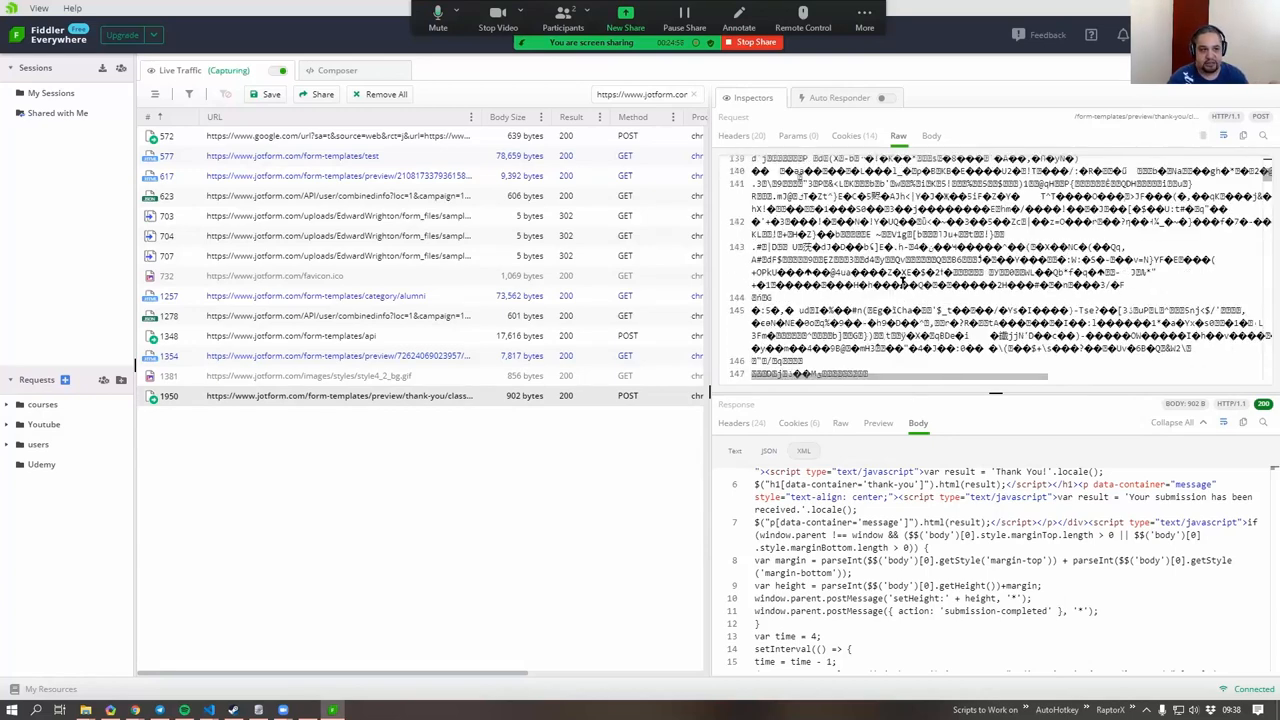
scroll(down, 3)
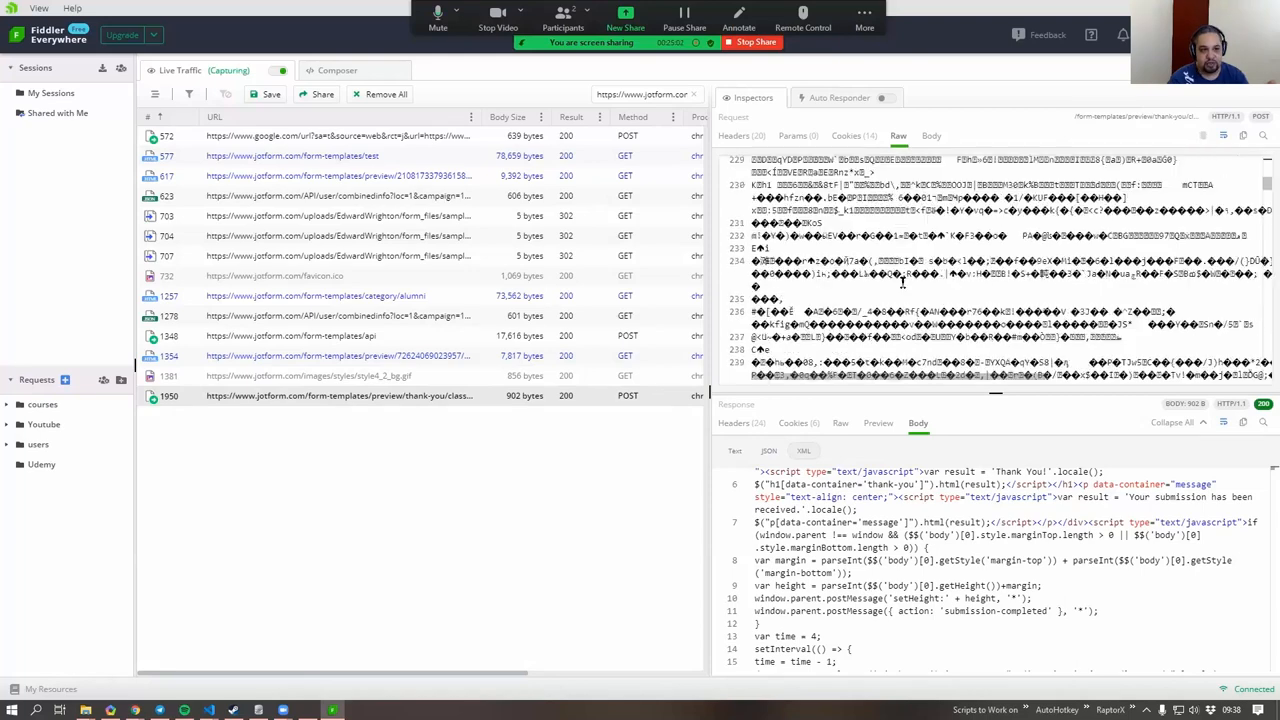
scroll(down, 3)
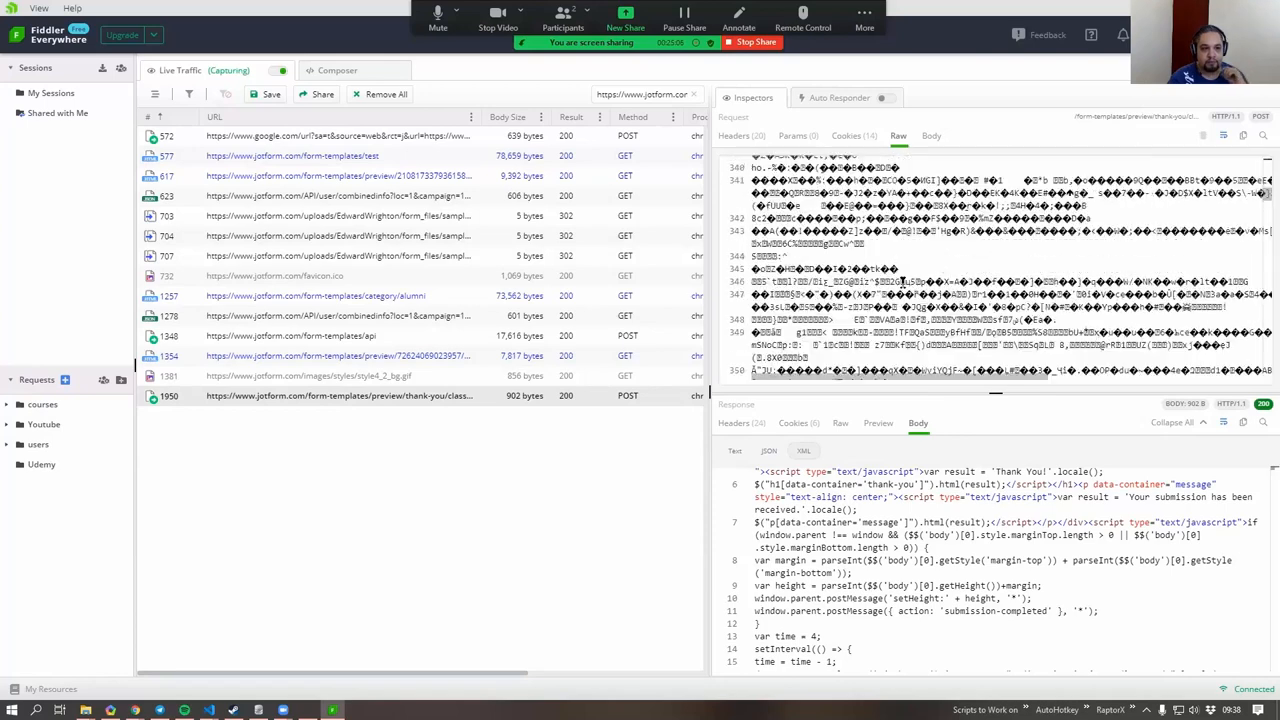
scroll(down, 3)
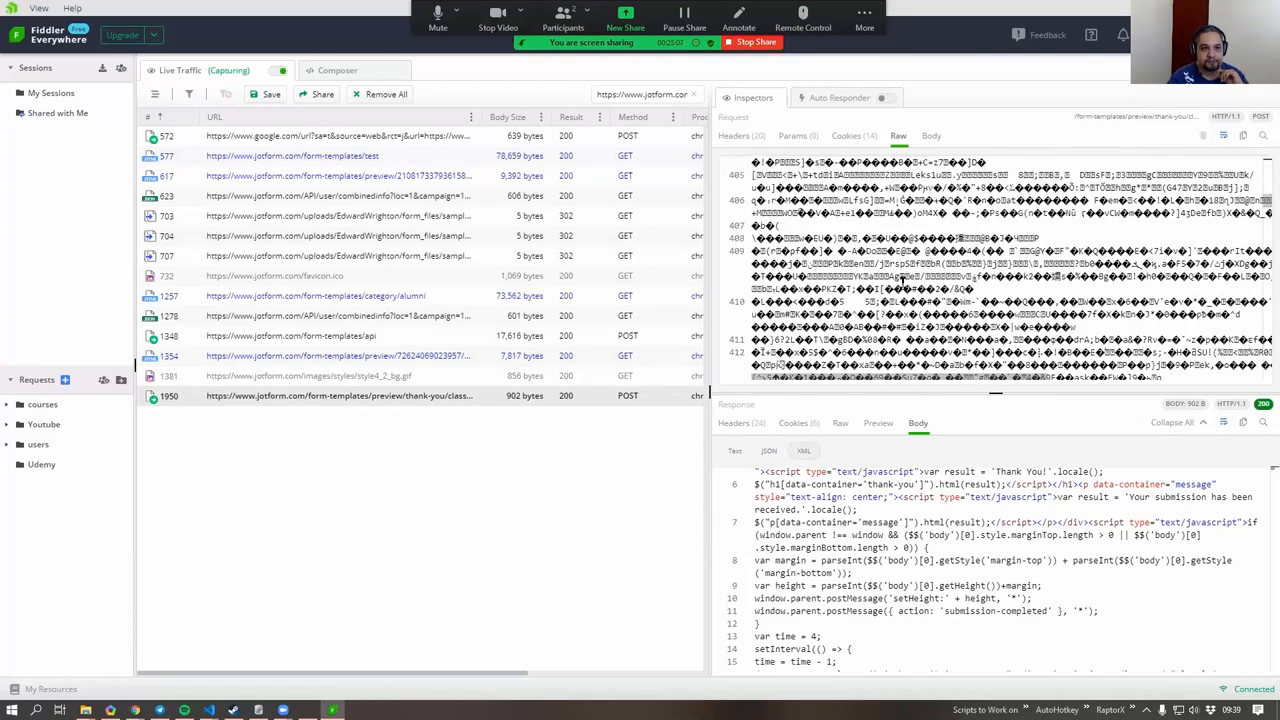
scroll(down, 3)
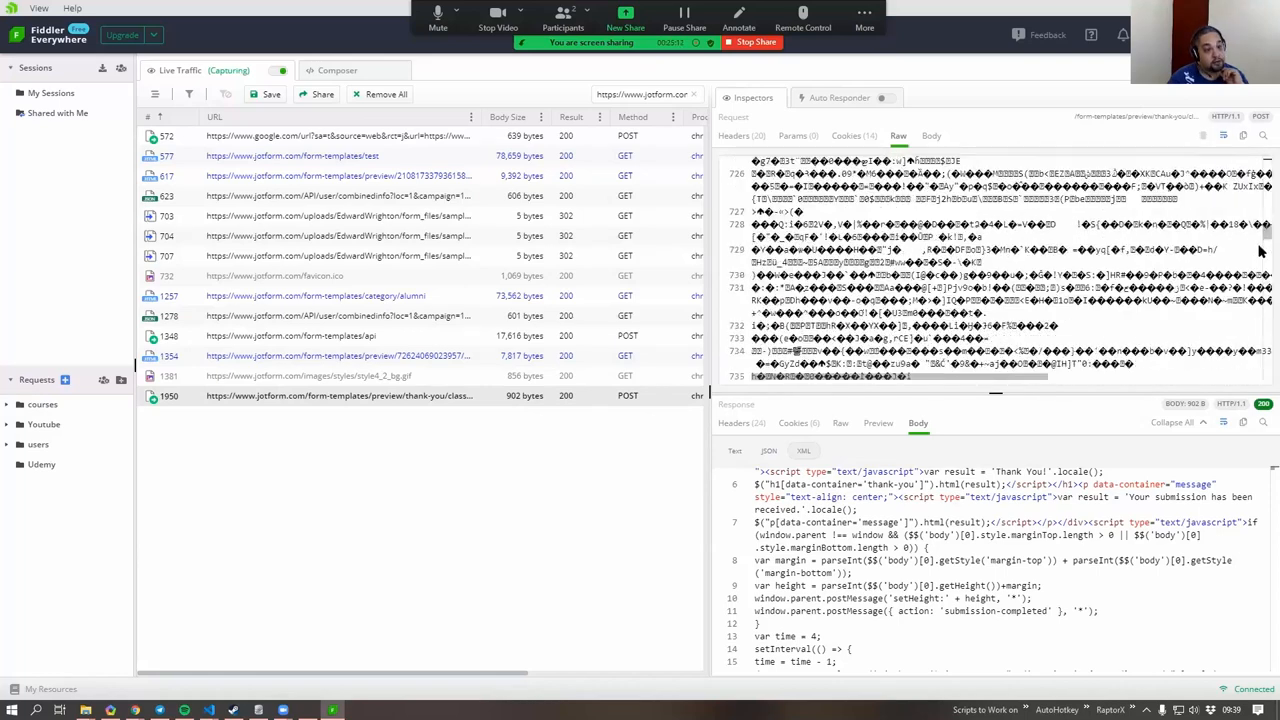
scroll(down, 3)
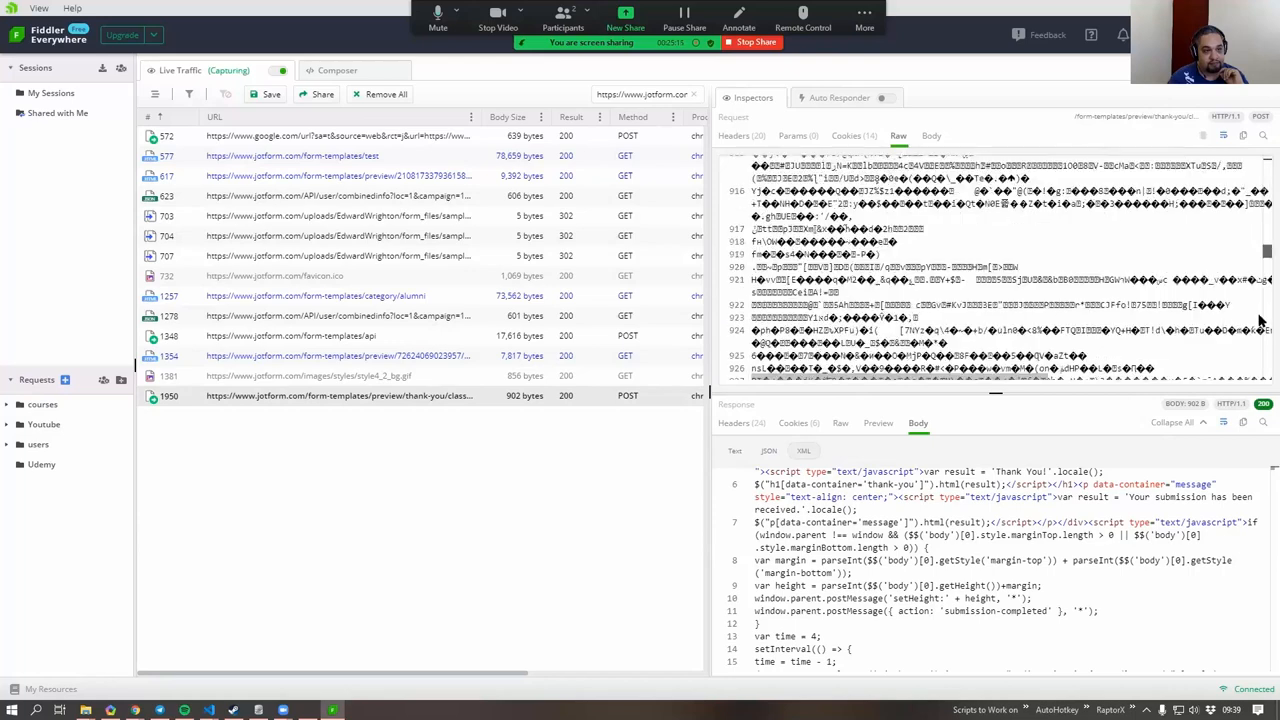
scroll(down, 3)
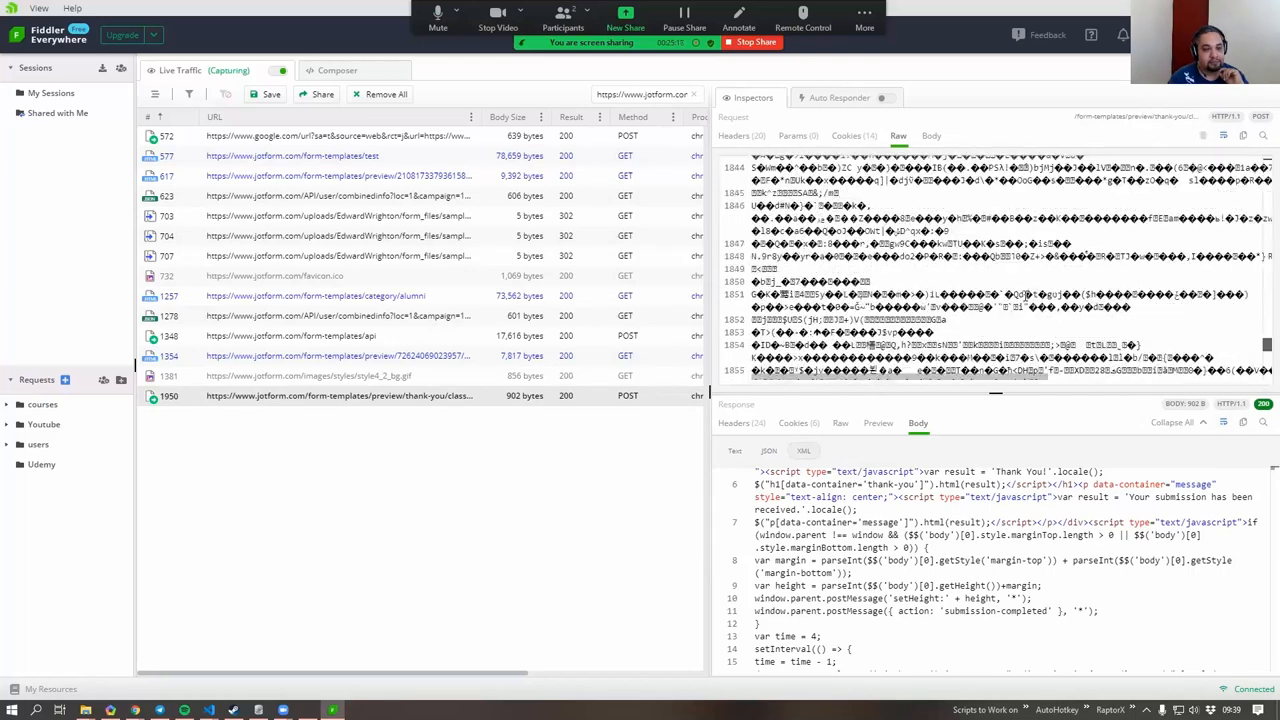
scroll(down, 3)
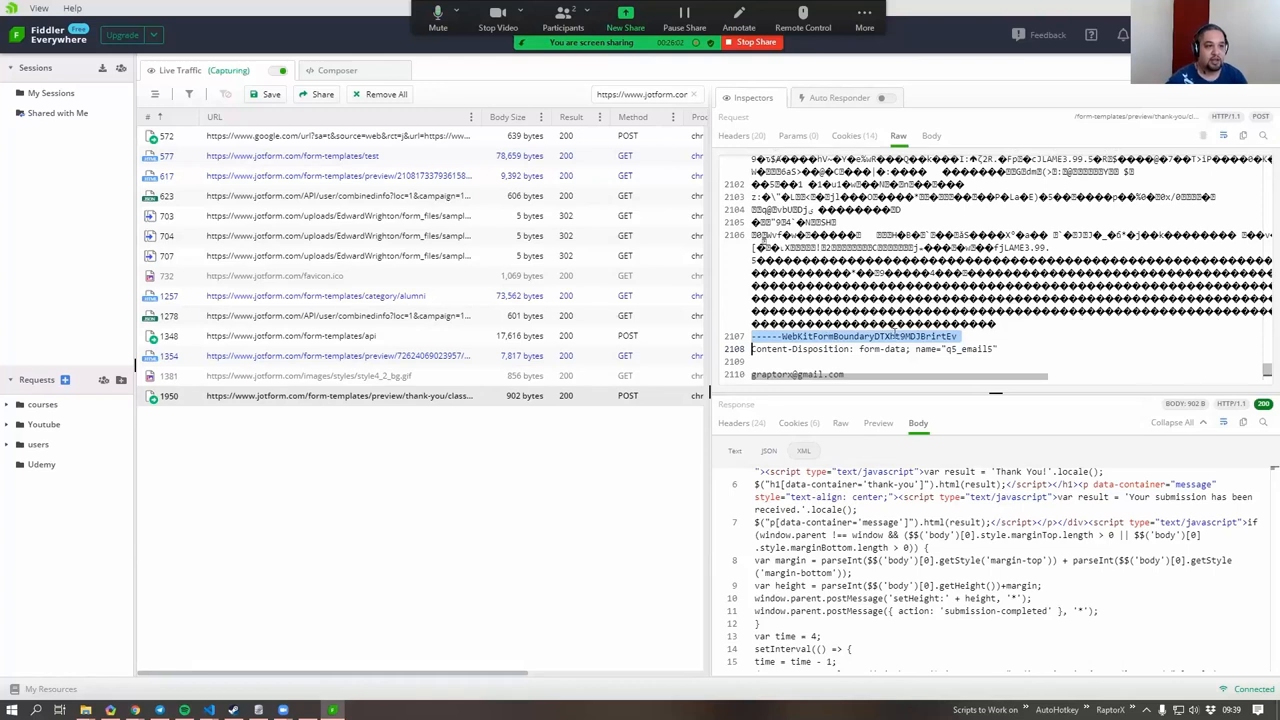
scroll(down, 3)
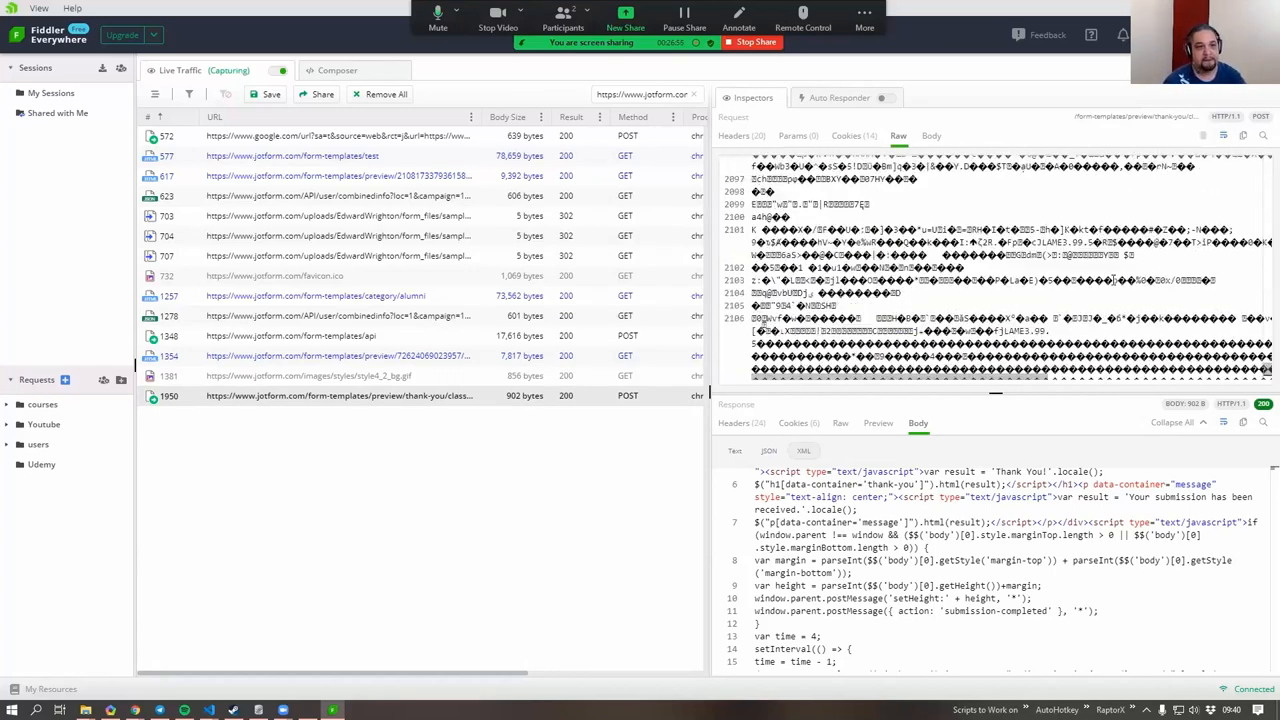
scroll(down, 3)
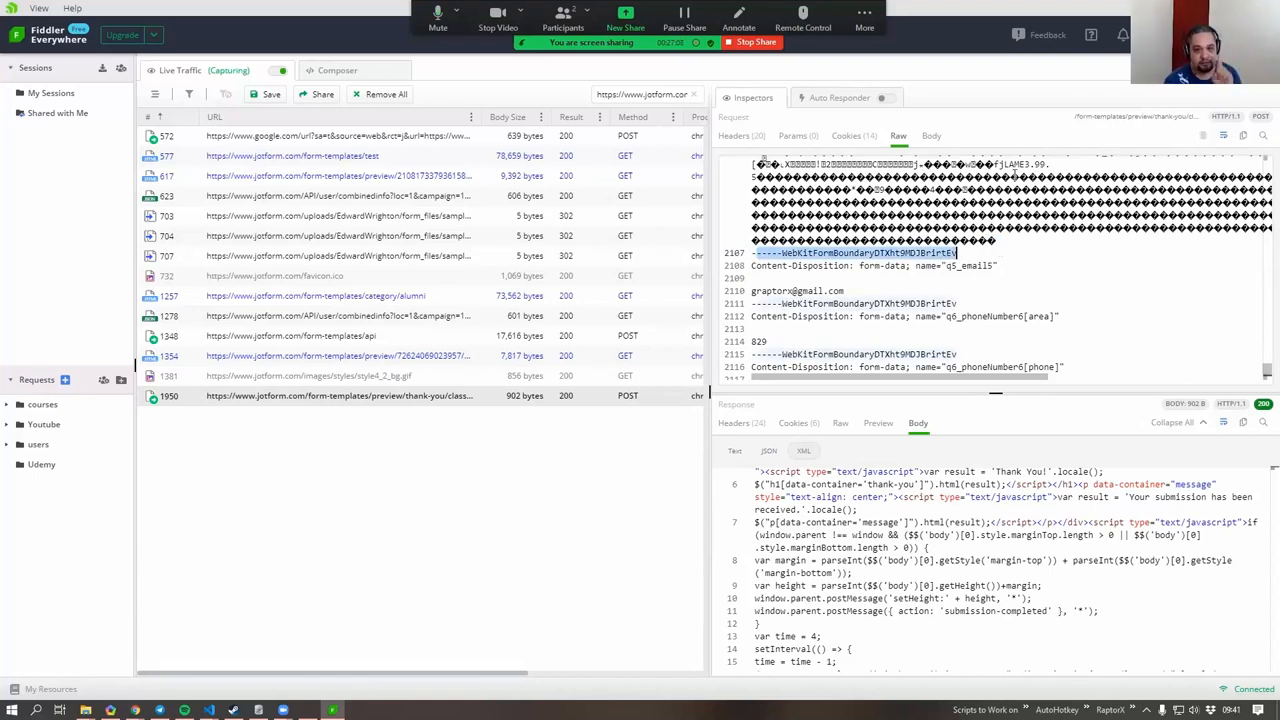
Step: Mark a form-data boundary and the city header line while reading the address, city and state parts
scroll(down, 3)
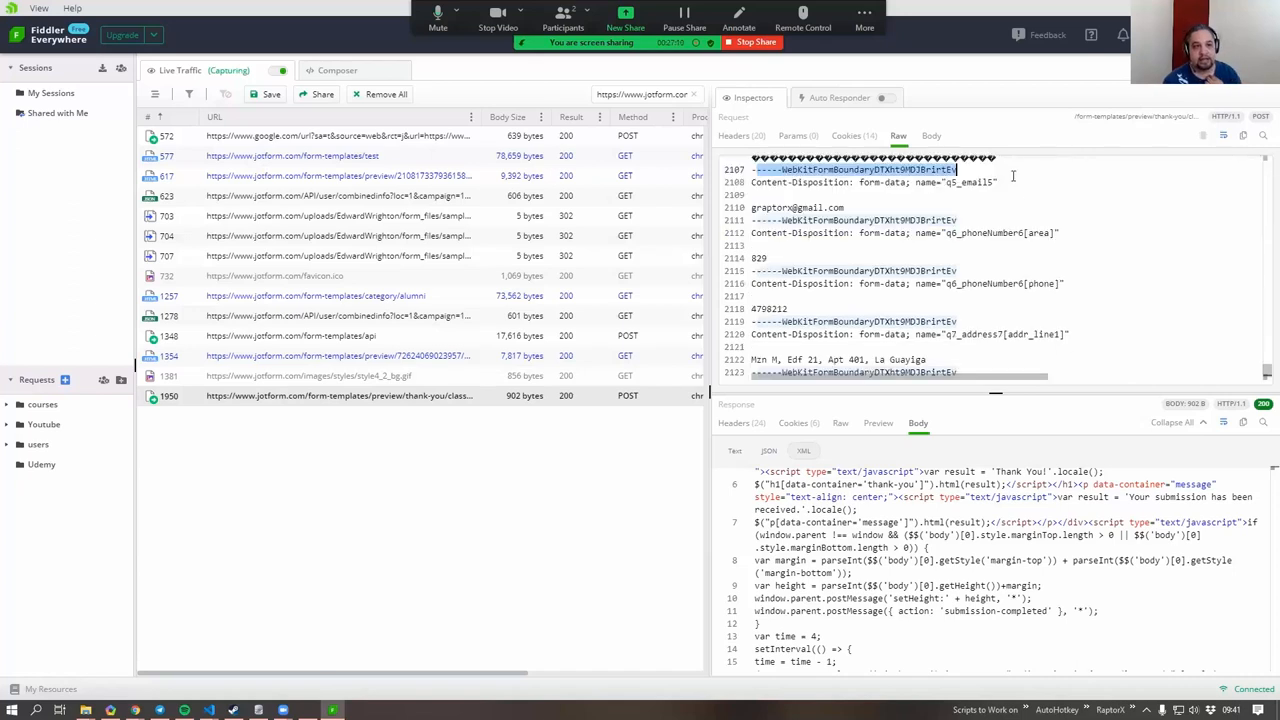
mouse_move(888, 216)
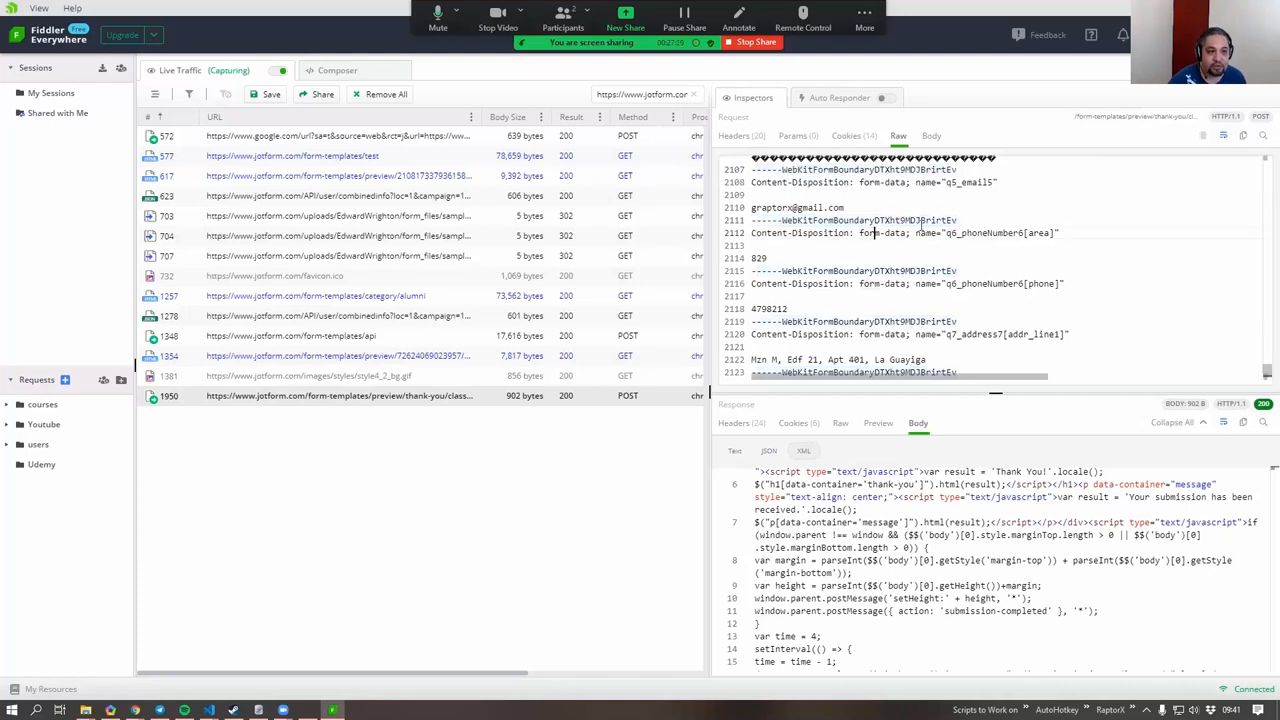
double_click(850, 220)
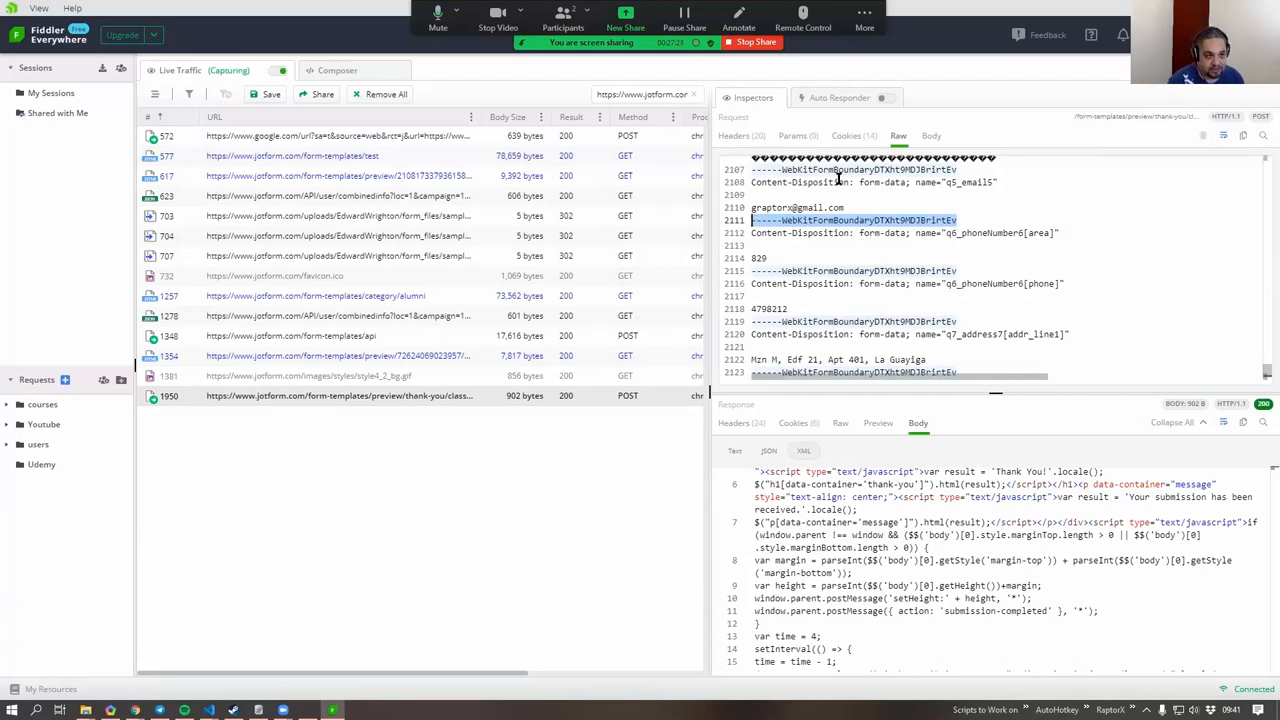
scroll(down, 3)
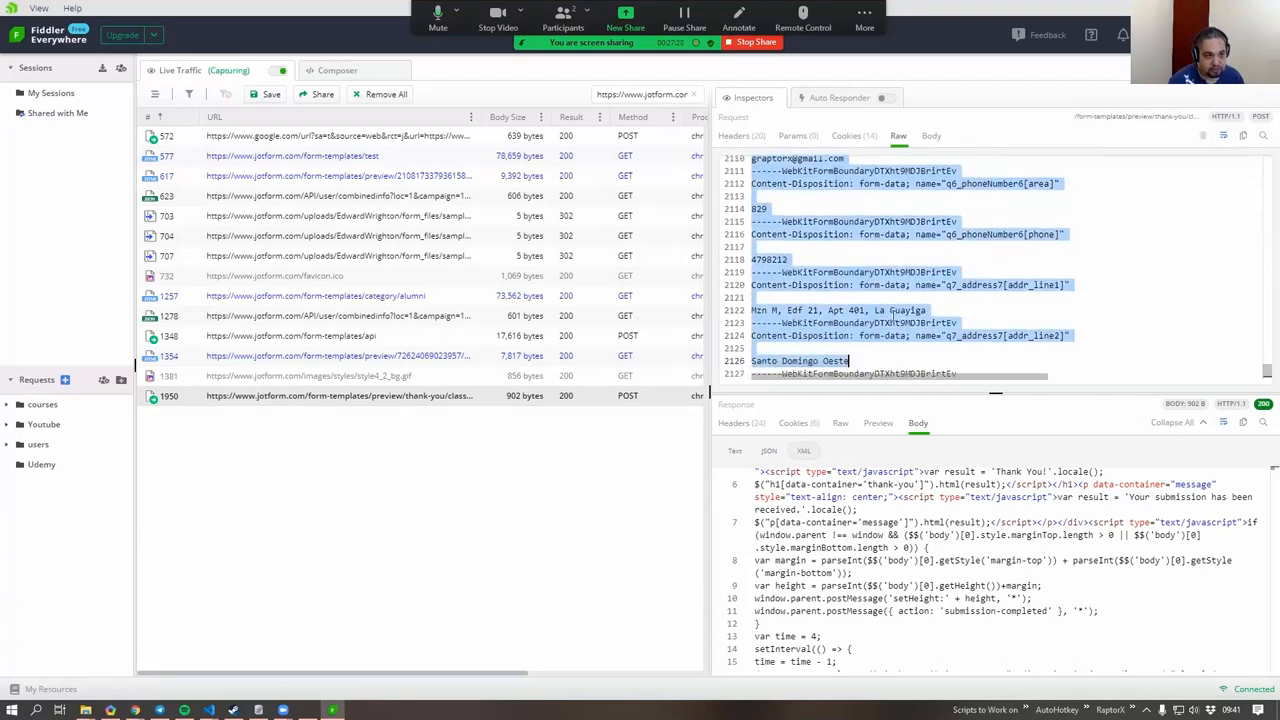
scroll(down, 3)
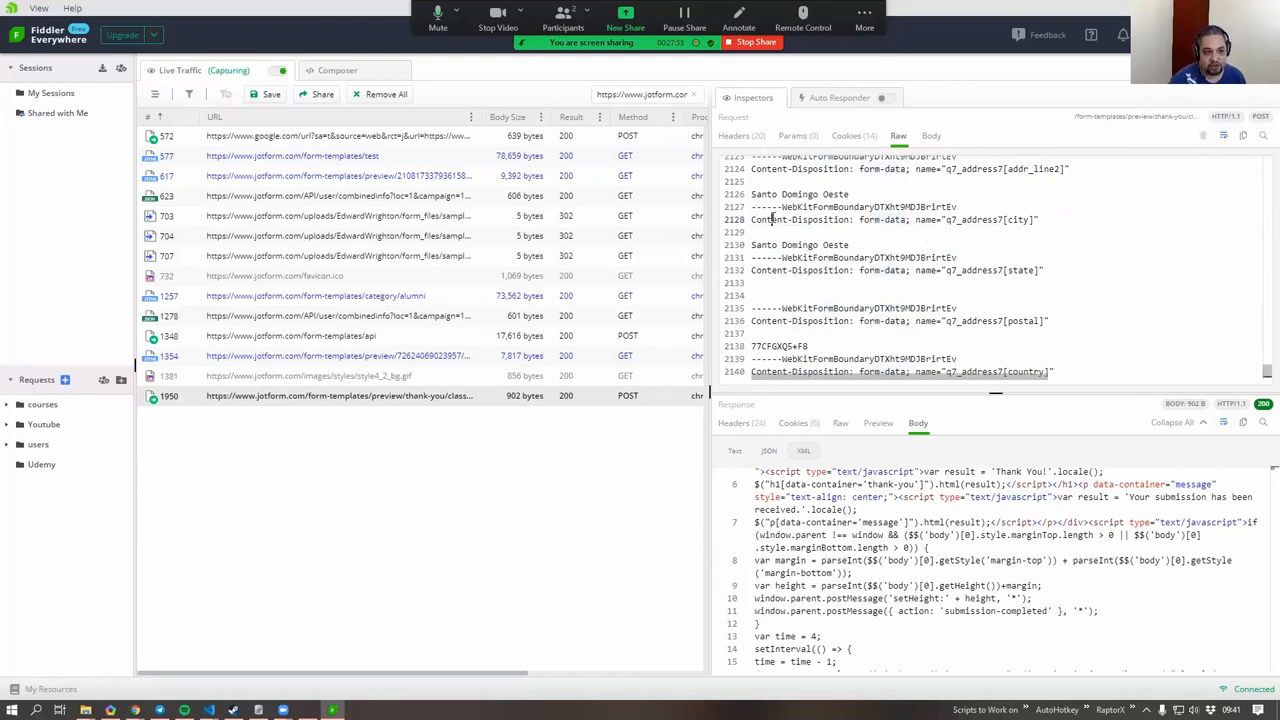
double_click(790, 218)
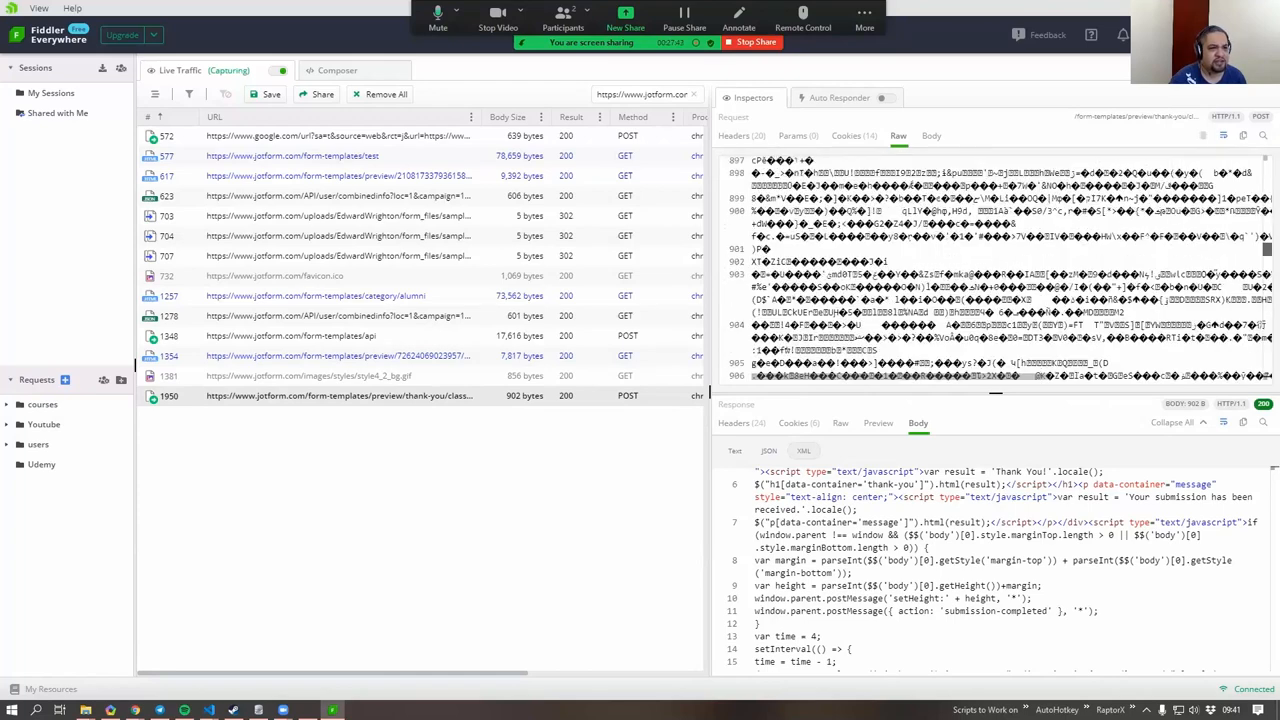
Step: Scroll the raw body to the birth-date month and year parts and the audio/mpeg upload part
scroll(down, 3)
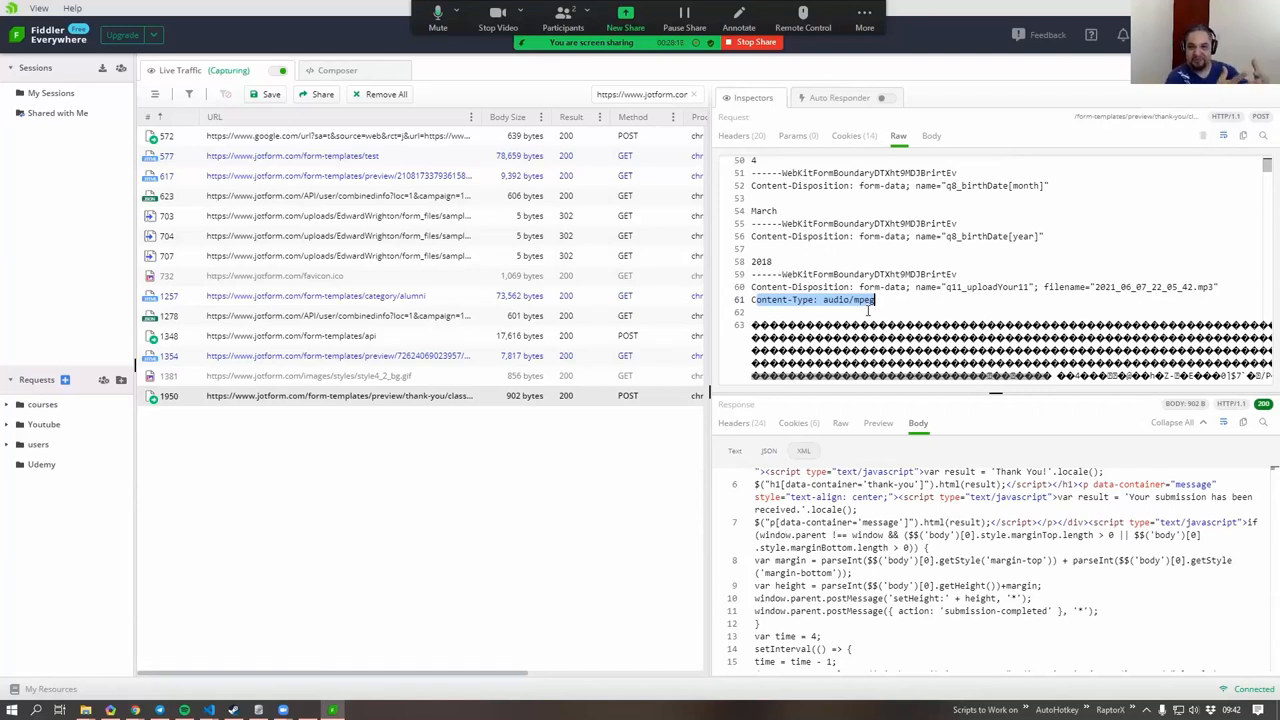
mouse_move(896, 214)
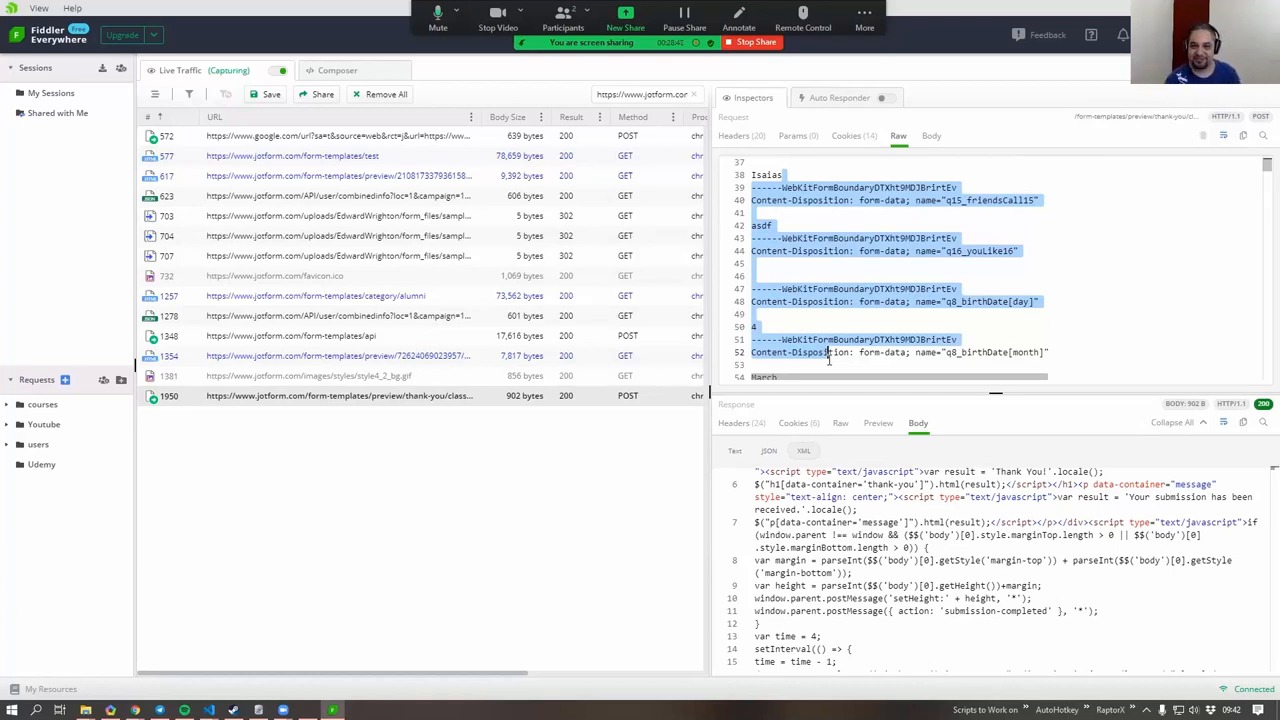
mouse_move(830, 358)
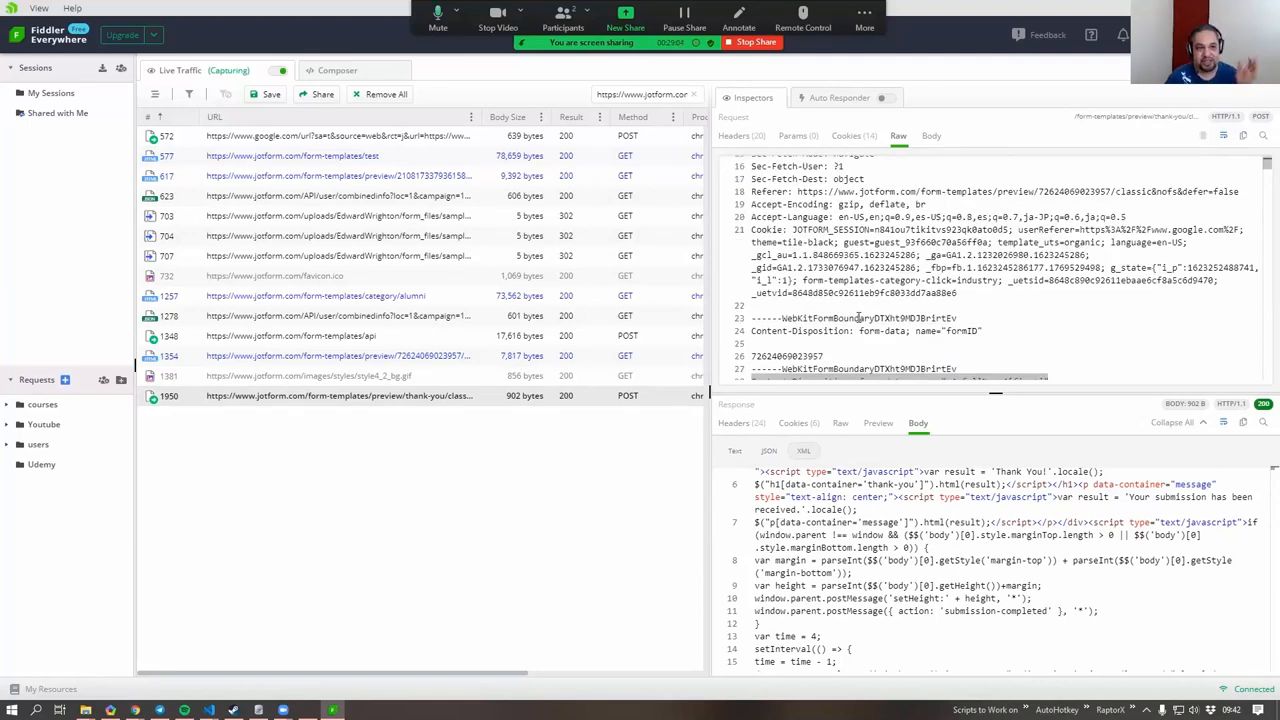
Step: Scroll the raw body back down to the q8_birthDate day, month and year parts
scroll(down, 3)
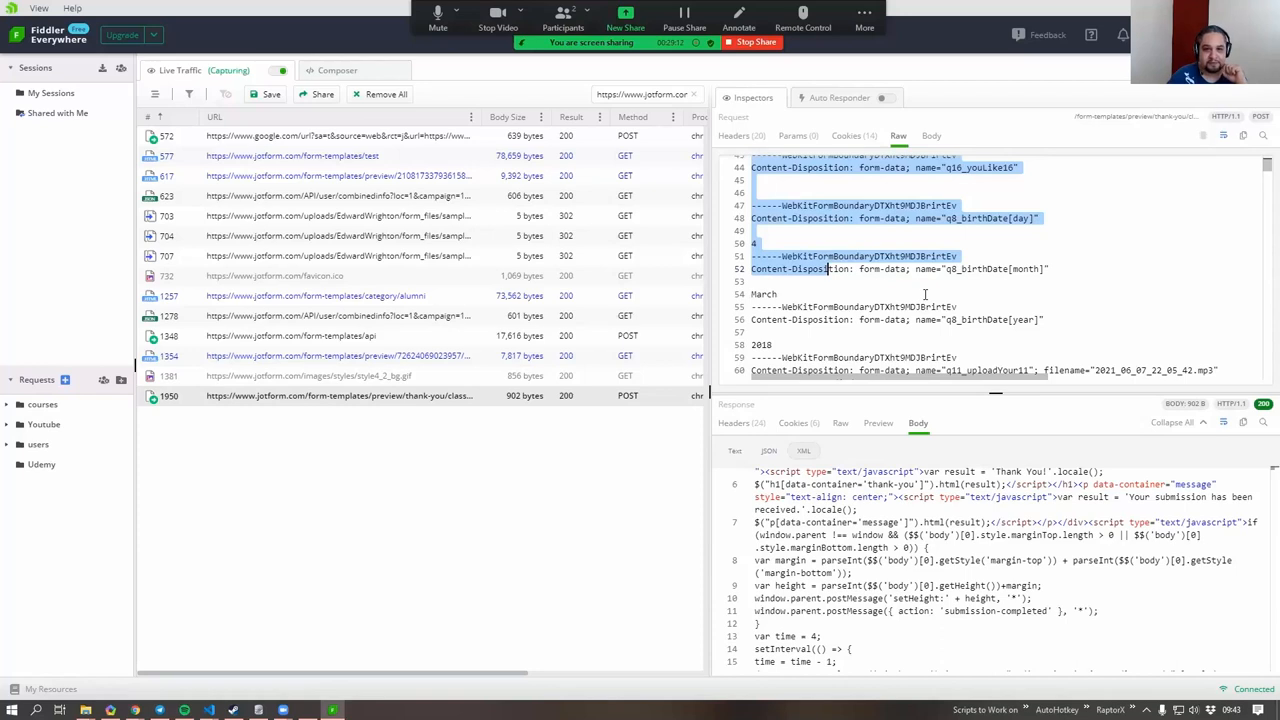
mouse_move(136, 696)
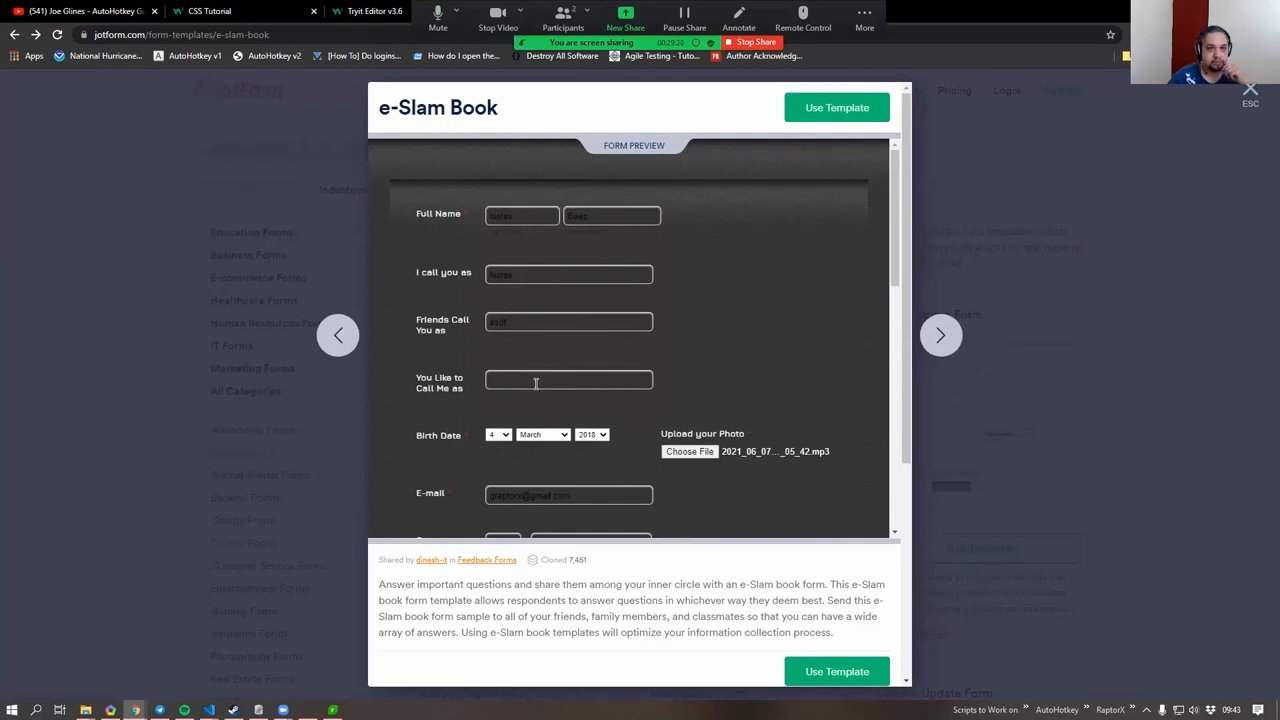
mouse_move(744, 502)
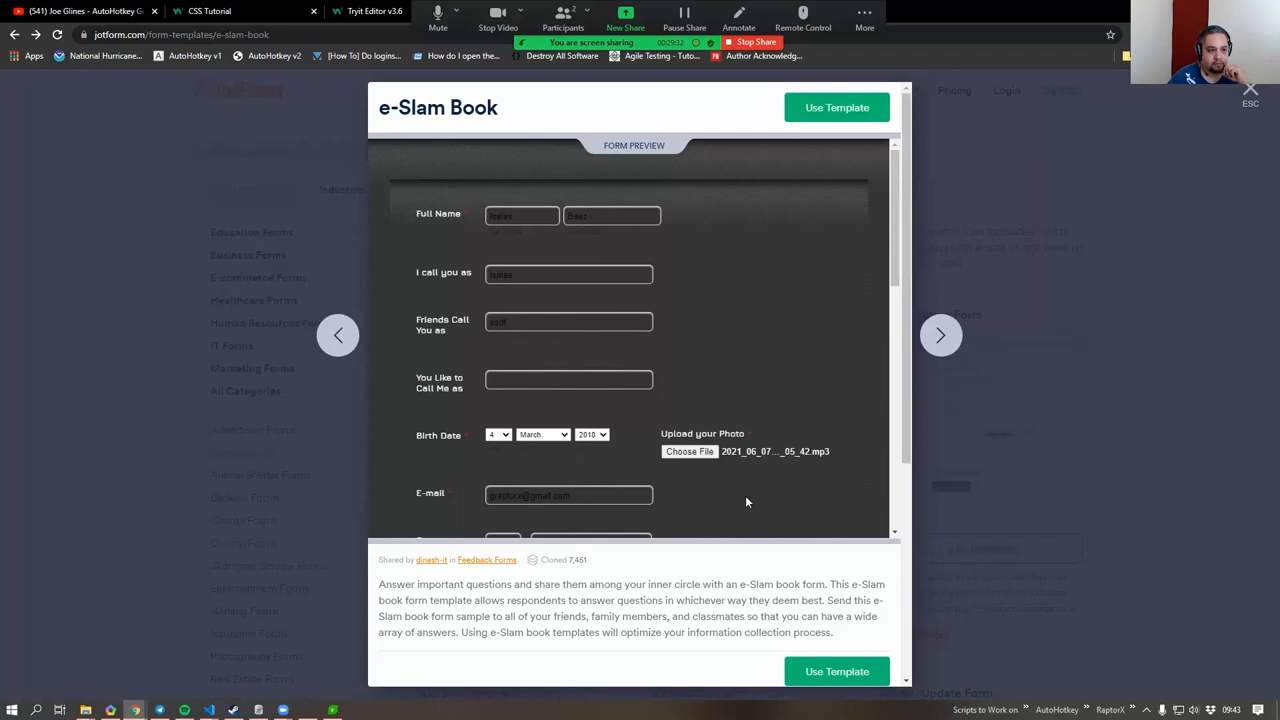
Step: Scroll the e-Slam Book form preview down to its feedback question and submit button
scroll(down, 3)
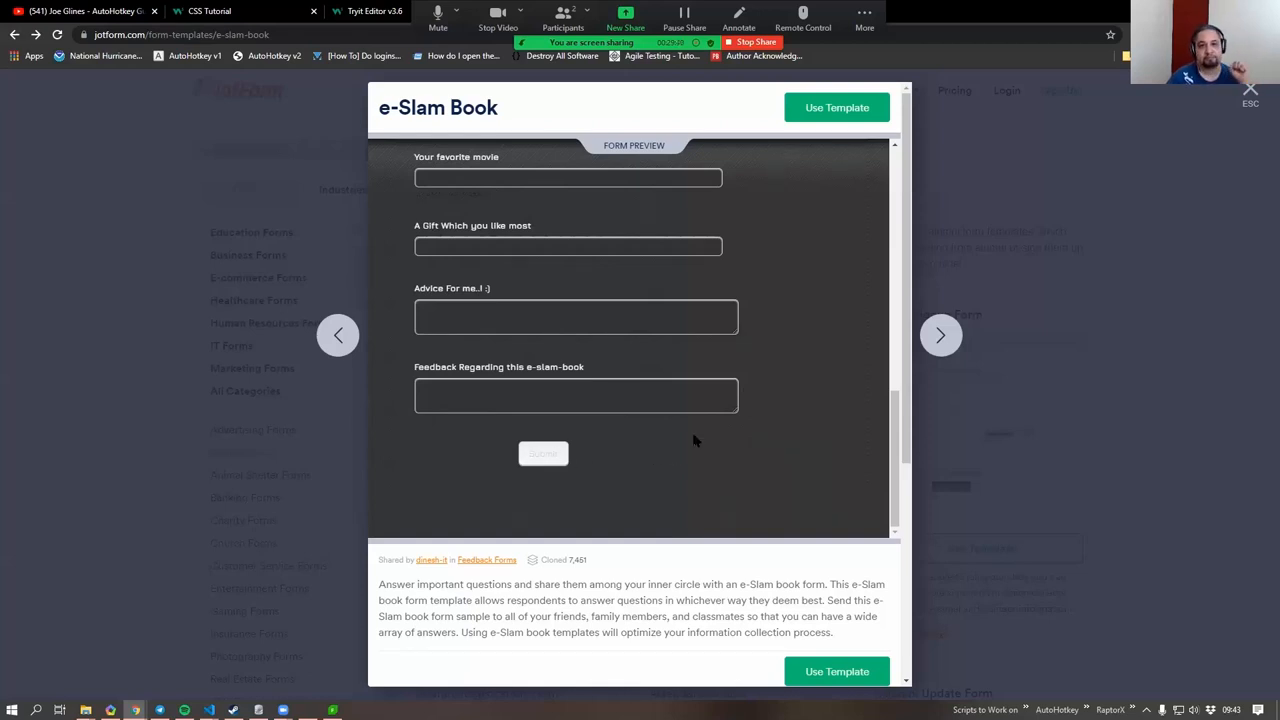
mouse_move(350, 398)
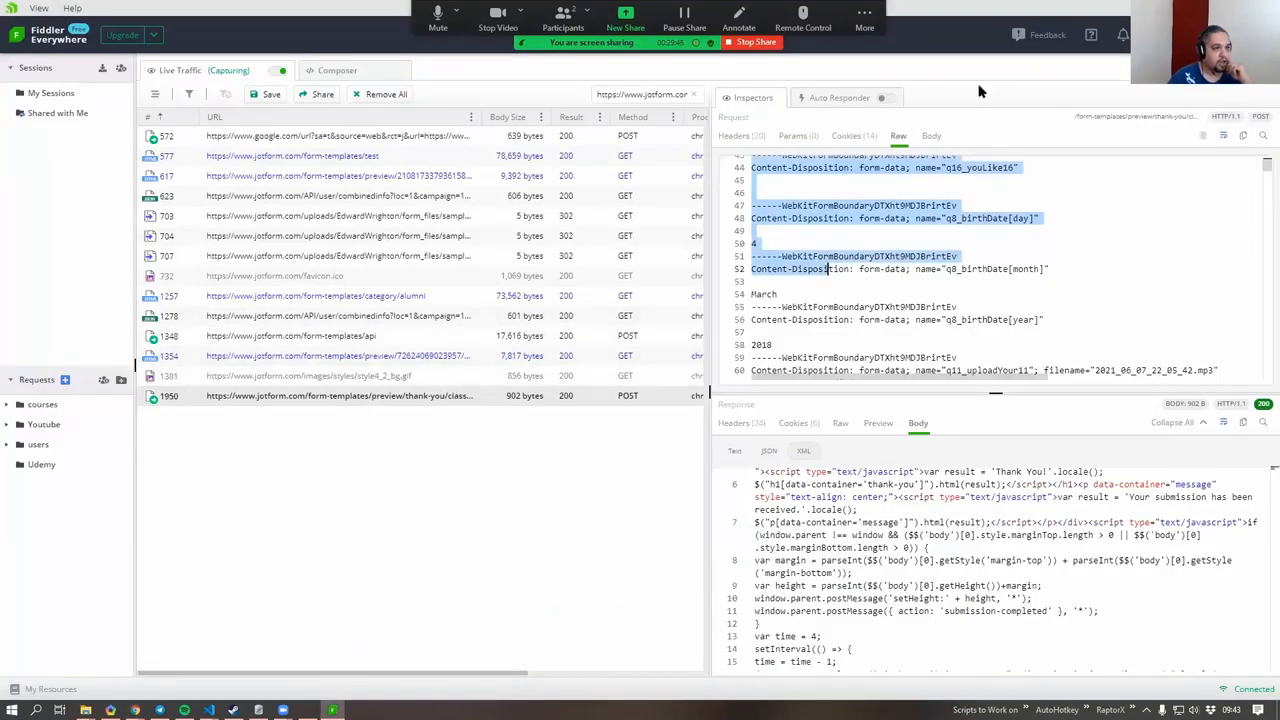
click(846, 164)
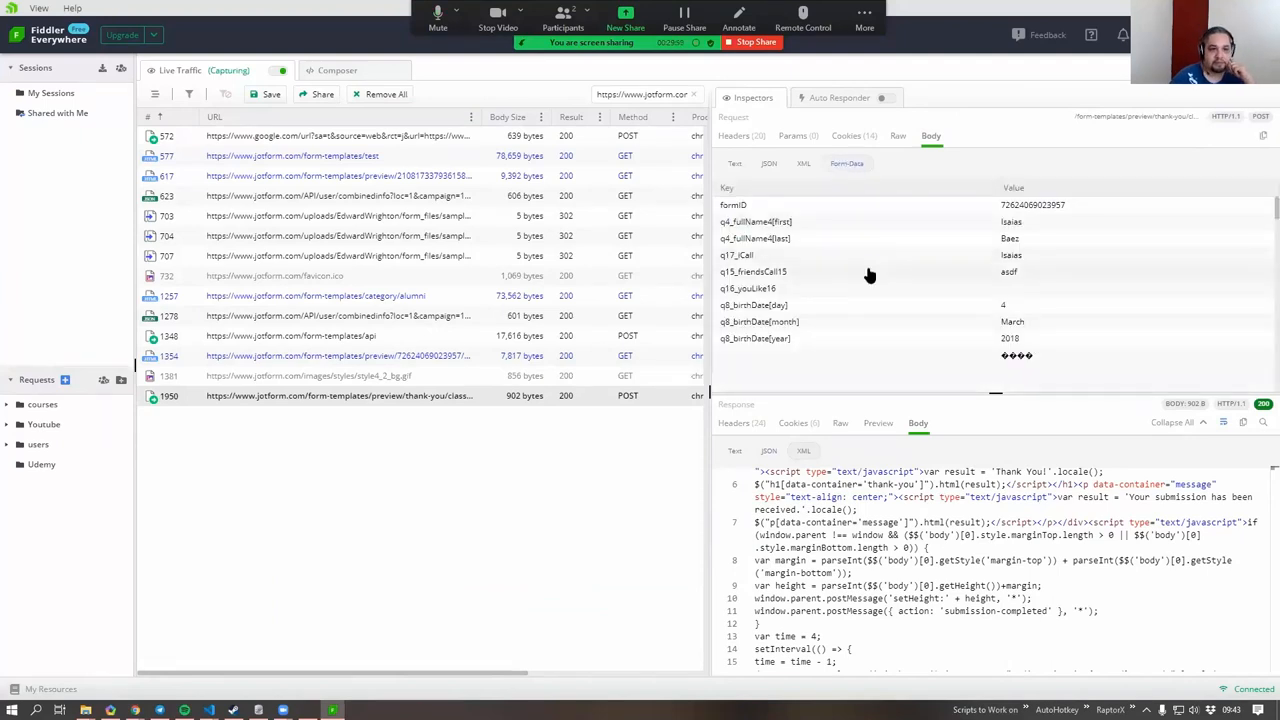
mouse_move(872, 284)
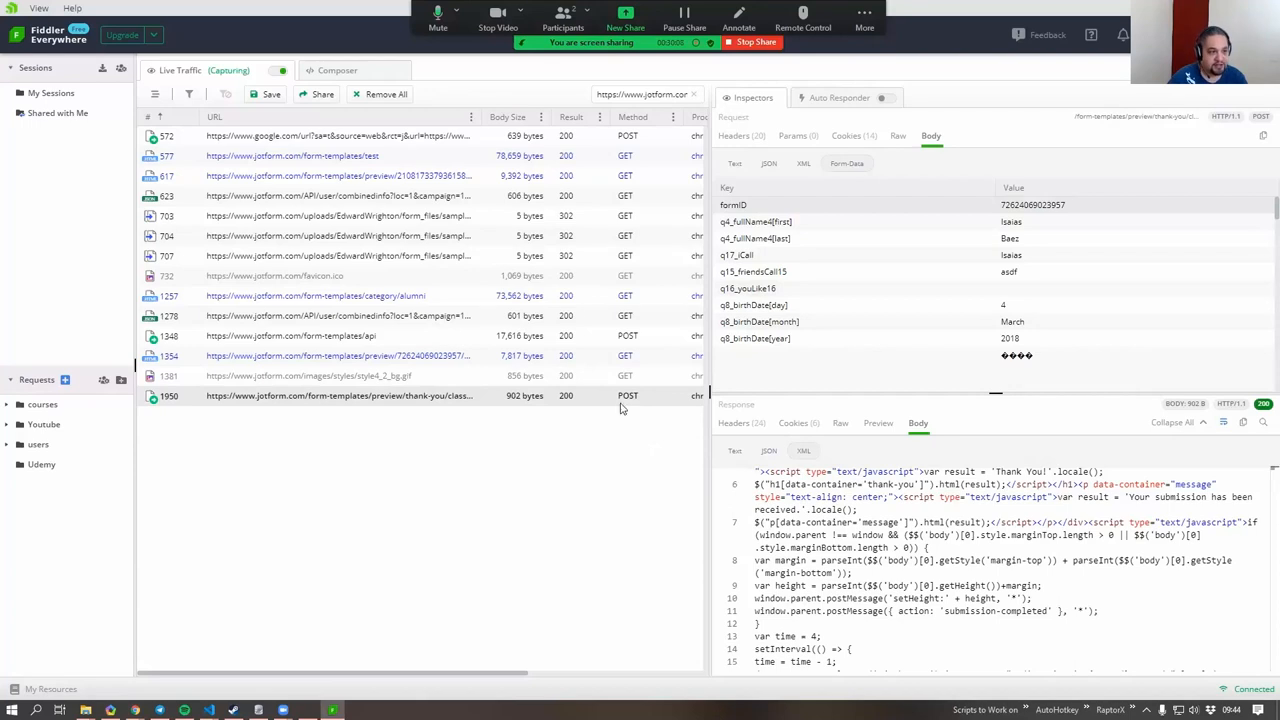
mouse_move(602, 480)
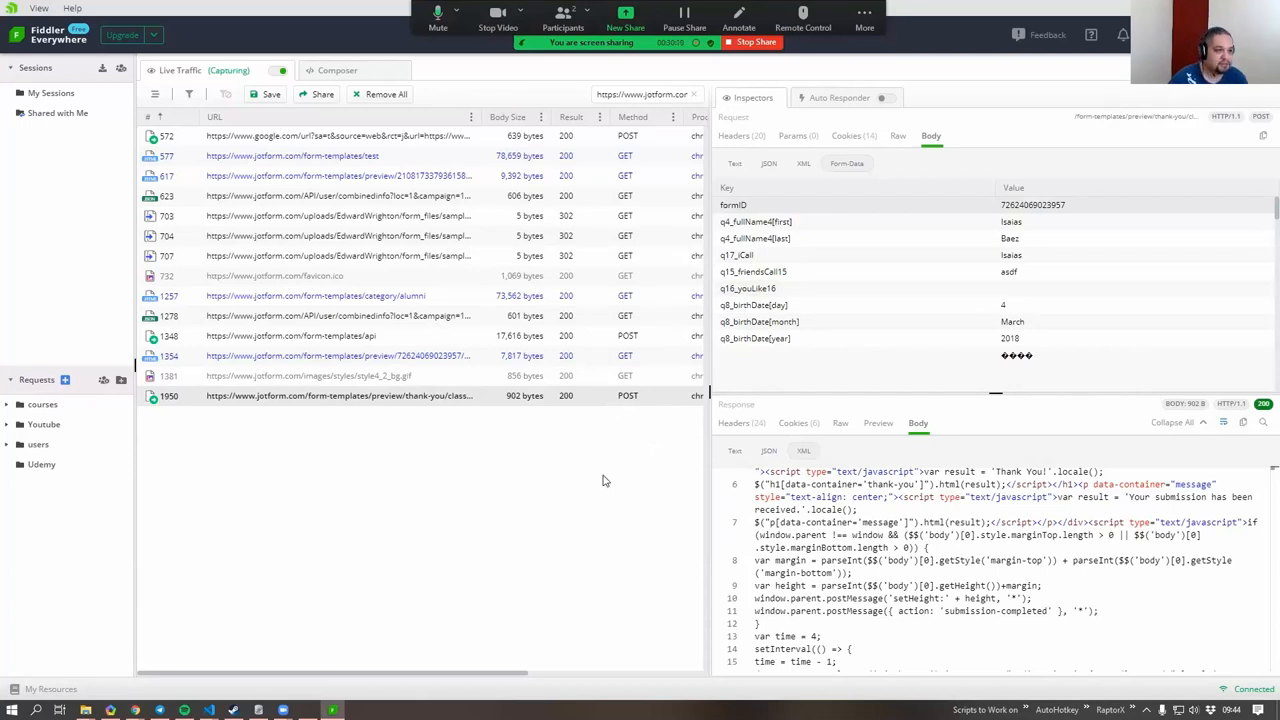
mouse_move(634, 400)
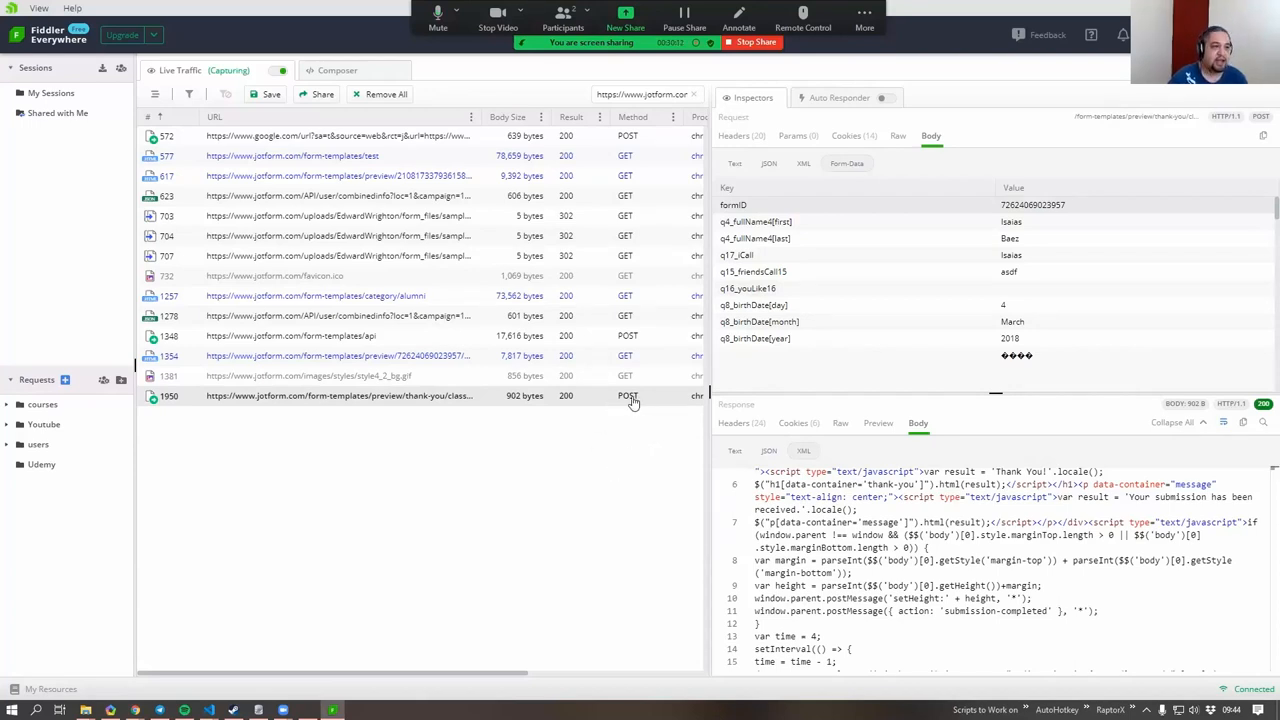
mouse_move(600, 472)
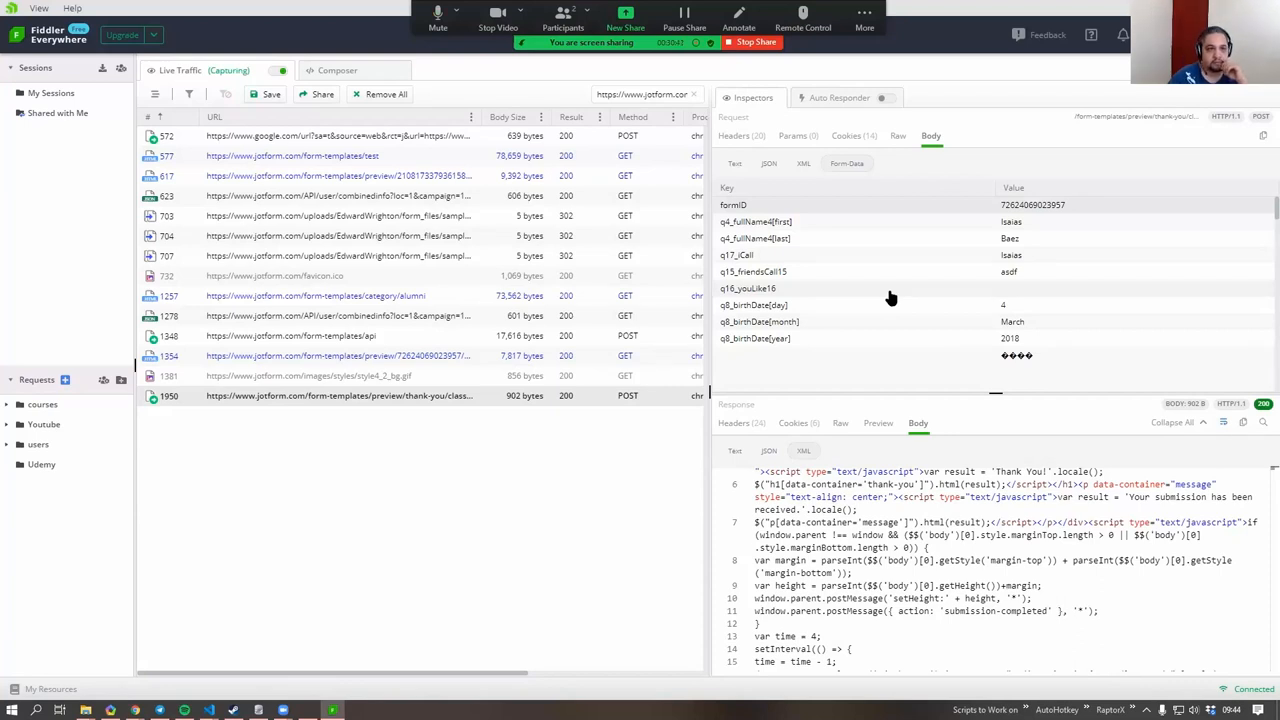
scroll(down, 3)
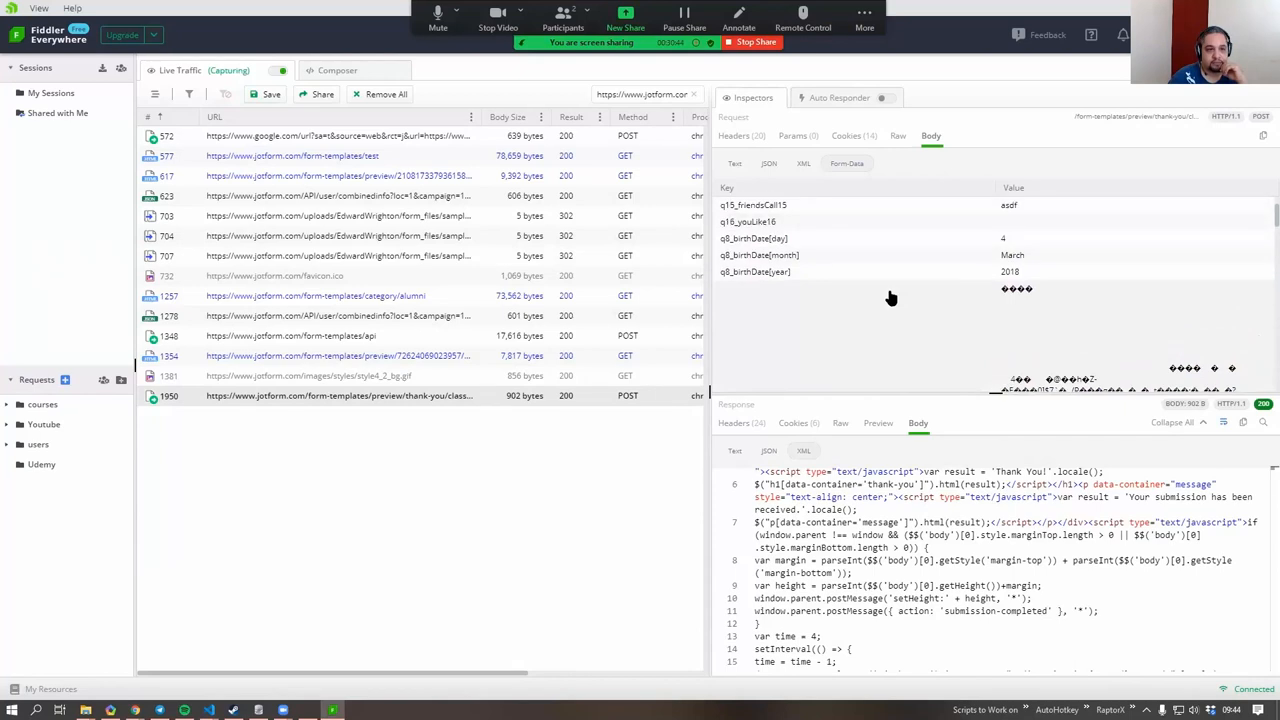
scroll(down, 3)
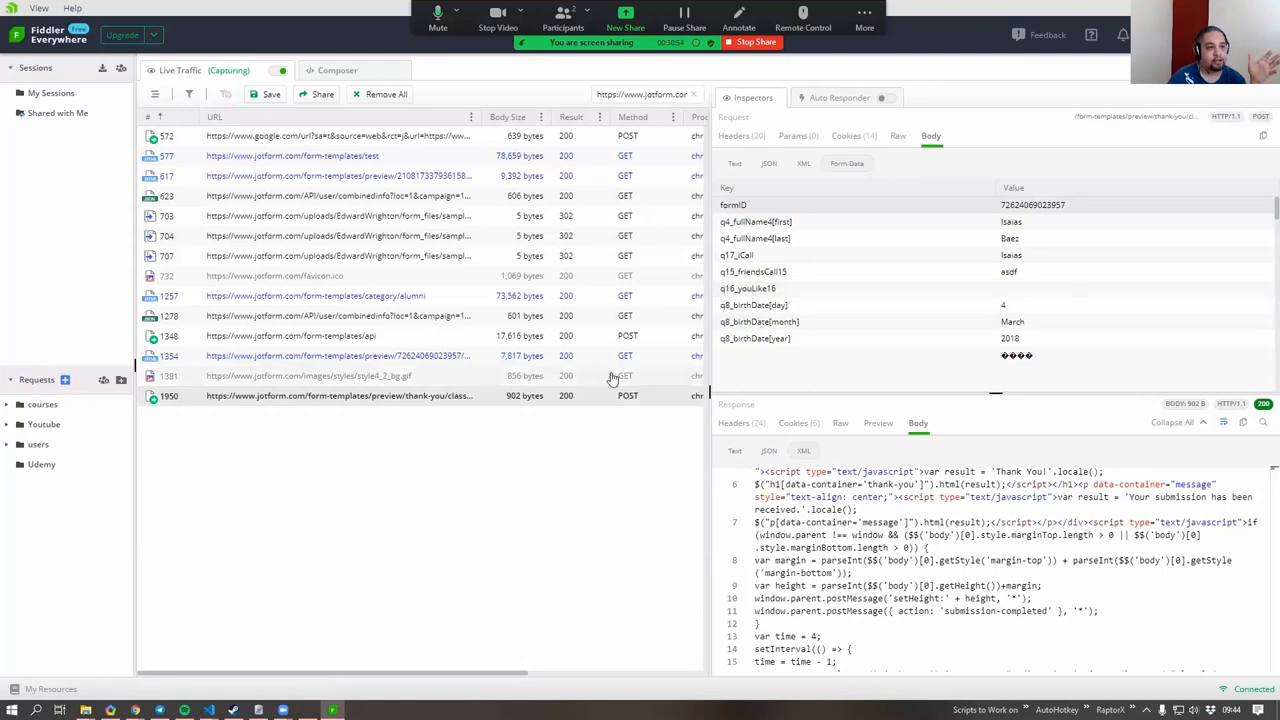
mouse_move(640, 396)
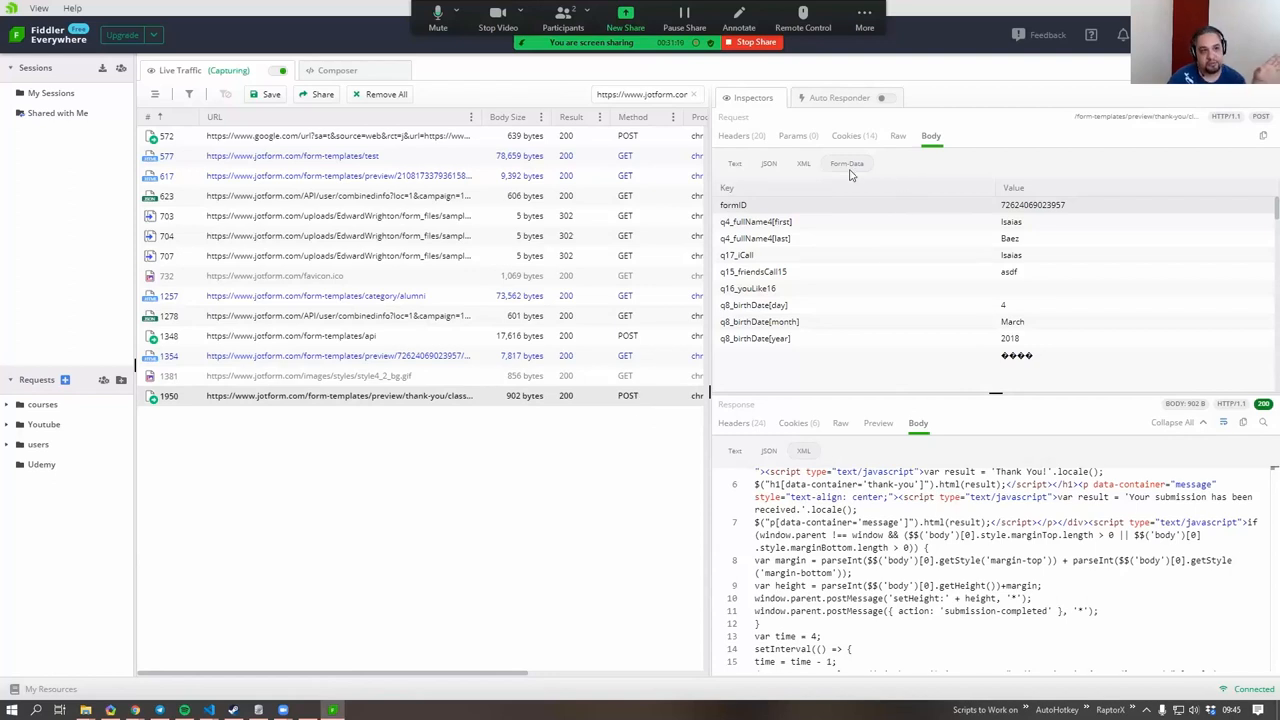
mouse_move(848, 164)
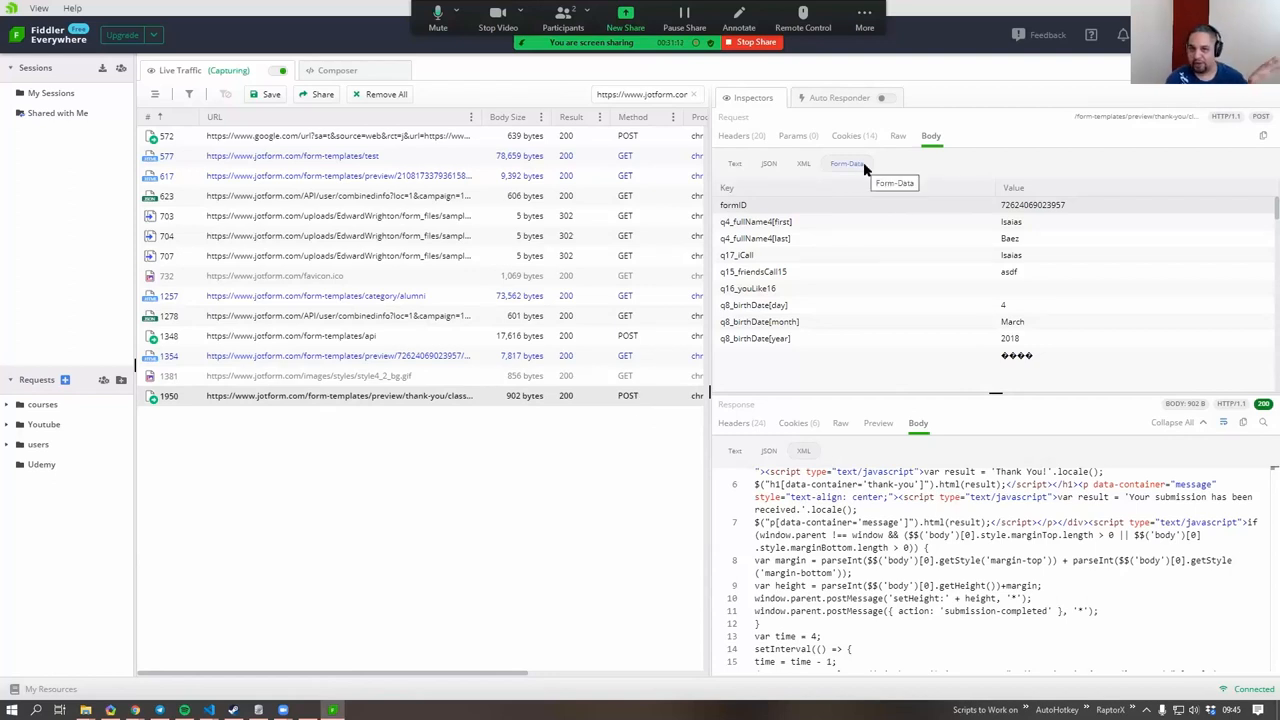
mouse_move(630, 394)
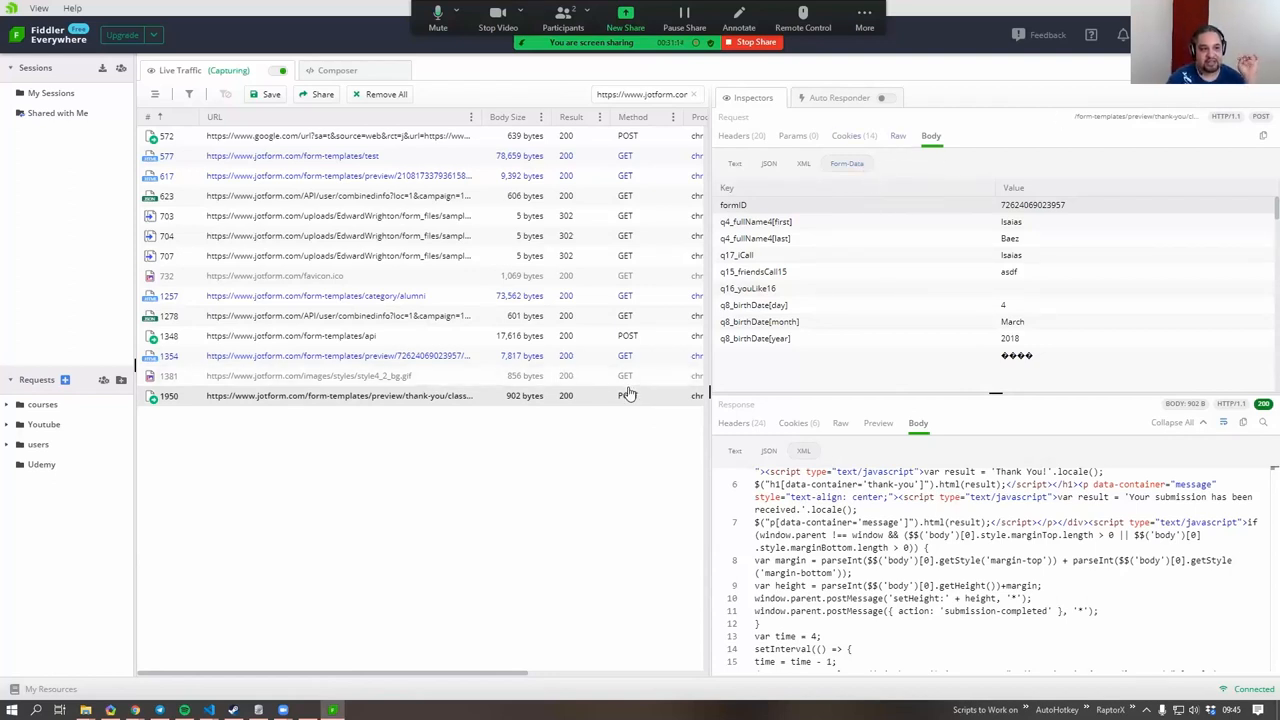
scroll(down, 3)
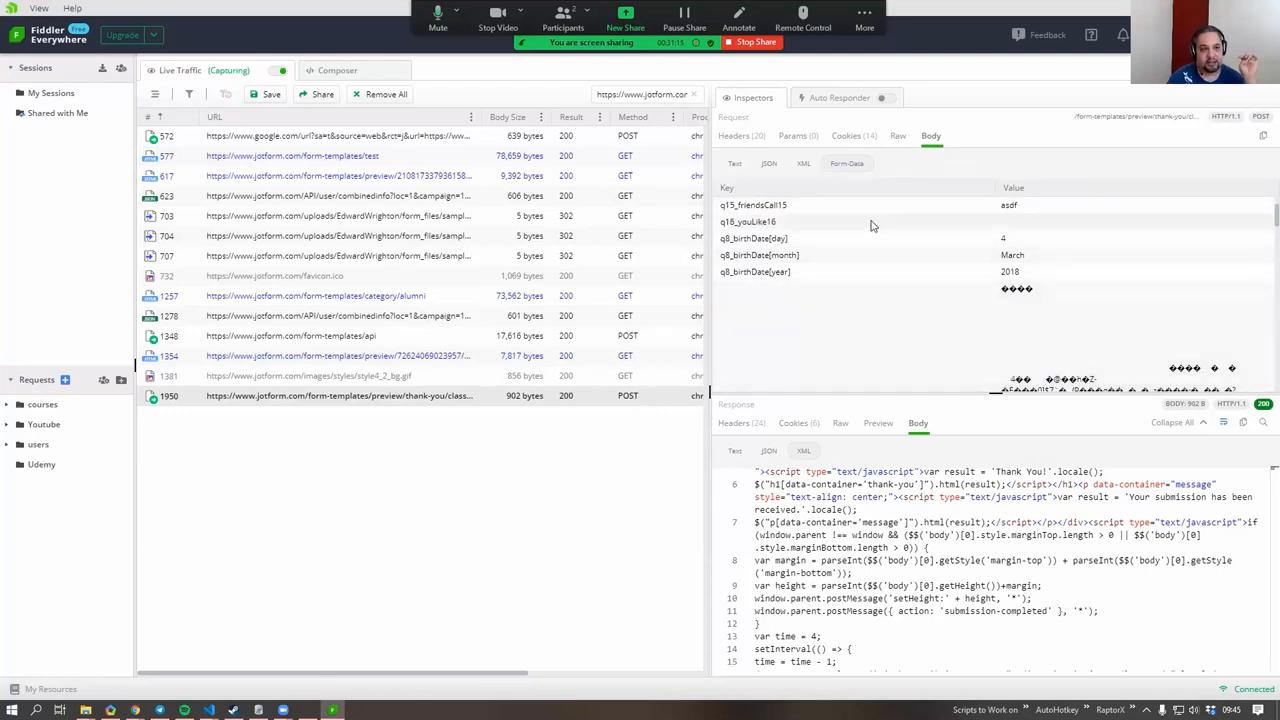
mouse_move(948, 252)
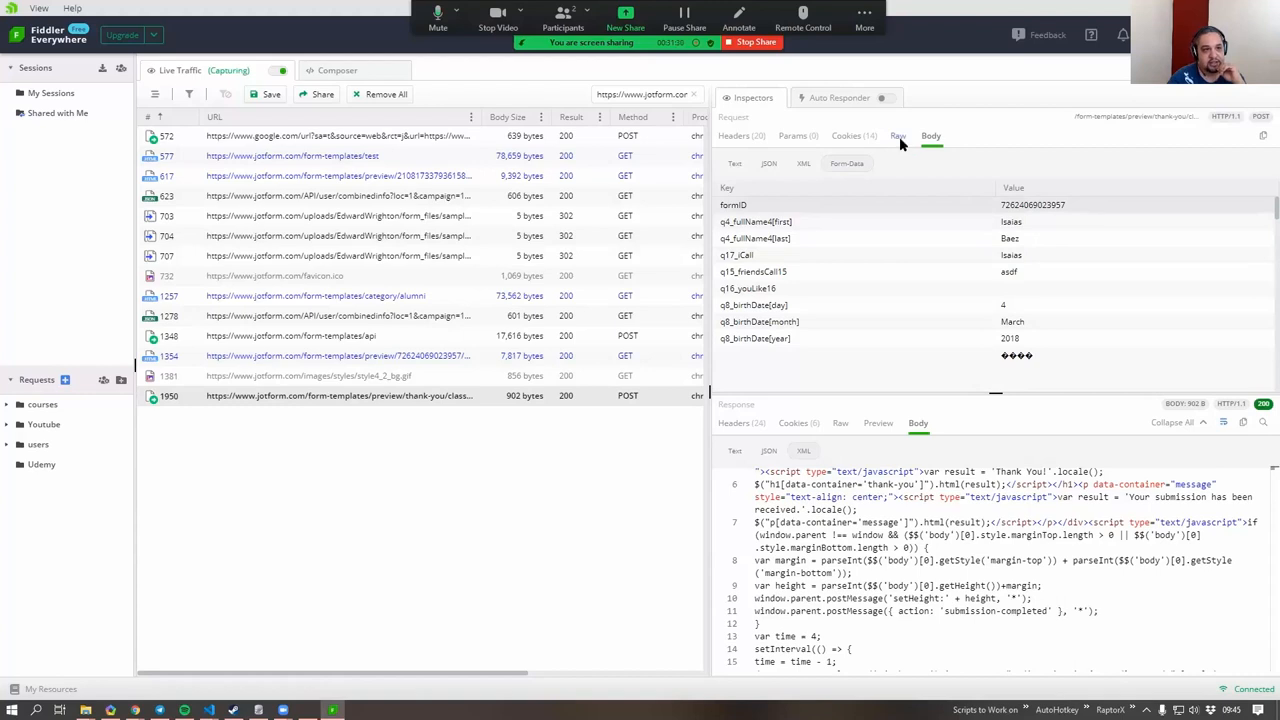
scroll(down, 3)
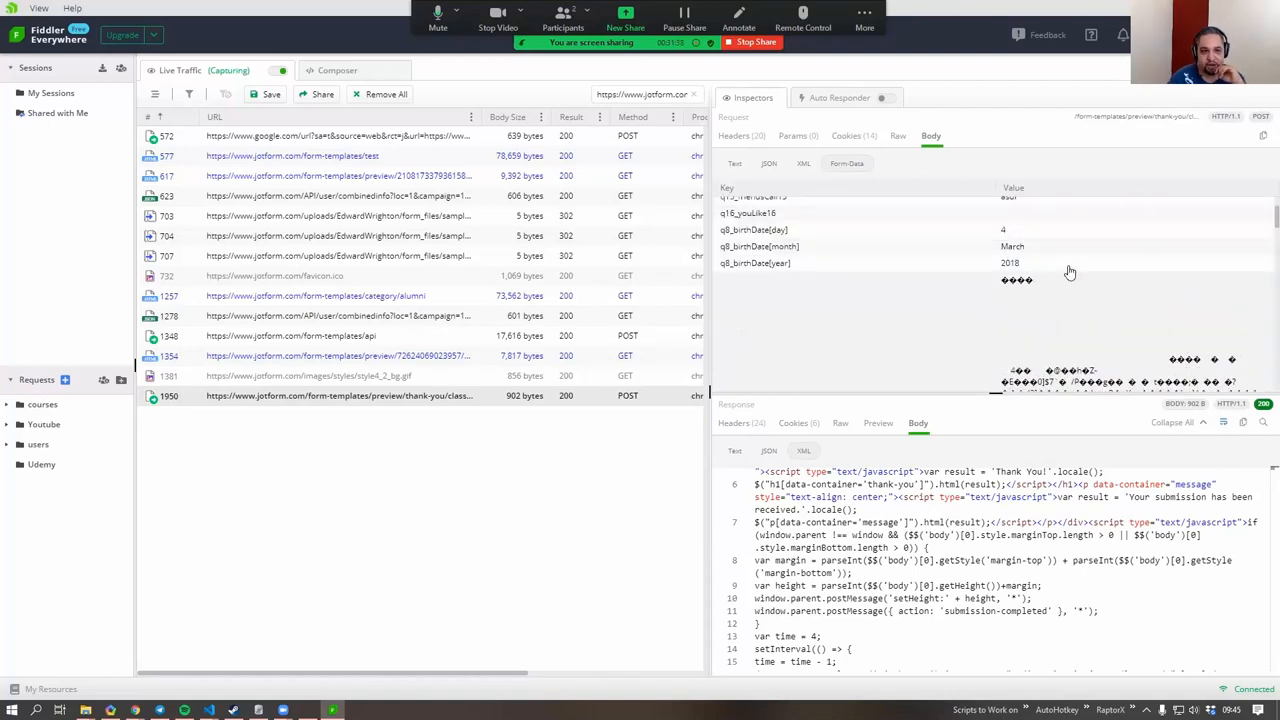
scroll(down, 3)
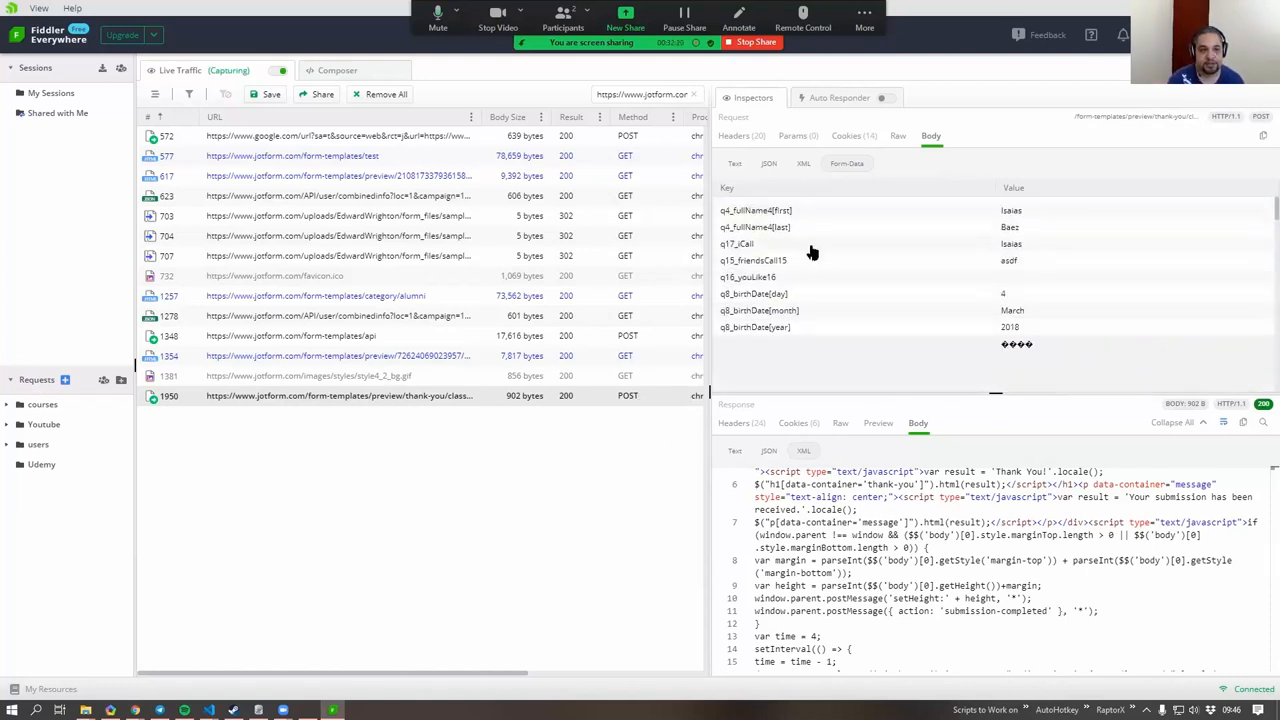
Step: Scroll the form-data table to the email, phone, address, city, postal and country entries
scroll(down, 3)
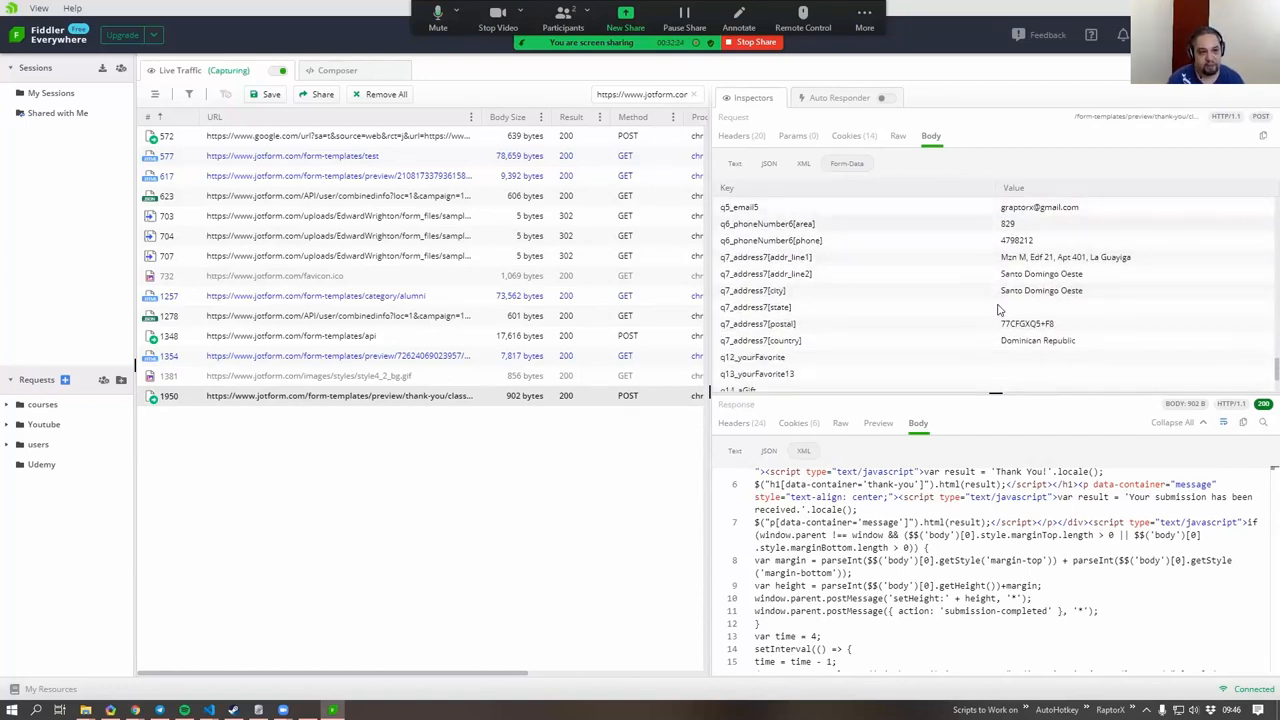
scroll(down, 3)
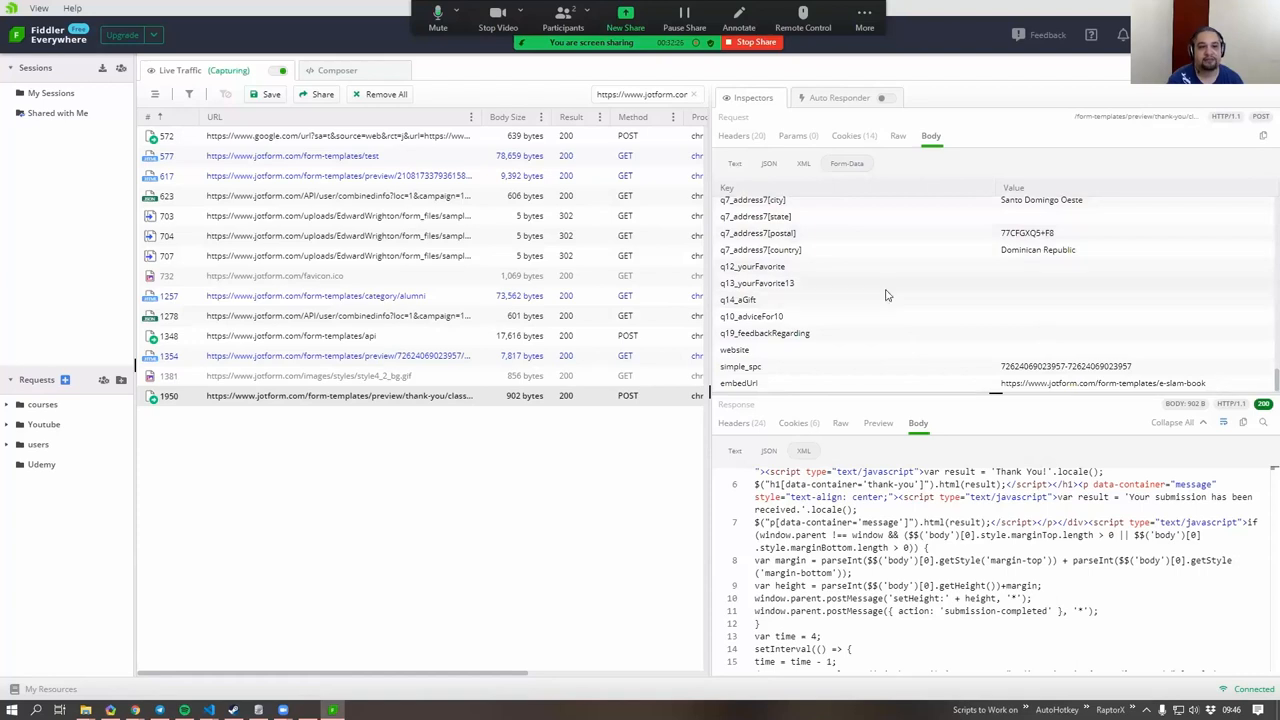
mouse_move(890, 296)
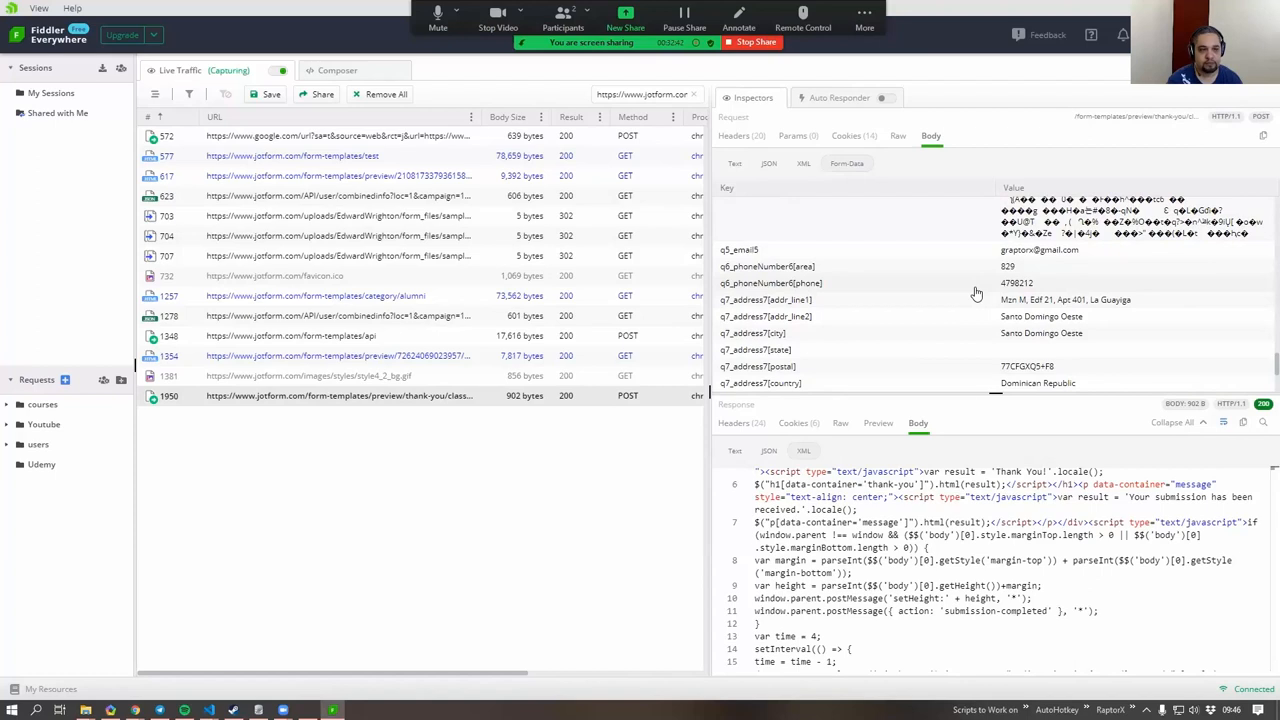
scroll(down, 3)
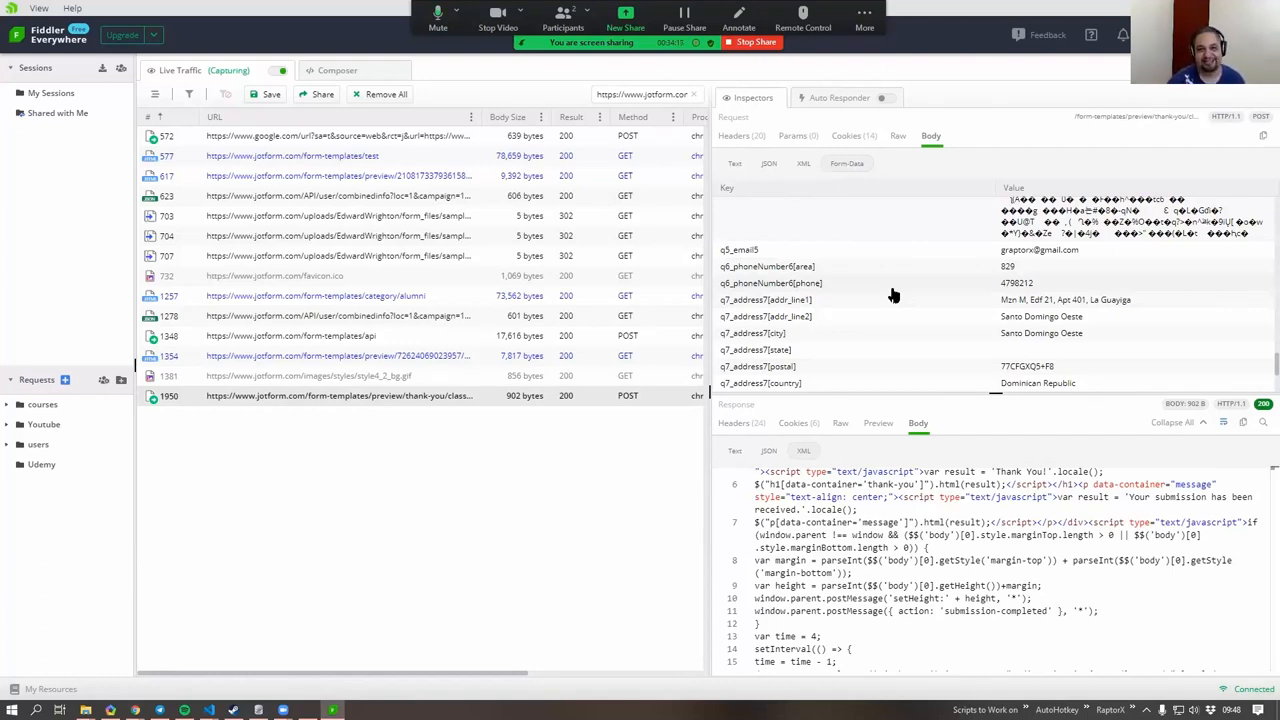
mouse_move(960, 332)
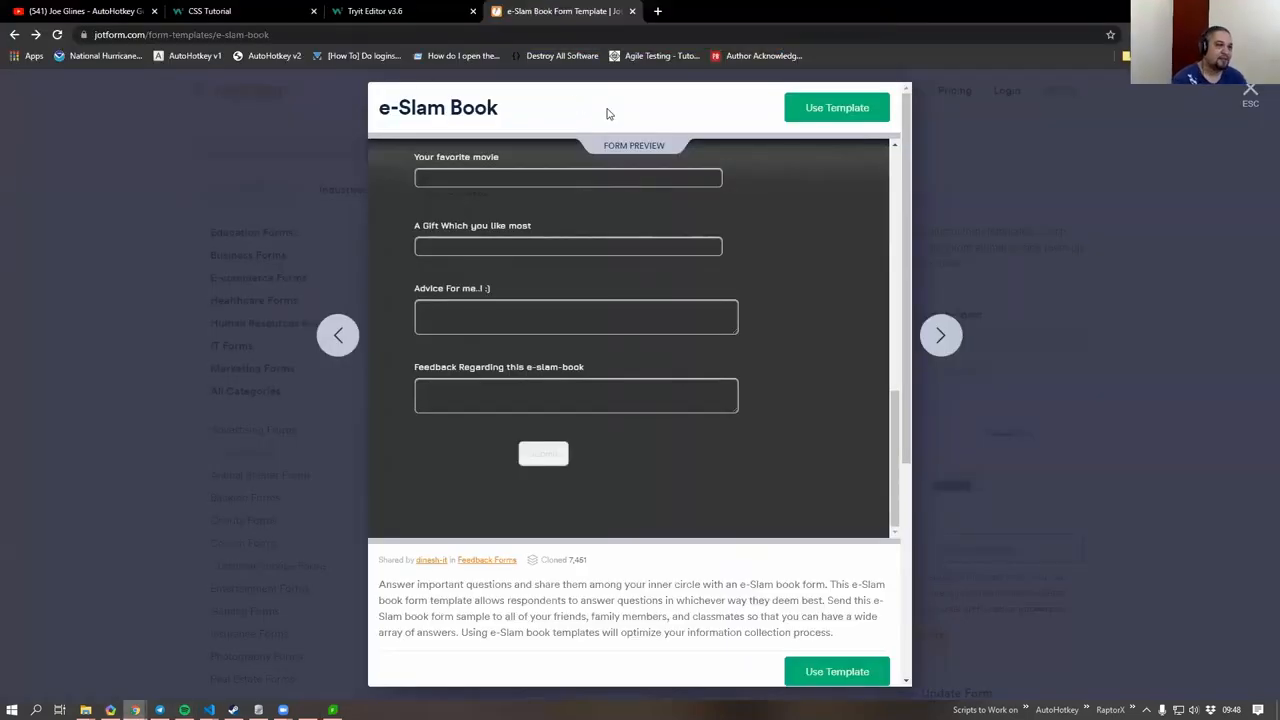
Step: Reach the curl.se Documentation Overview via the Project page and highlight 'huge' in the libcurl description
text(curl.se)
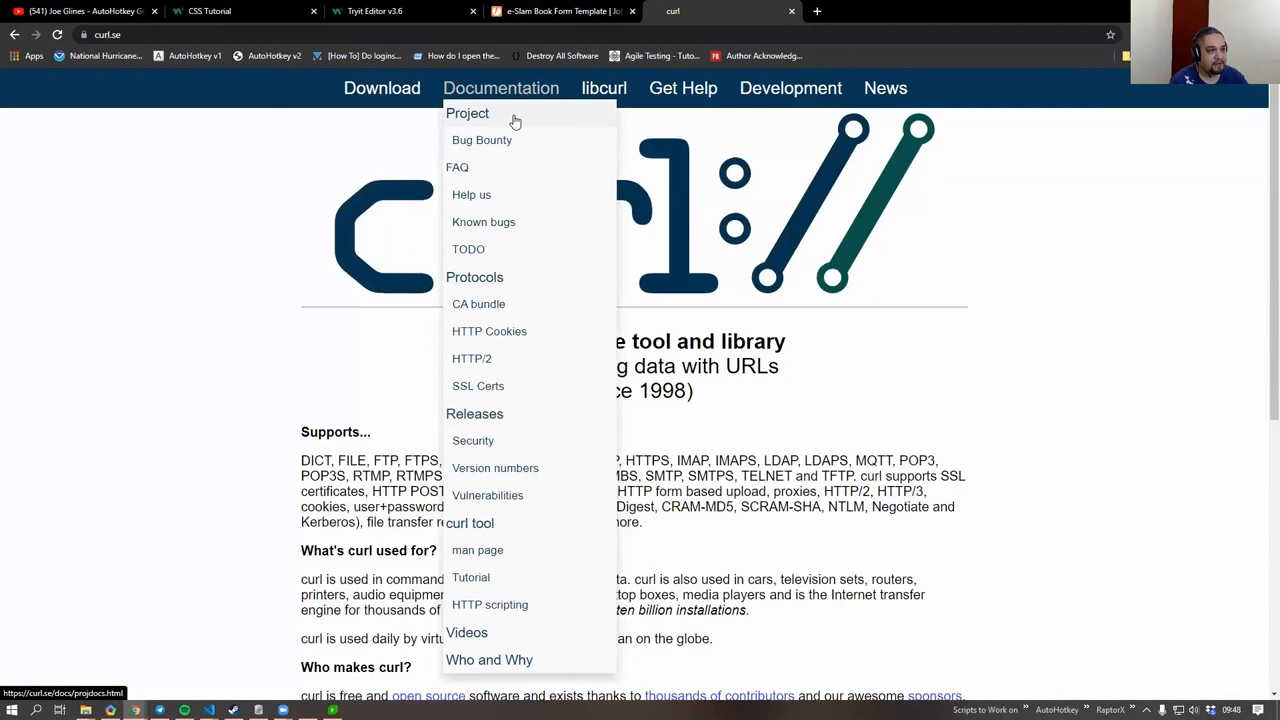
click(468, 112)
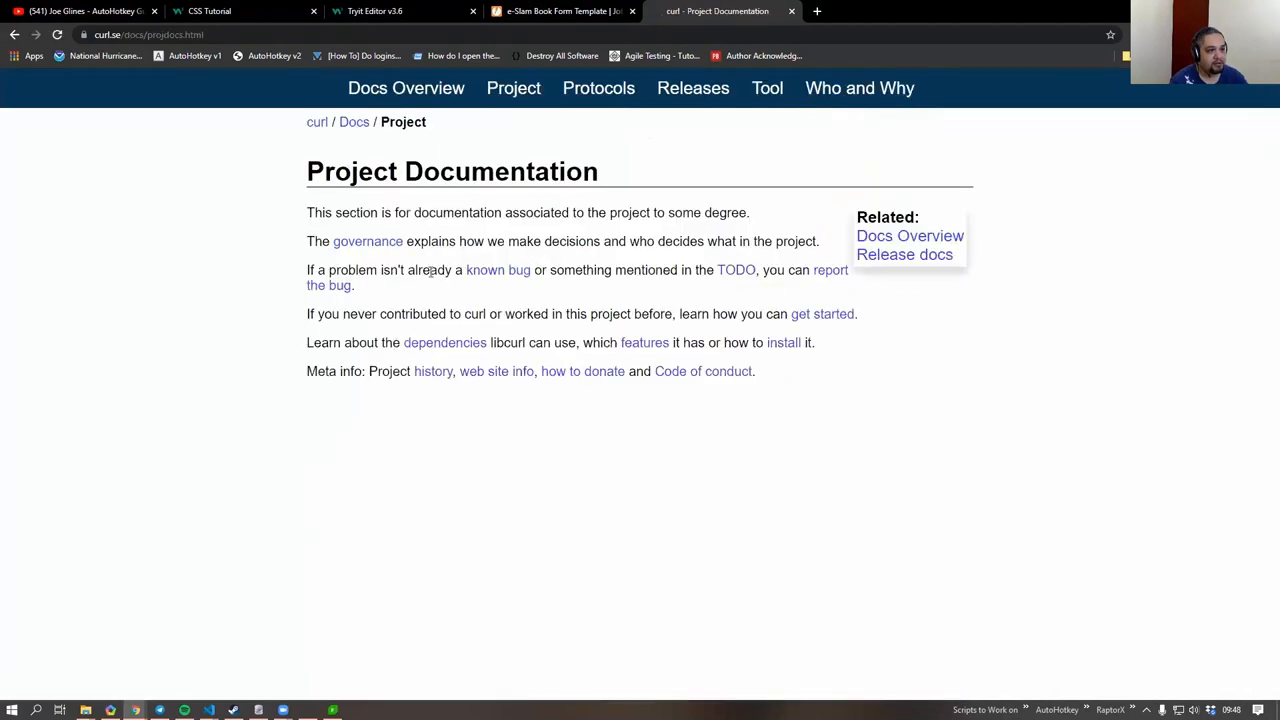
mouse_move(240, 330)
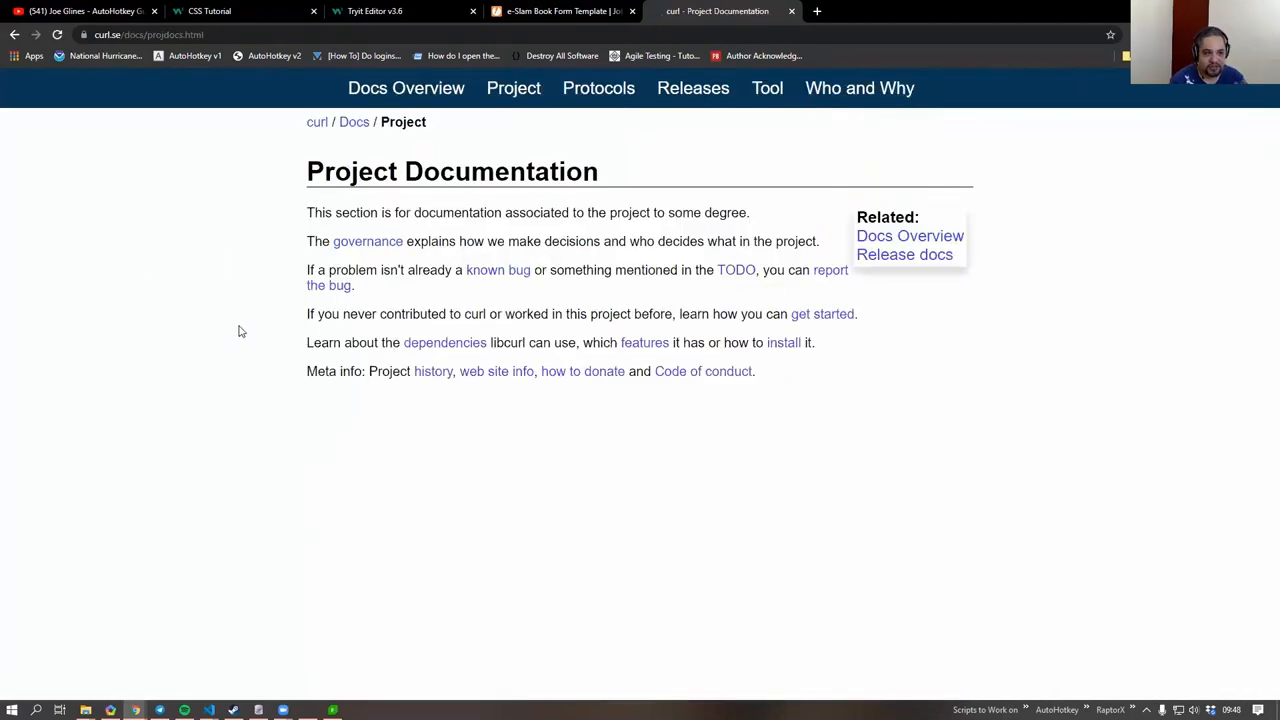
click(354, 122)
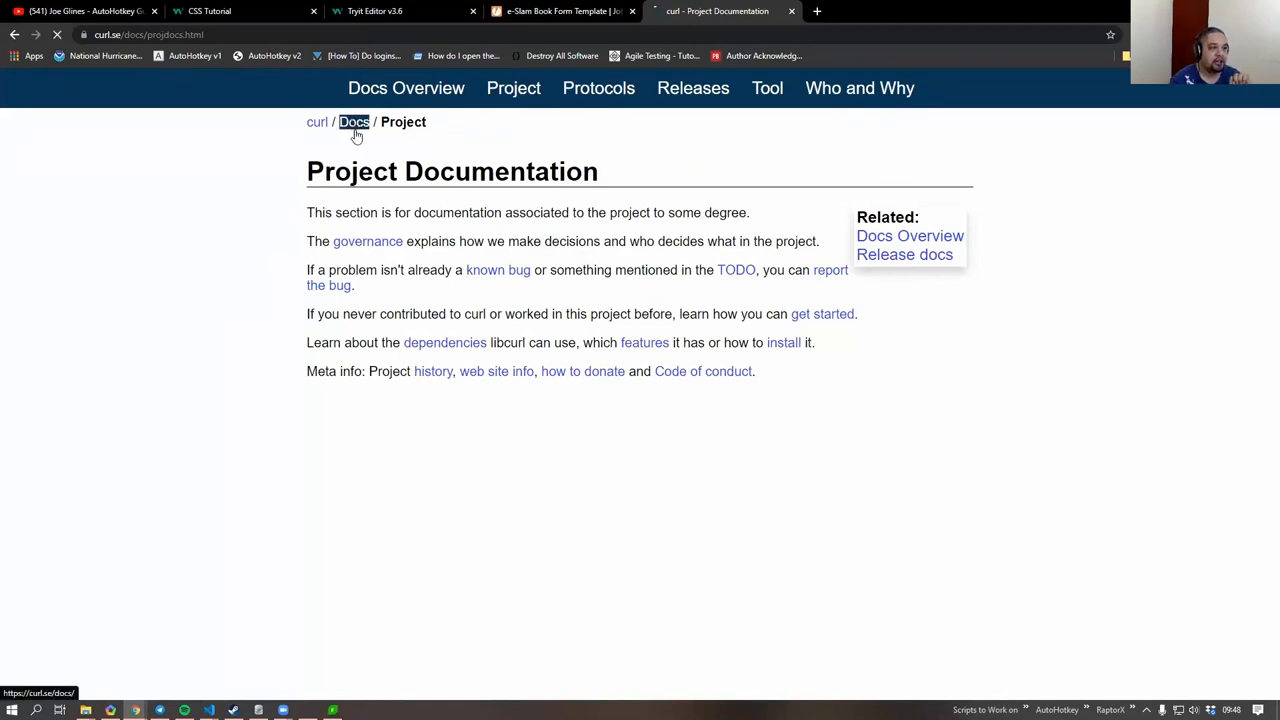
click(354, 122)
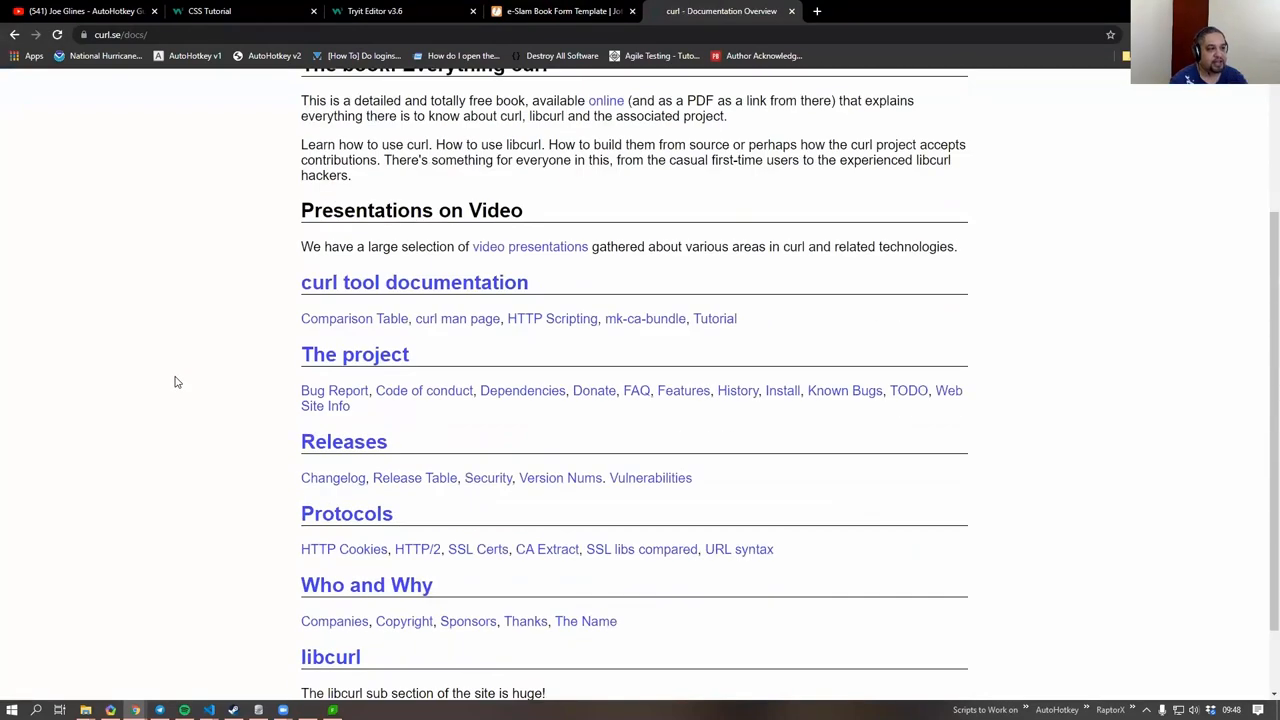
scroll(down, 3)
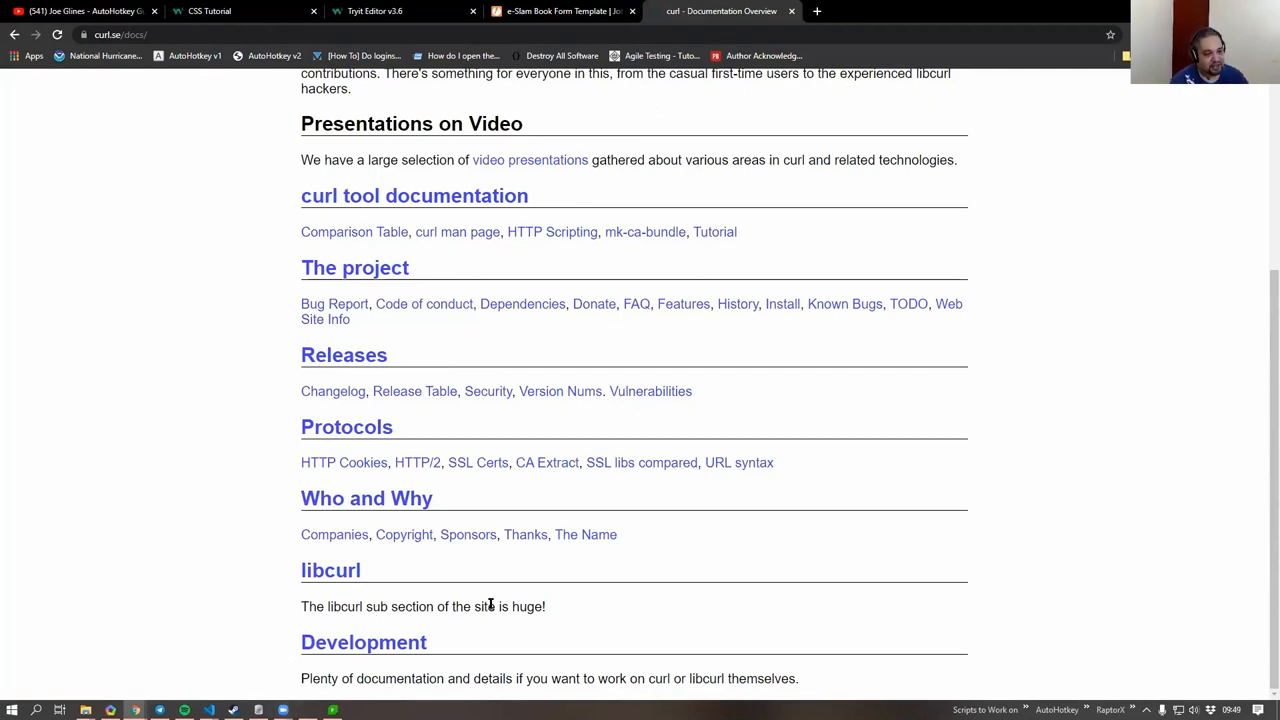
drag(328, 606, 510, 606)
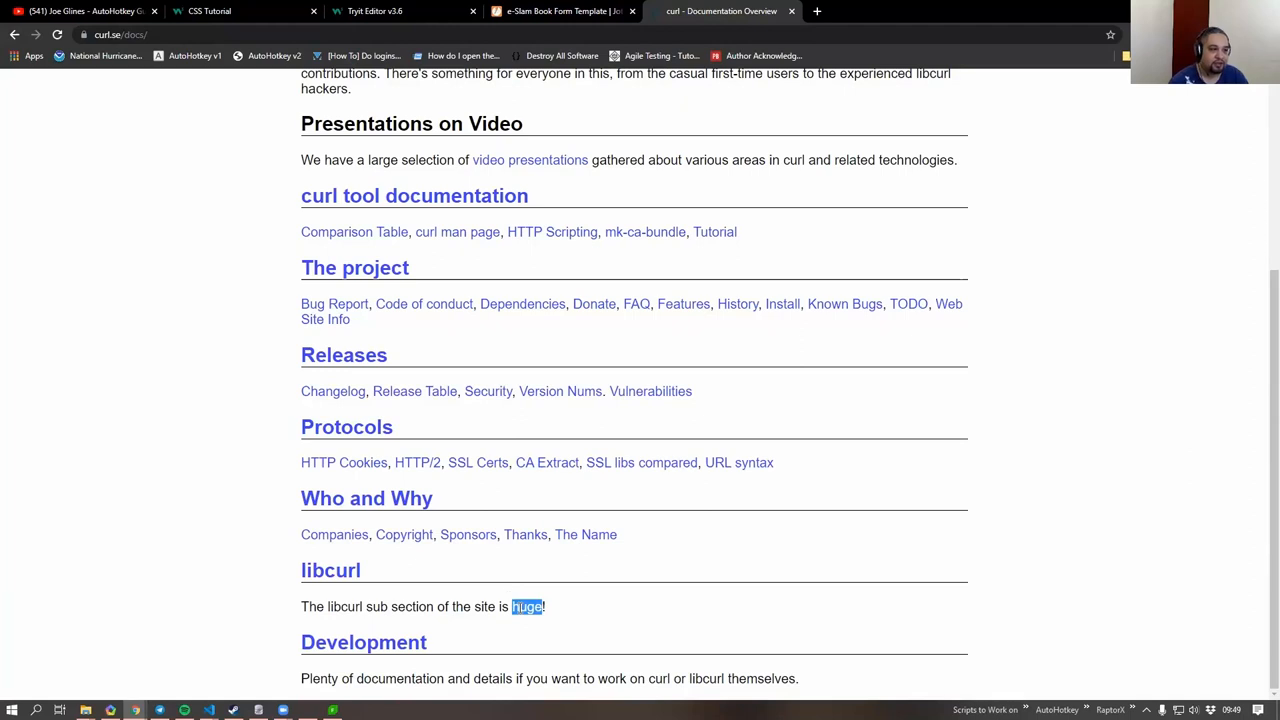
Step: Open the curl man page (curl.1) from the Documentation Overview
click(456, 232)
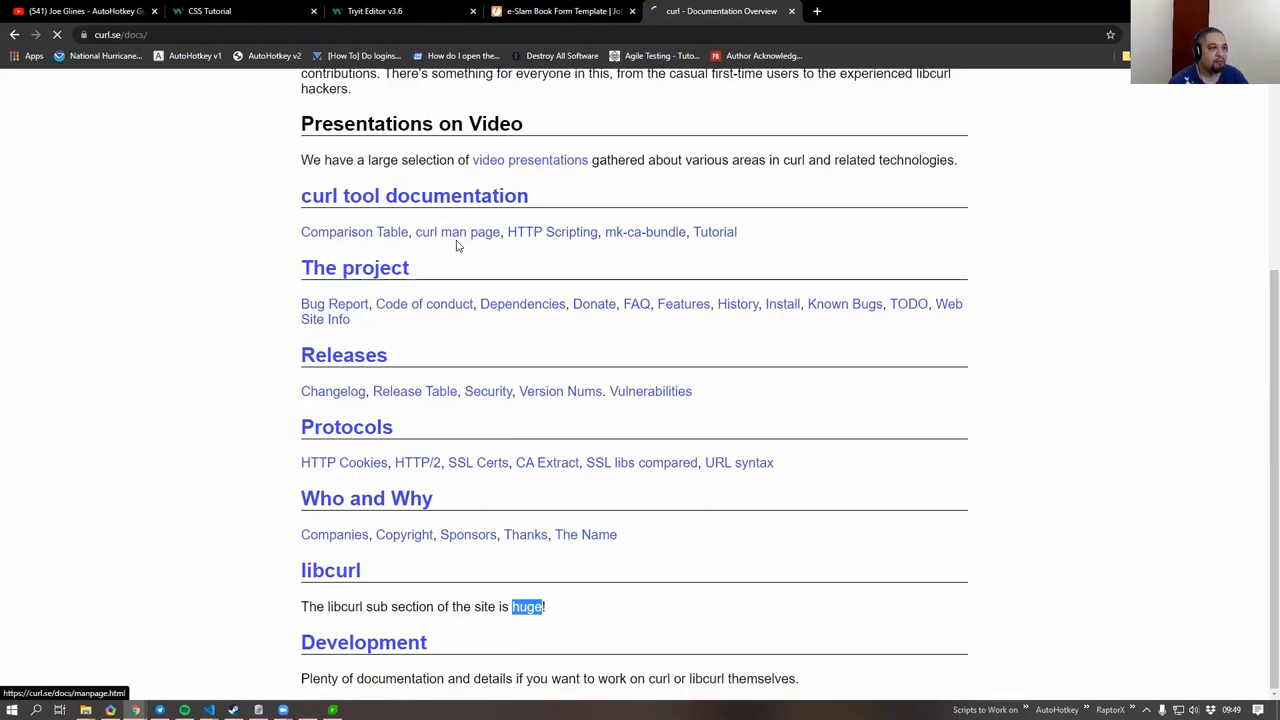
click(456, 232)
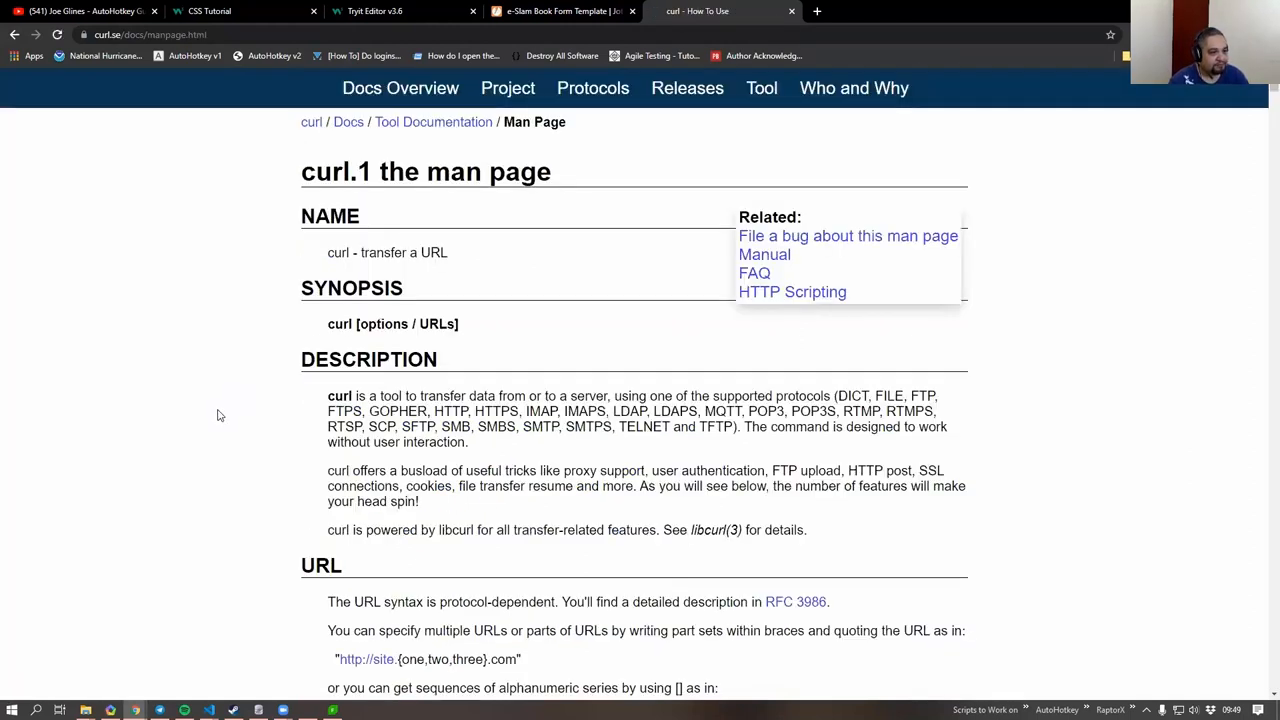
scroll(down, 3)
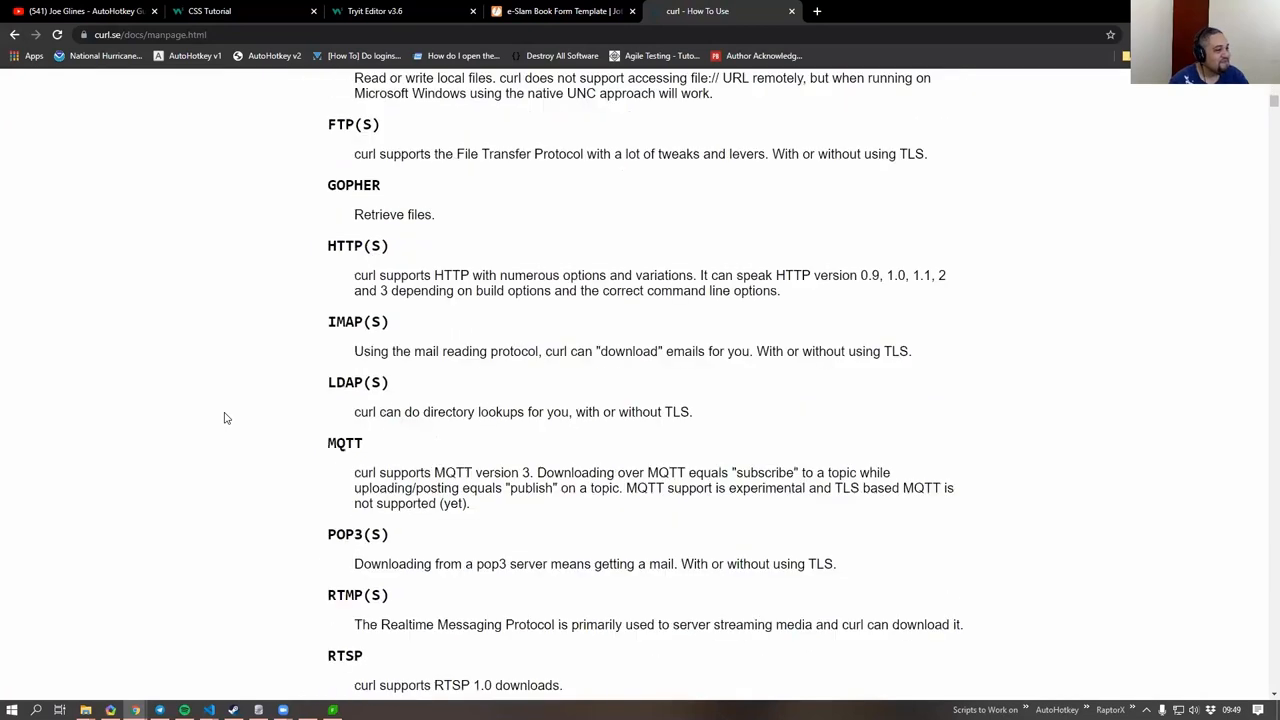
scroll(down, 3)
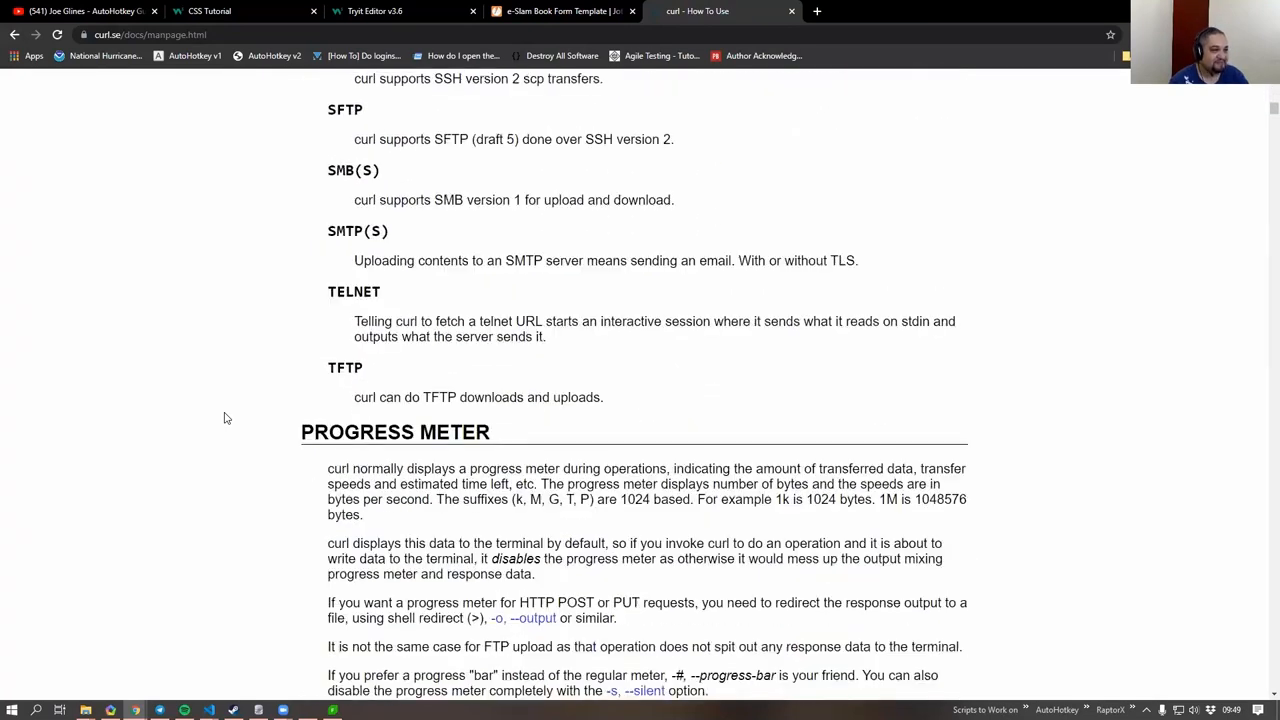
scroll(down, 3)
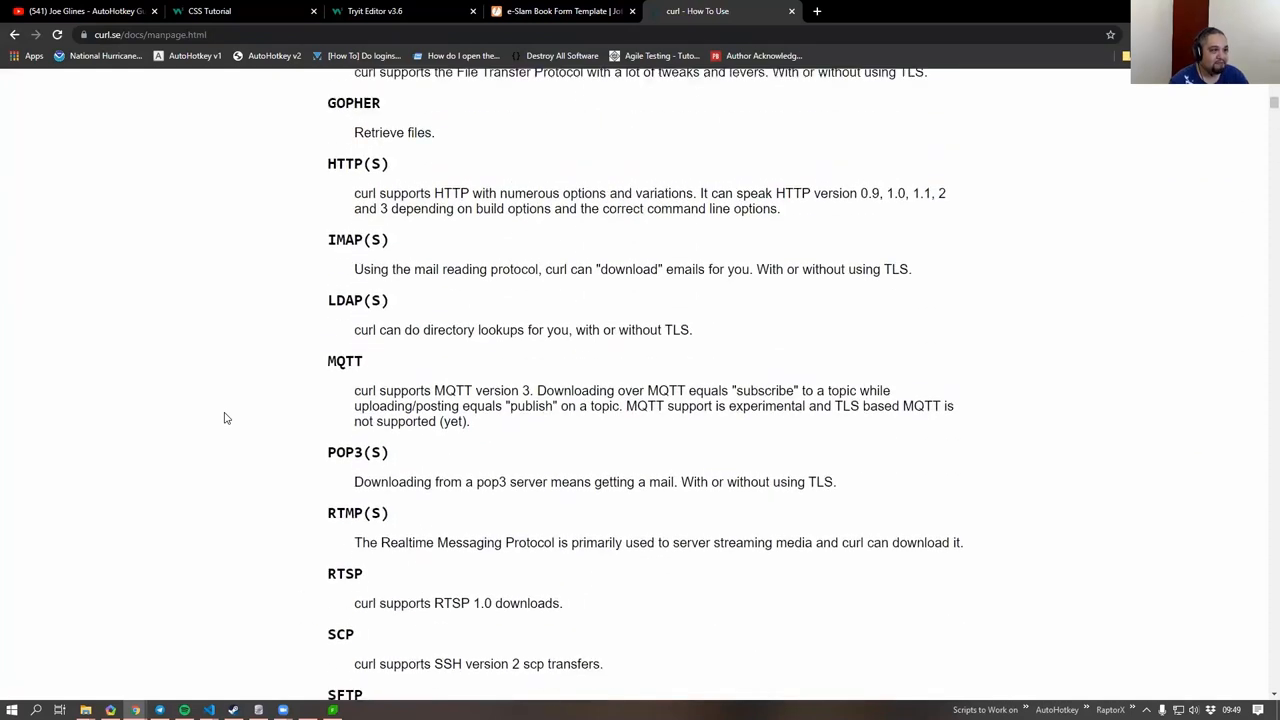
scroll(up, 3)
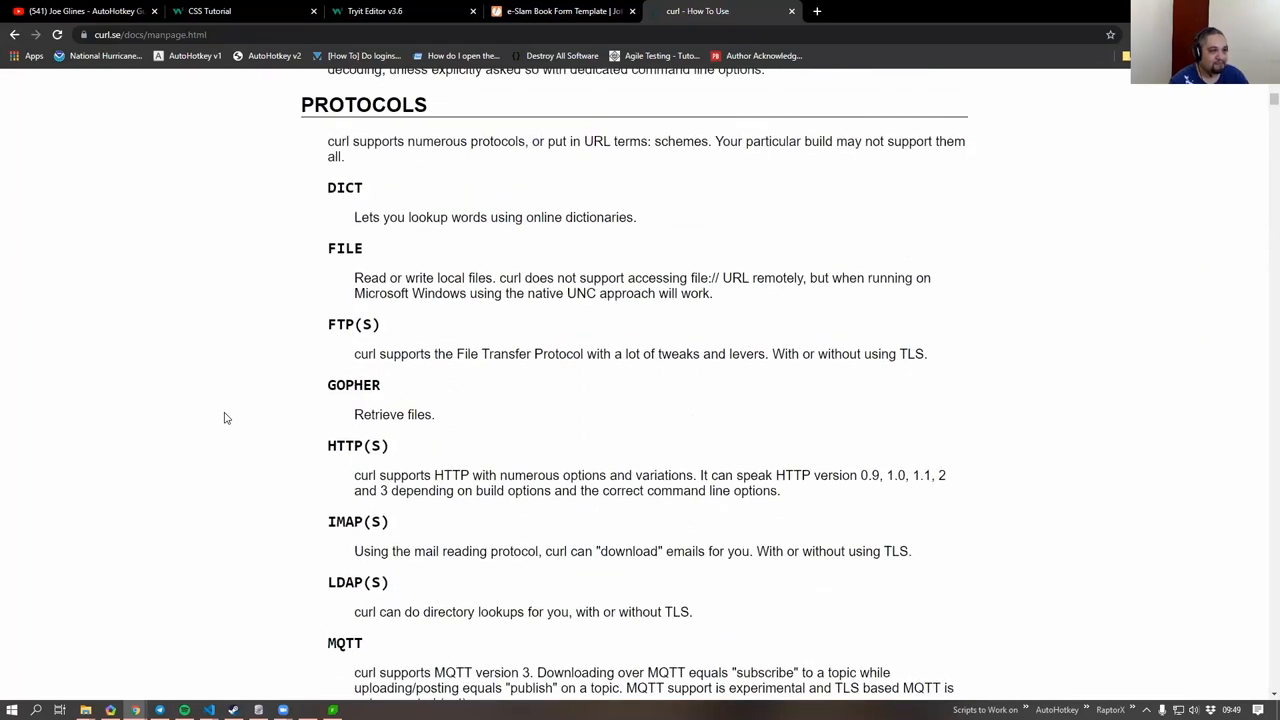
scroll(down, 3)
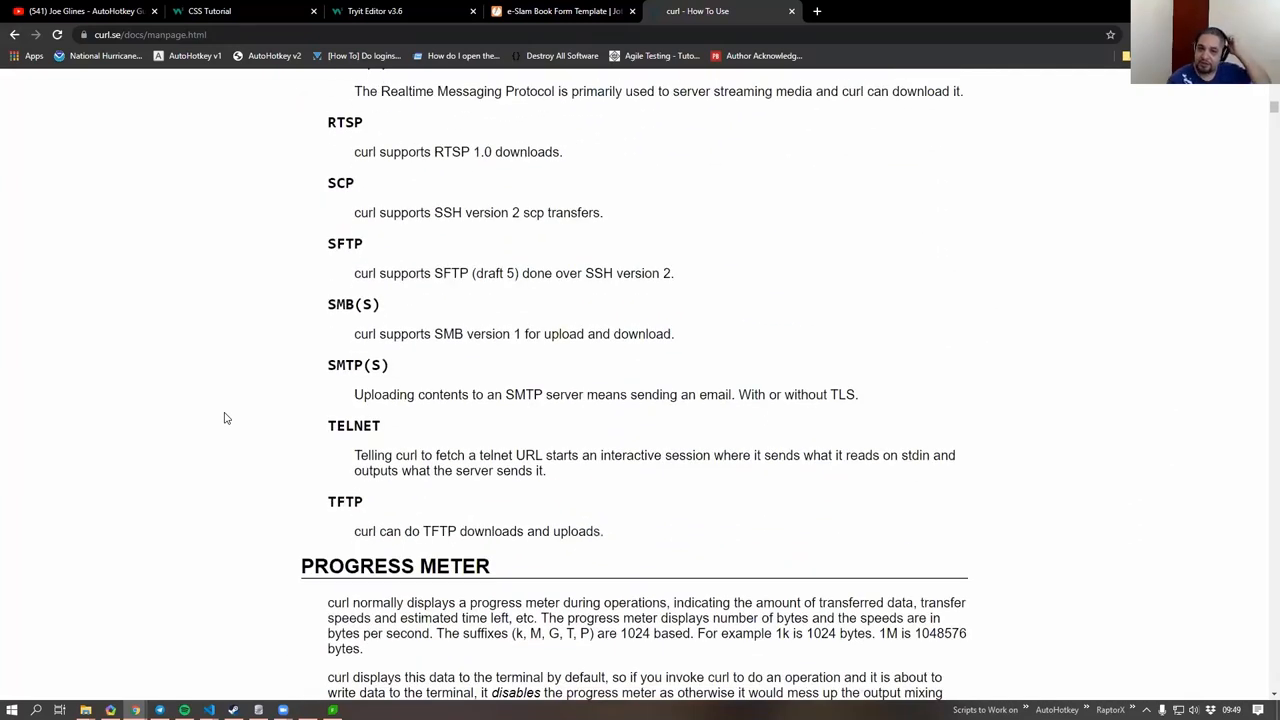
scroll(up, 3)
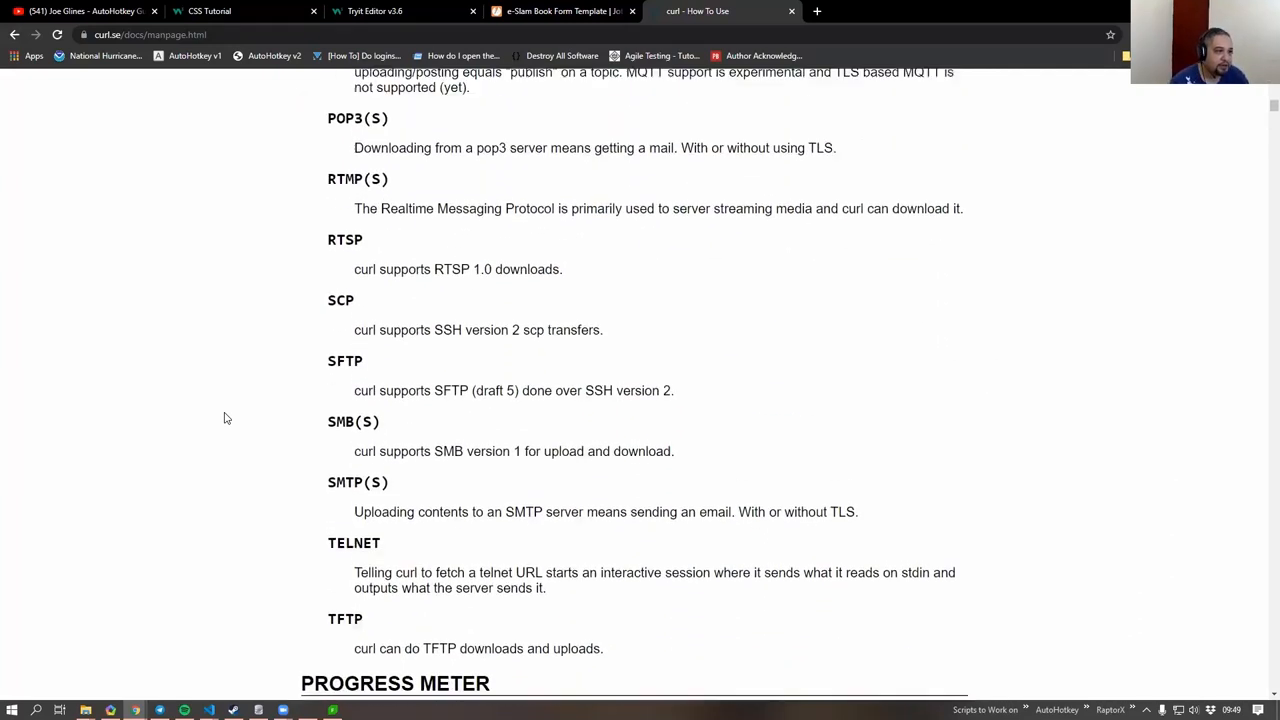
scroll(up, 3)
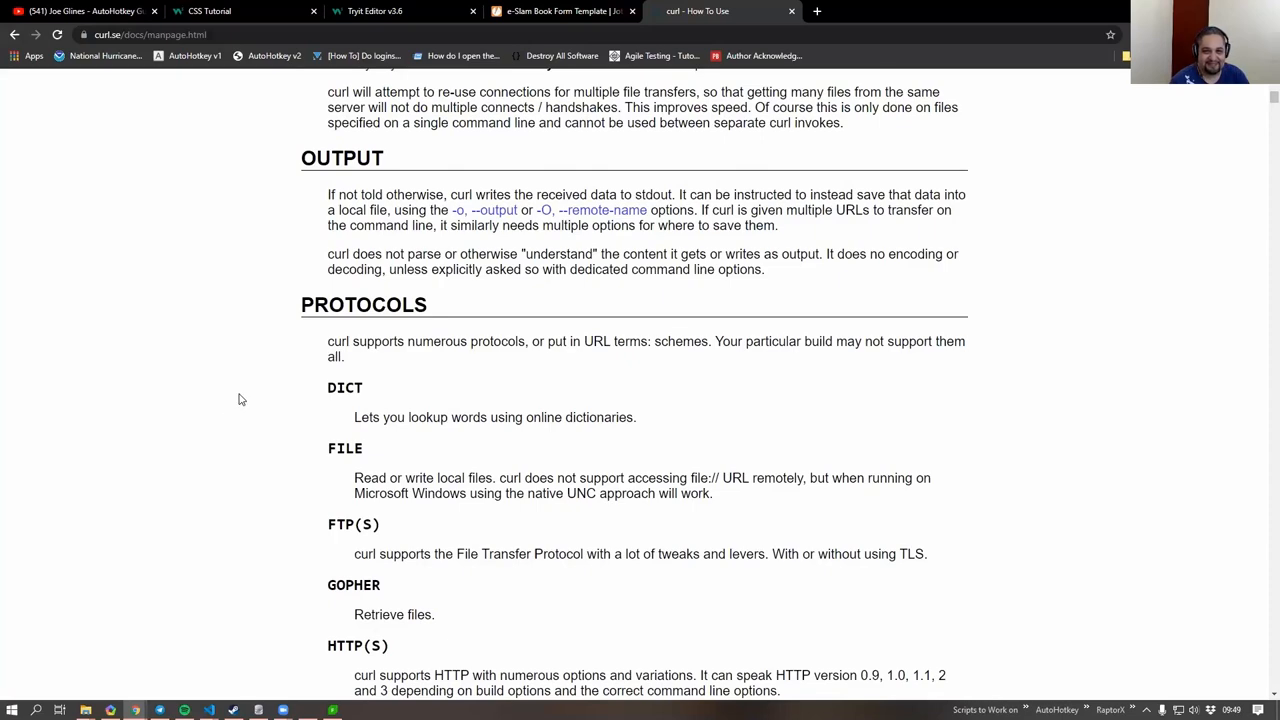
scroll(down, 3)
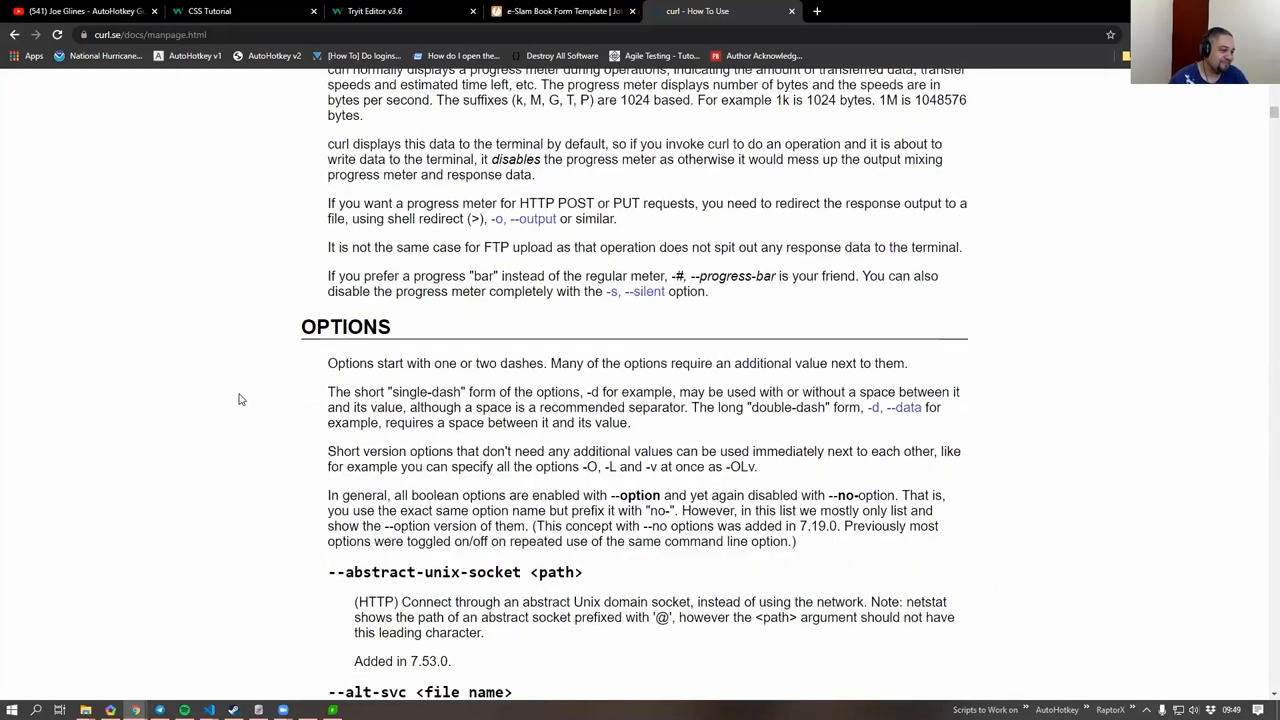
scroll(down, 3)
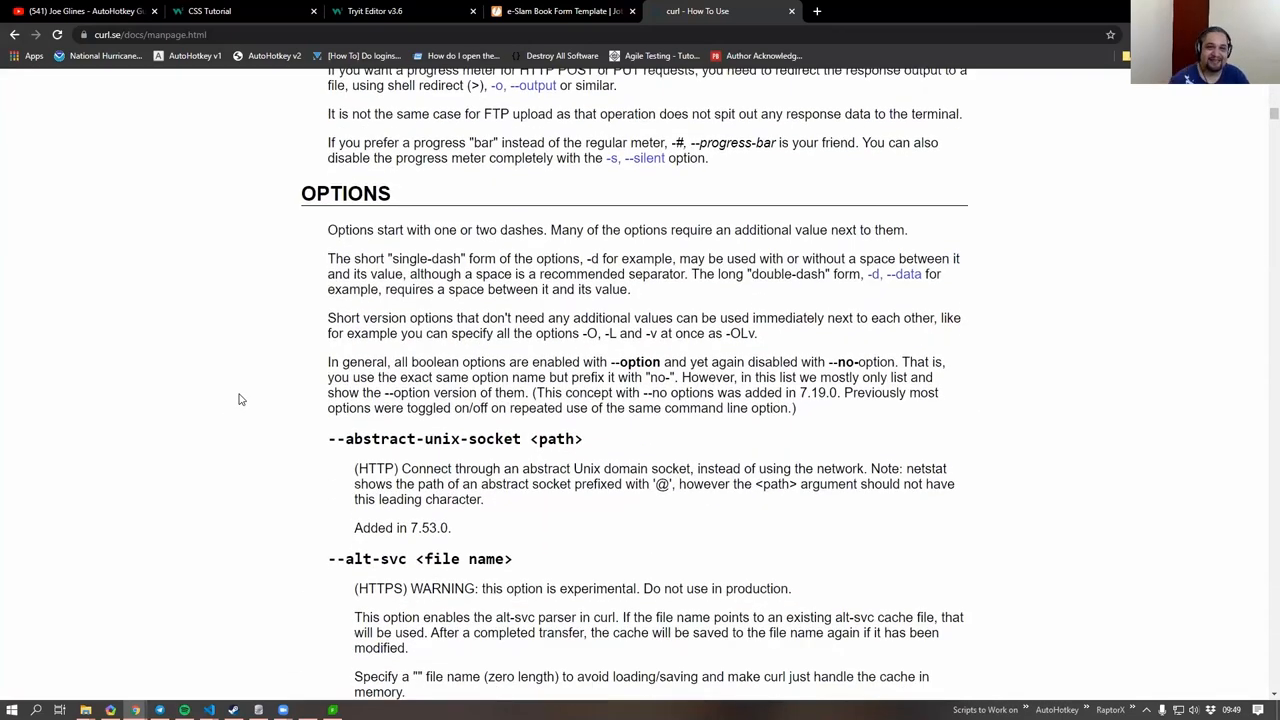
scroll(down, 3)
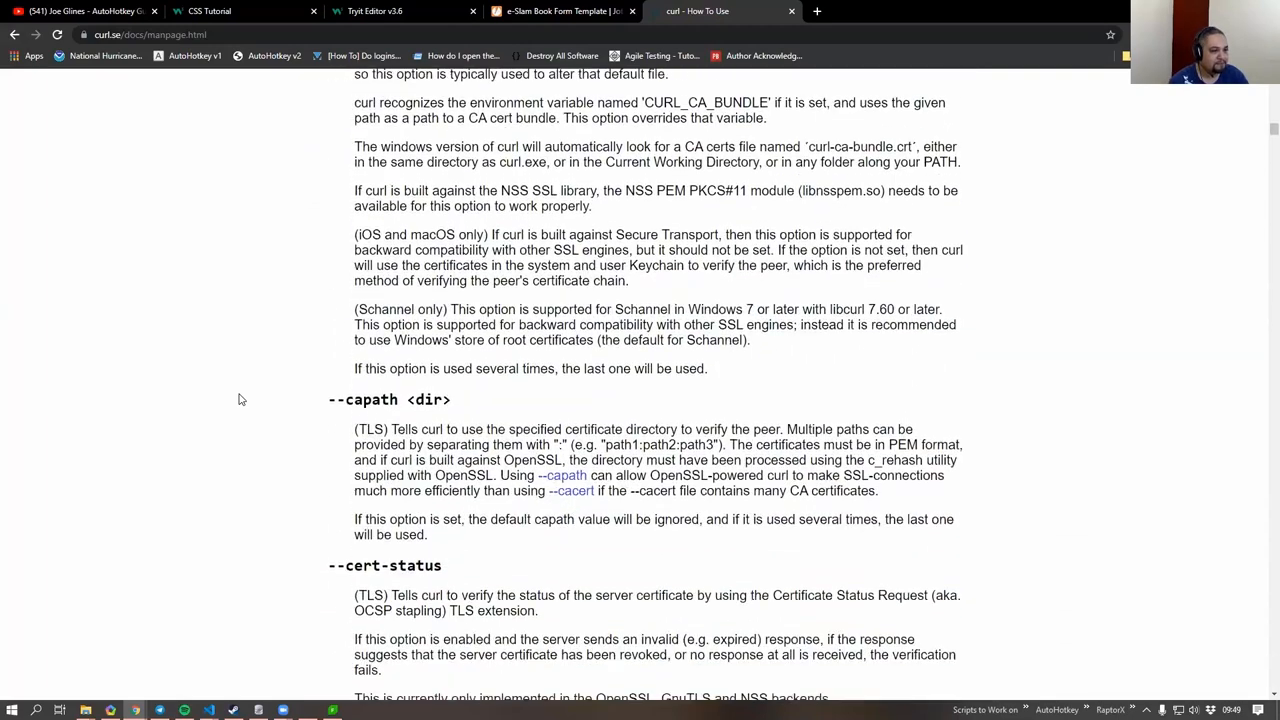
scroll(down, 3)
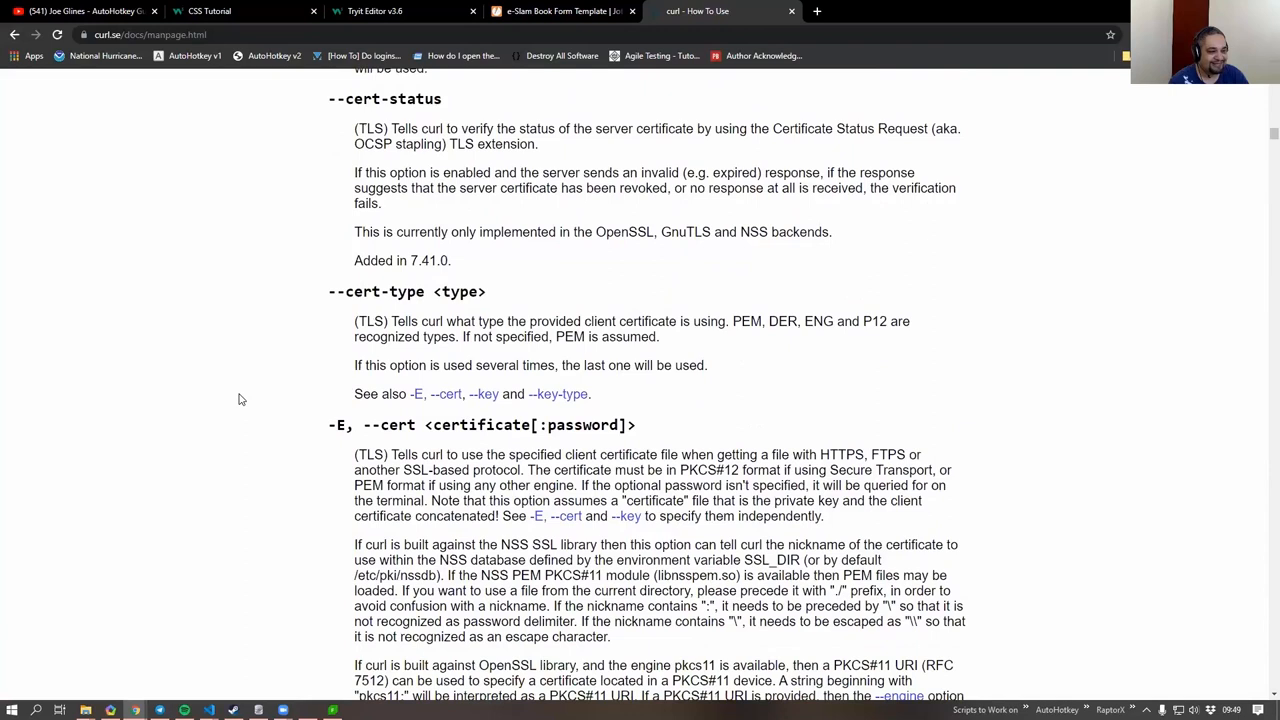